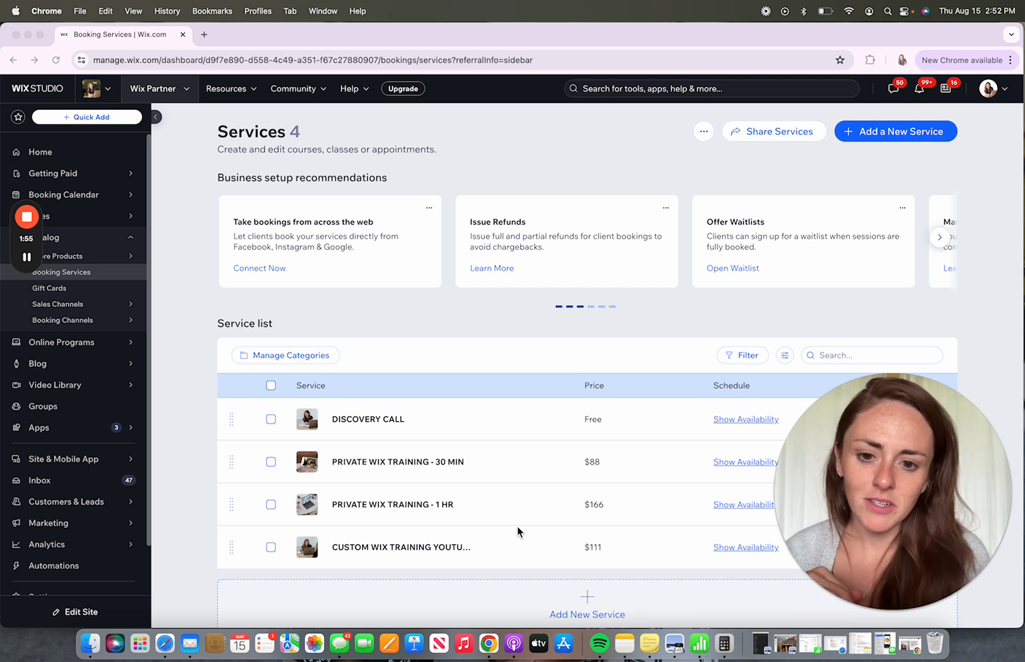
# Open the Add a New Service catalog and scroll down to the Class templates
pyautogui.scroll(-3)
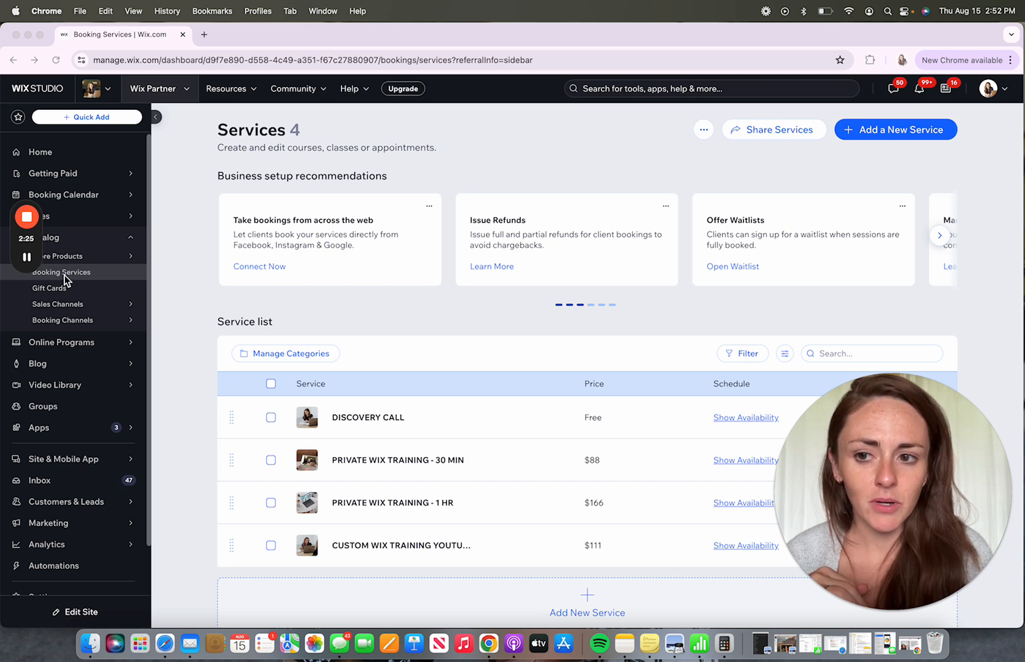
pyautogui.click(895, 130)
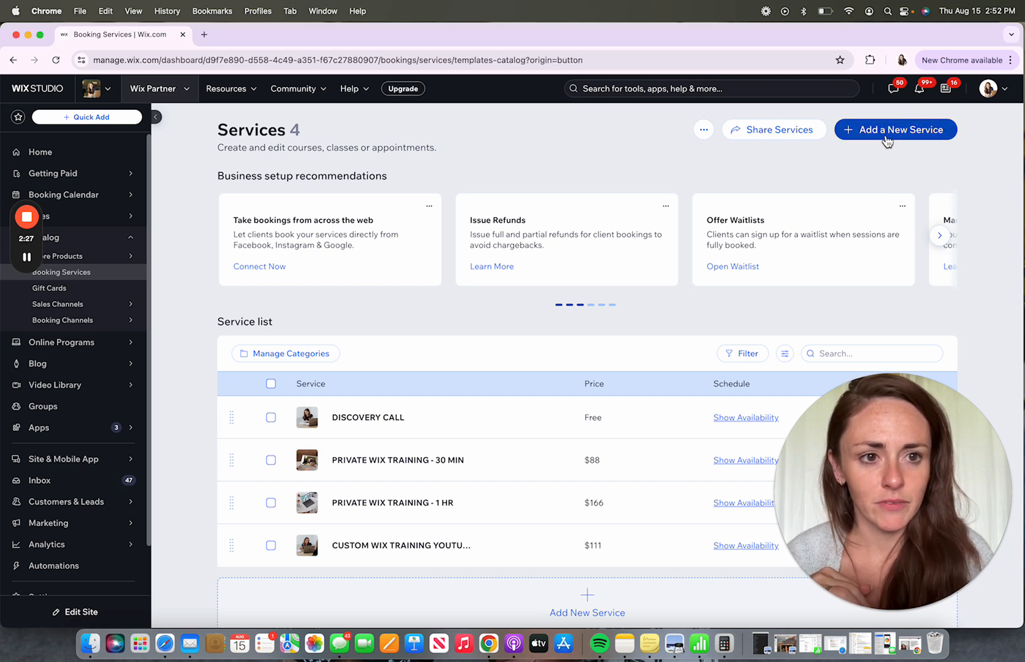
pyautogui.click(894, 129)
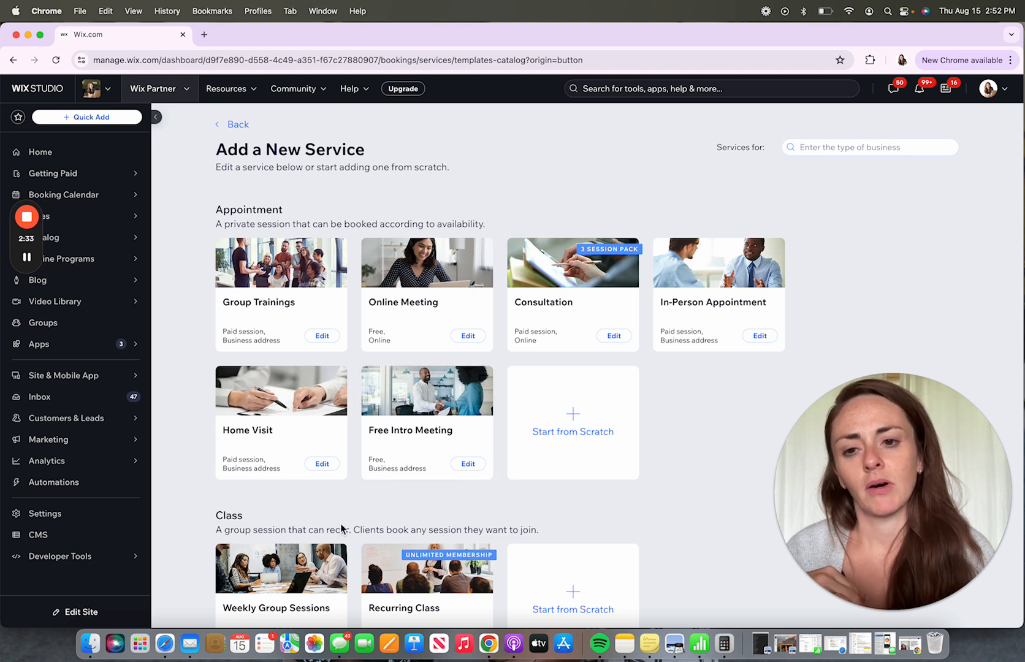
pyautogui.scroll(-3)
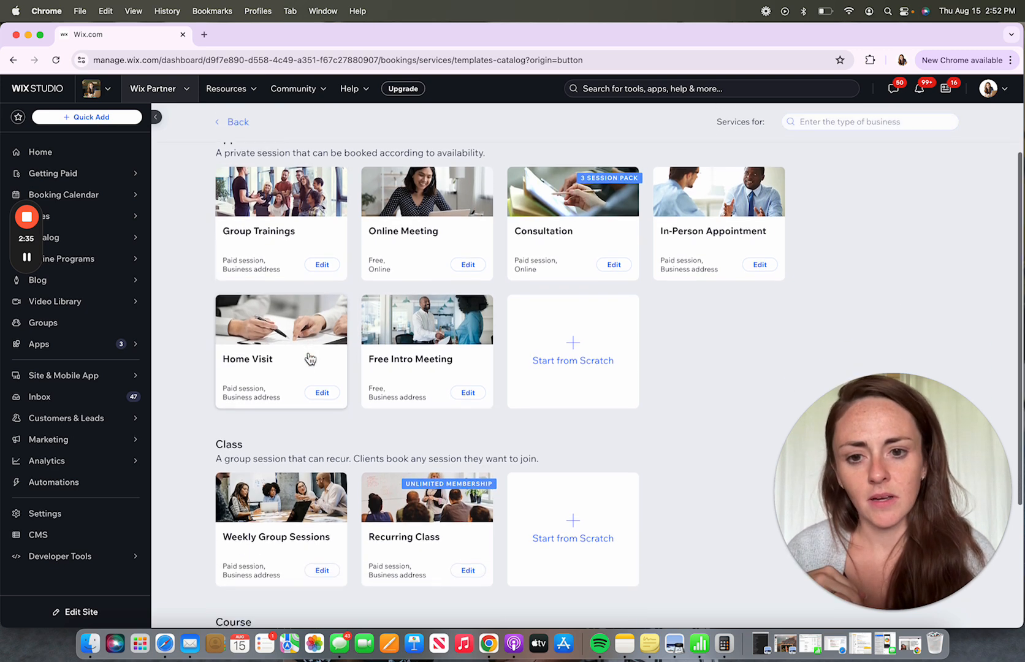
pyautogui.scroll(-3)
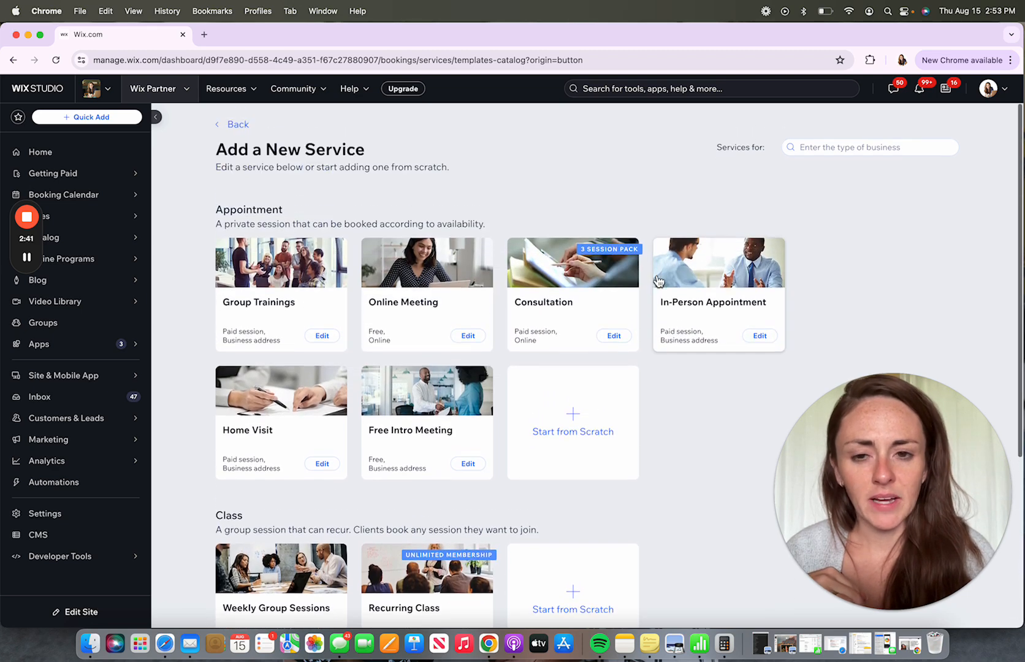
pyautogui.moveTo(423, 217)
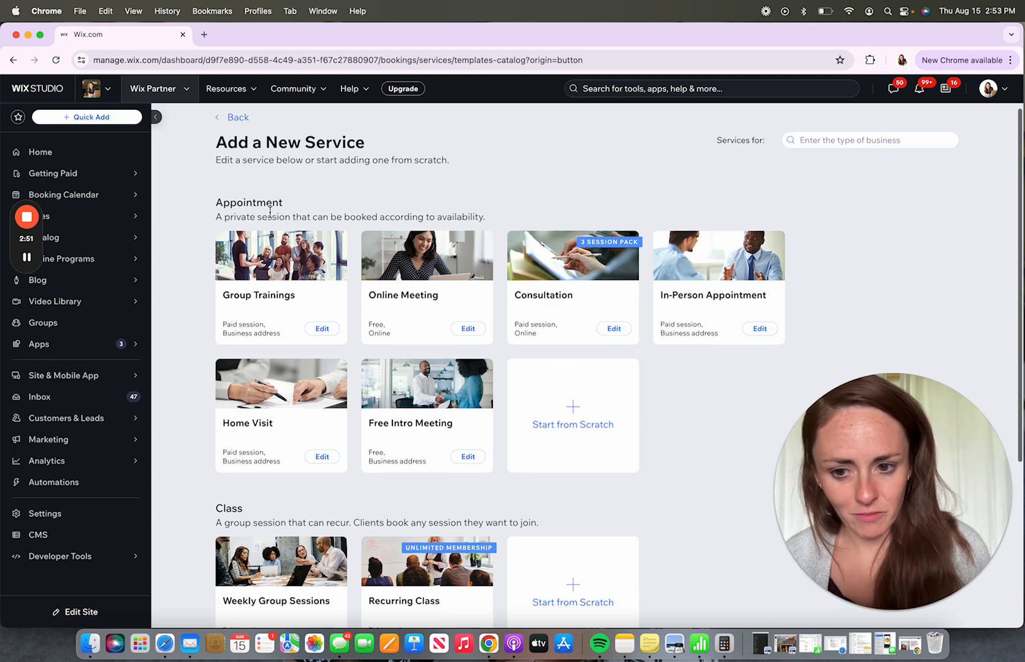
pyautogui.scroll(-3)
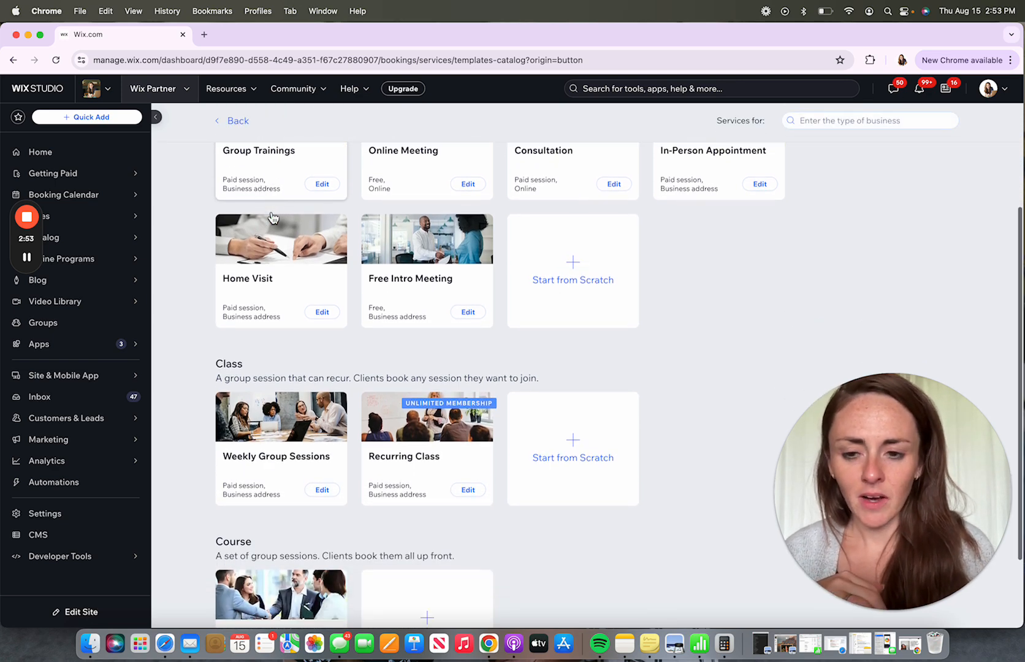
pyautogui.scroll(-3)
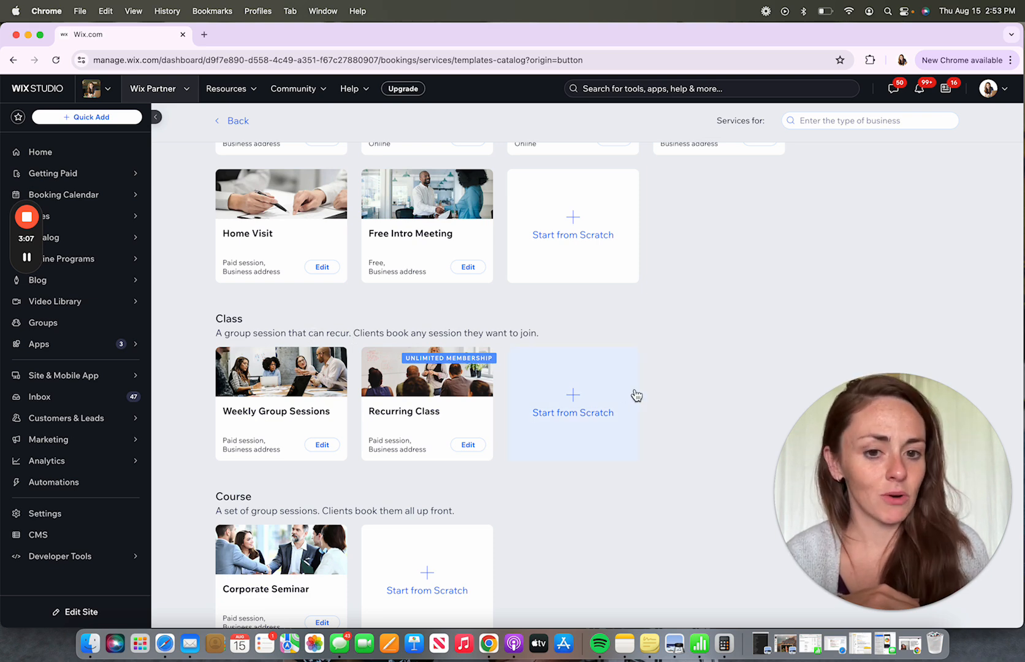
pyautogui.moveTo(618, 410)
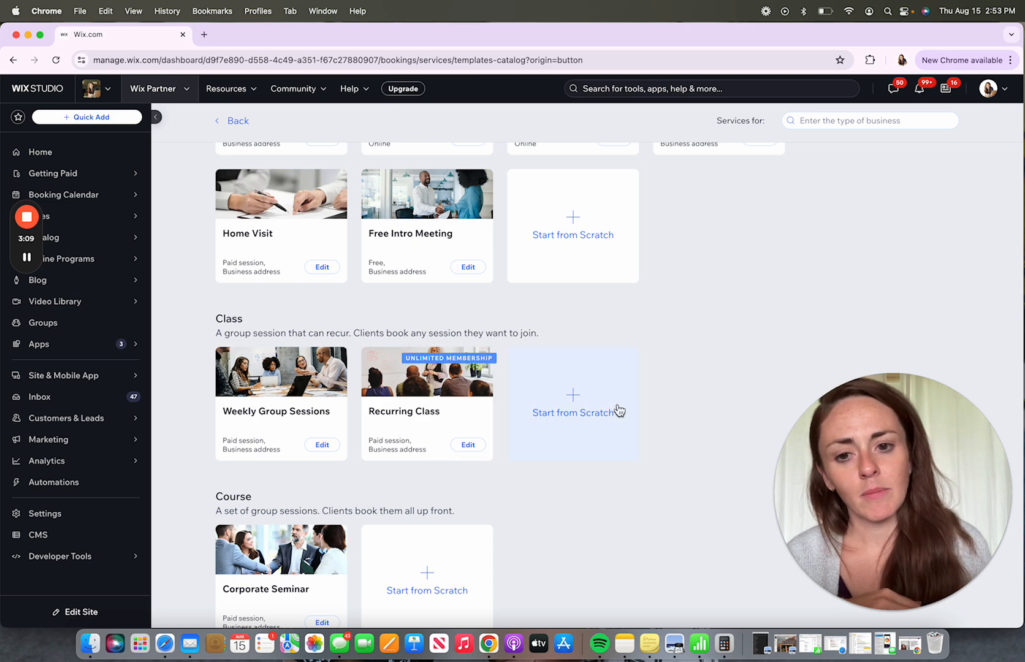
# Start a new class service from scratch and check the class details note
pyautogui.click(573, 413)
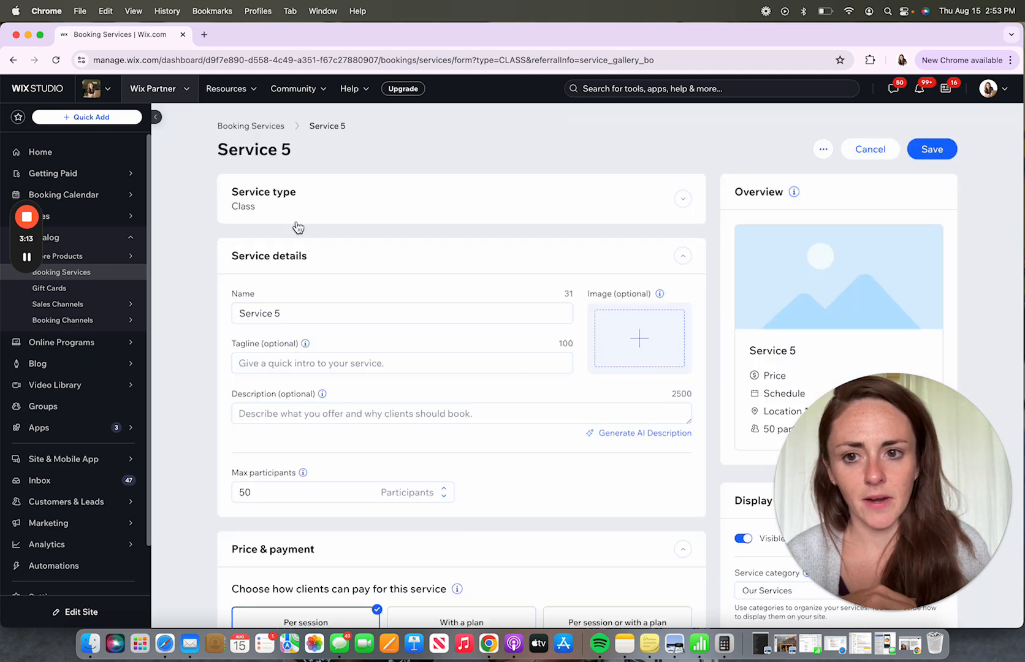
pyautogui.moveTo(643, 644)
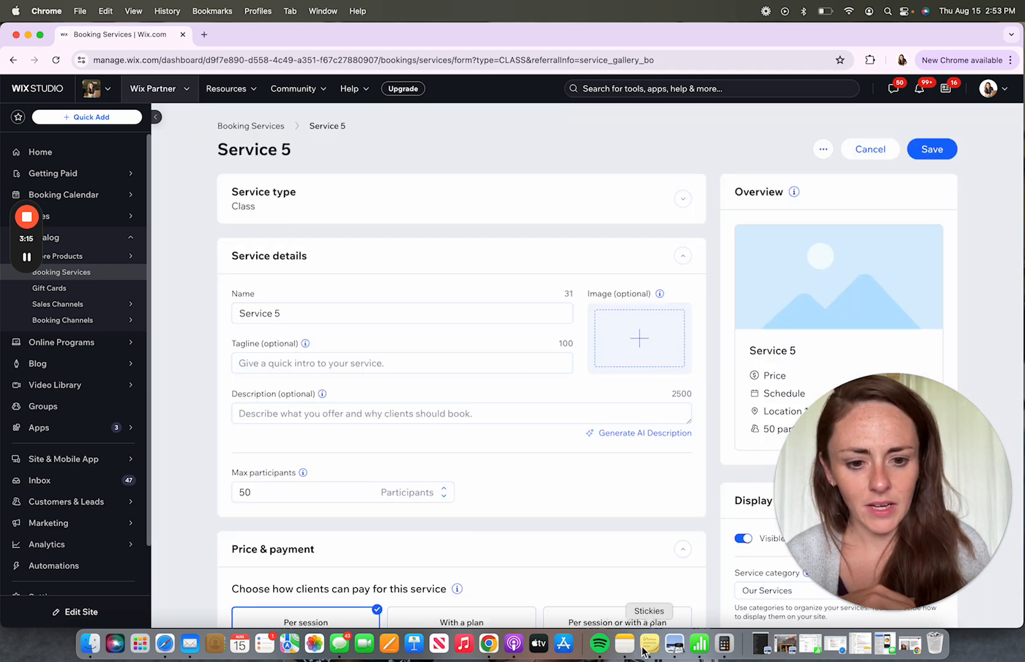
pyautogui.click(648, 645)
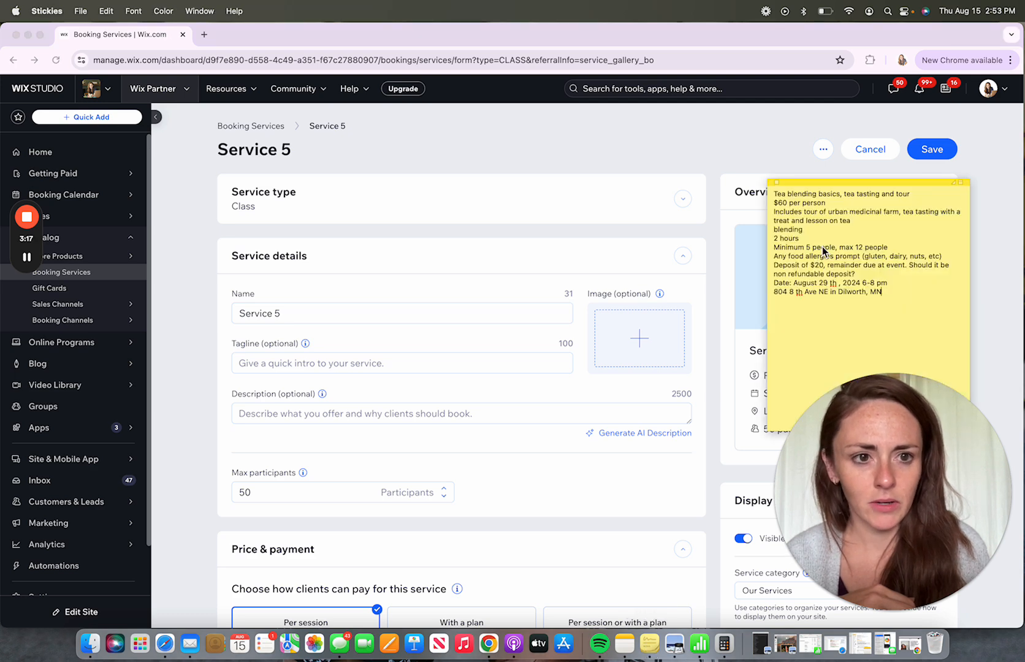
pyautogui.moveTo(849, 181); pyautogui.dragTo(883, 270)
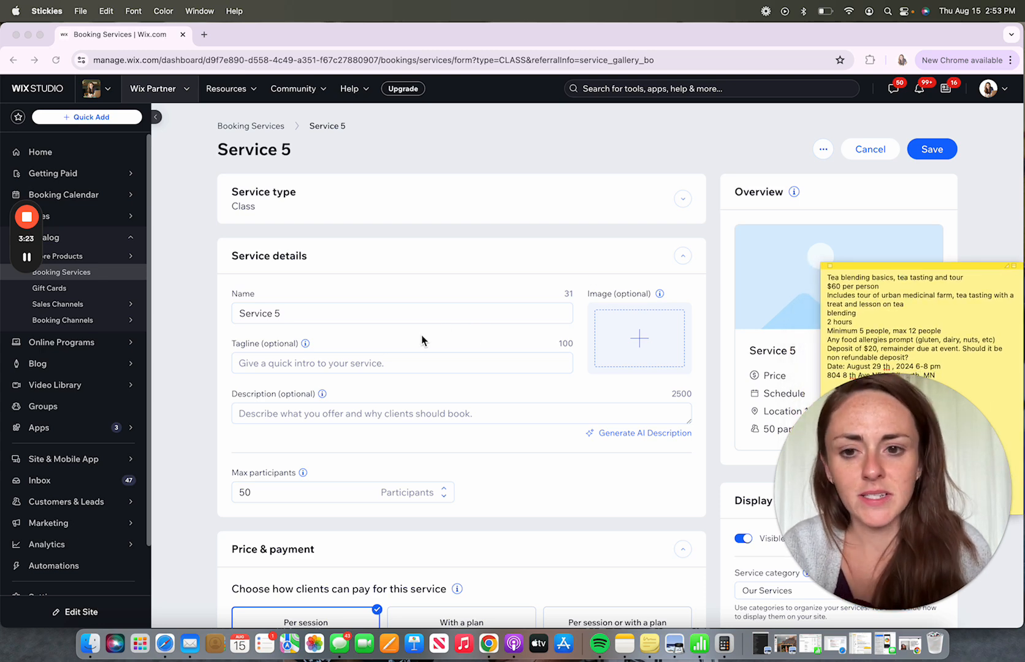
# Name the service 'Tea Blending Basics'
pyautogui.click(402, 314)
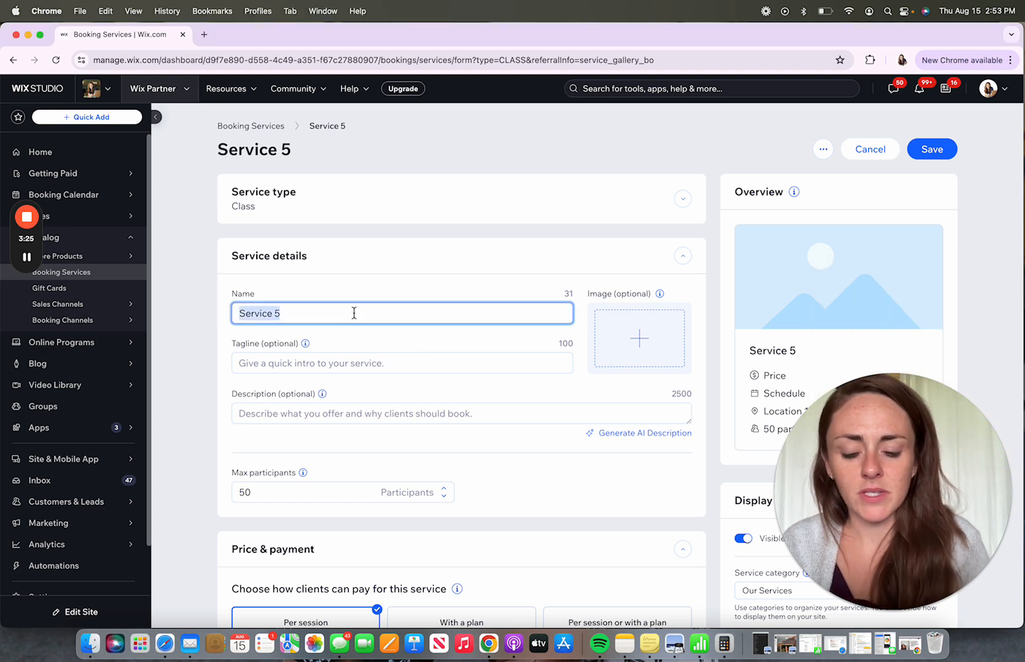
pyautogui.write('Tea Blendi')
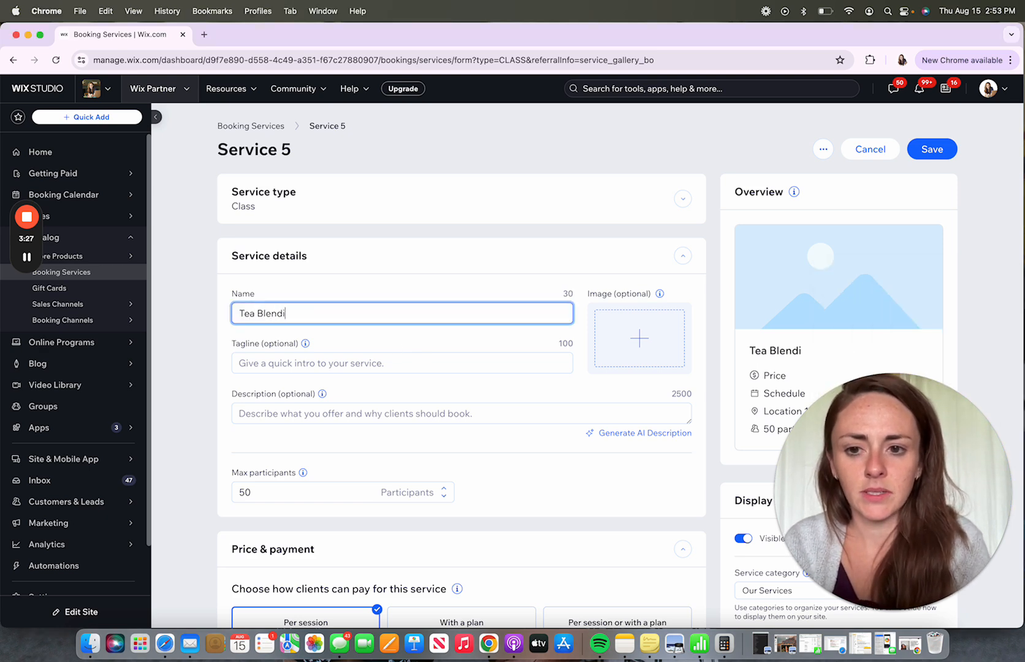
pyautogui.write('ng')
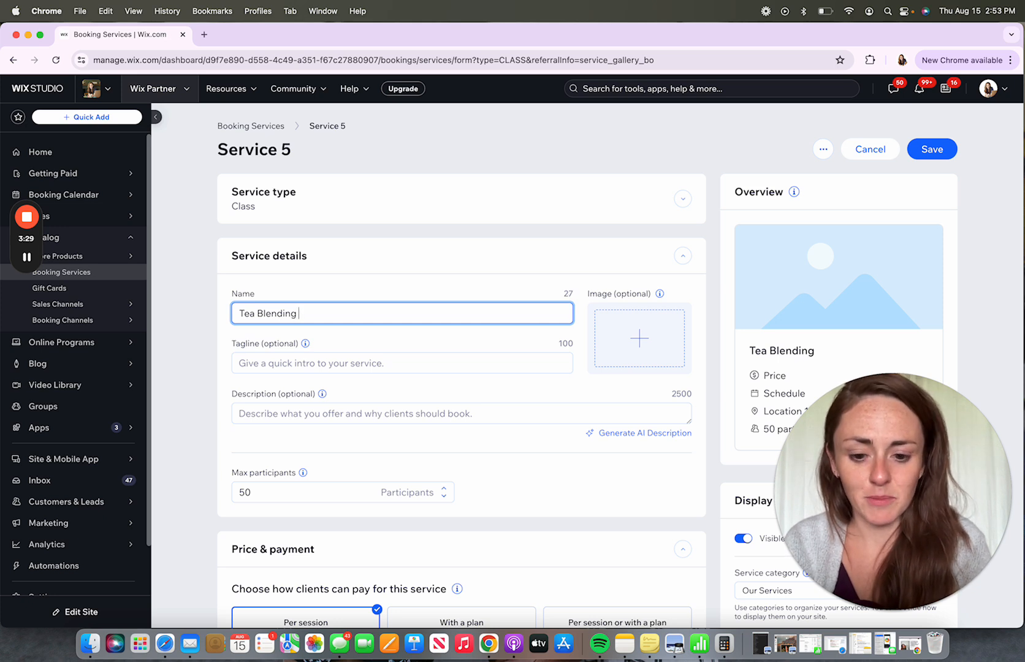
pyautogui.write('Basics')
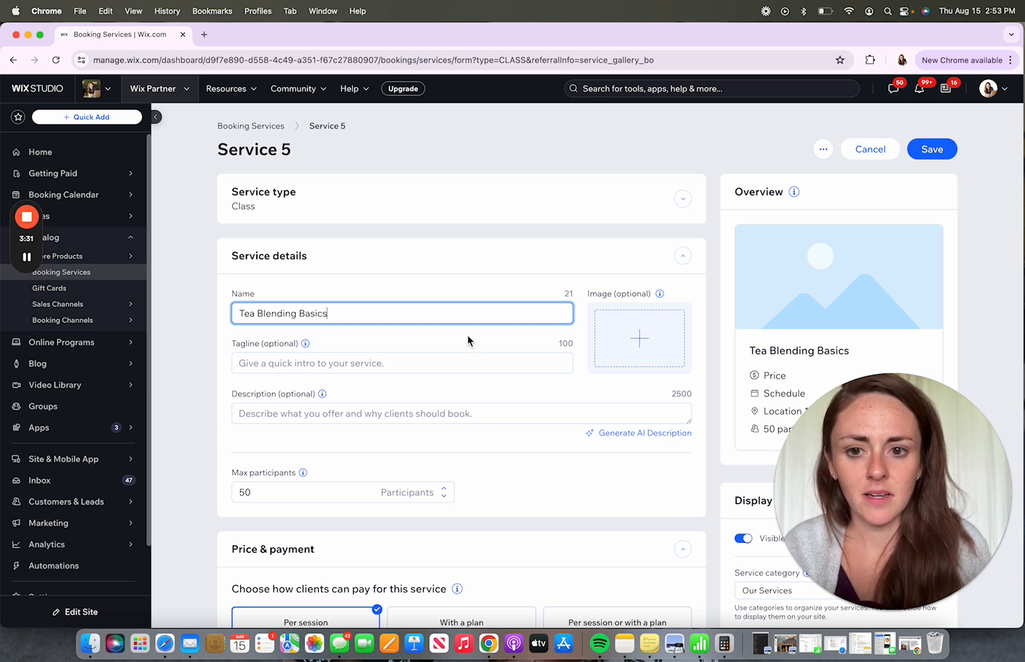
pyautogui.moveTo(639, 338)
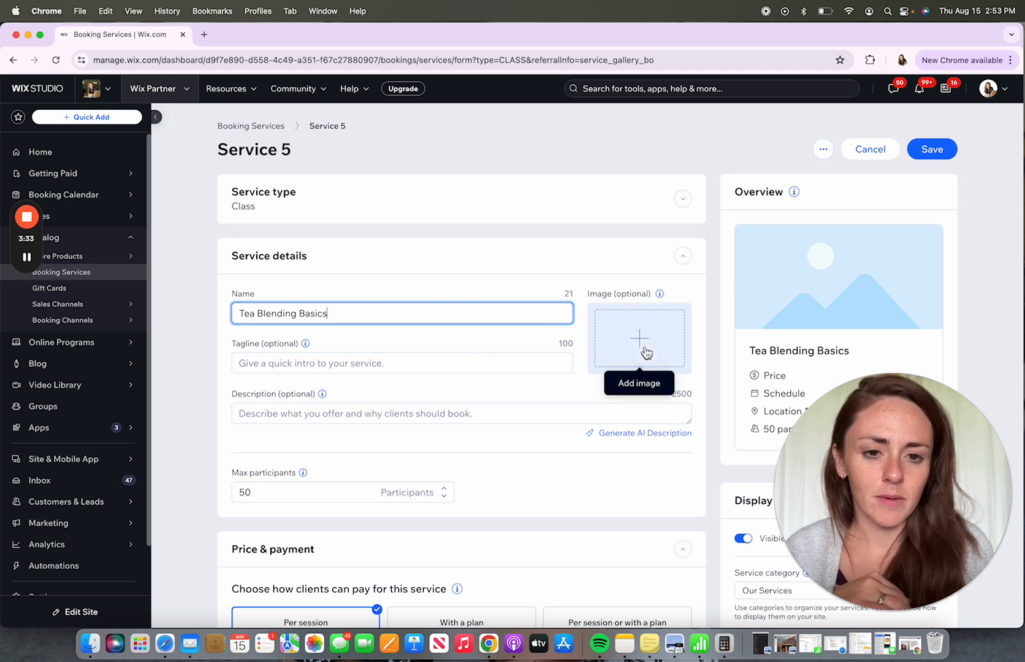
# Set an Unsplash 'tea' photo of a glass teacup with herbs on wood as the service image
pyautogui.click(638, 337)
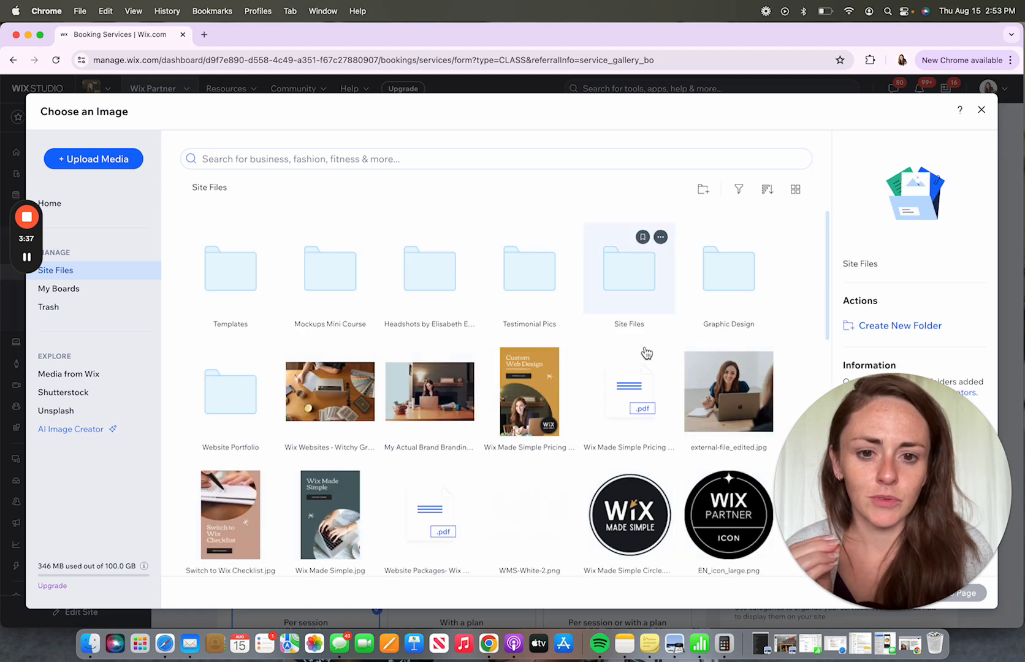
pyautogui.click(980, 109)
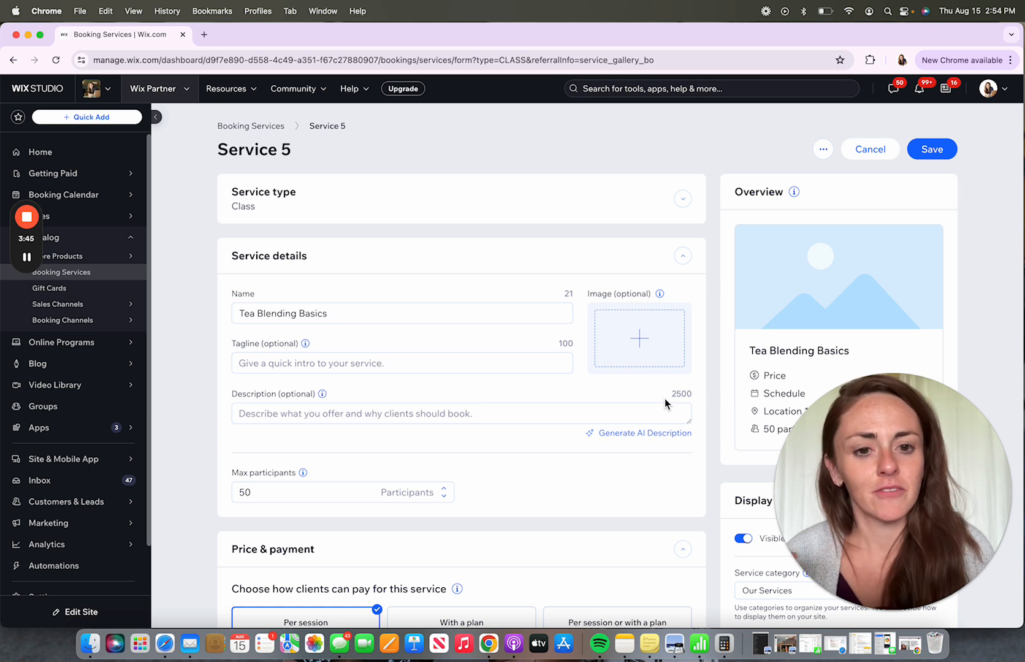
pyautogui.moveTo(638, 338)
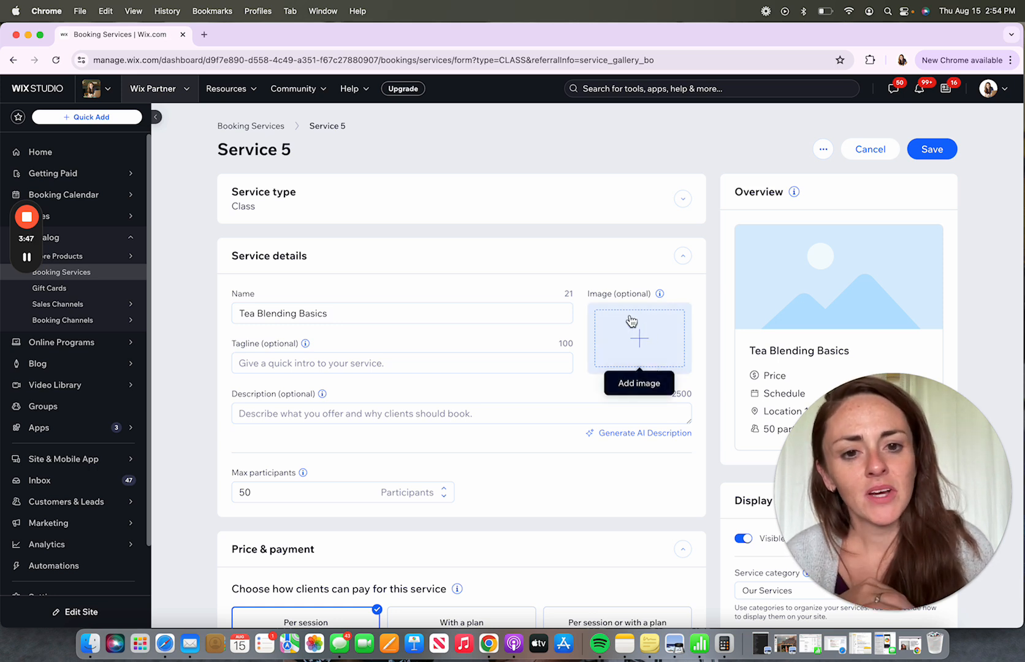
pyautogui.click(639, 337)
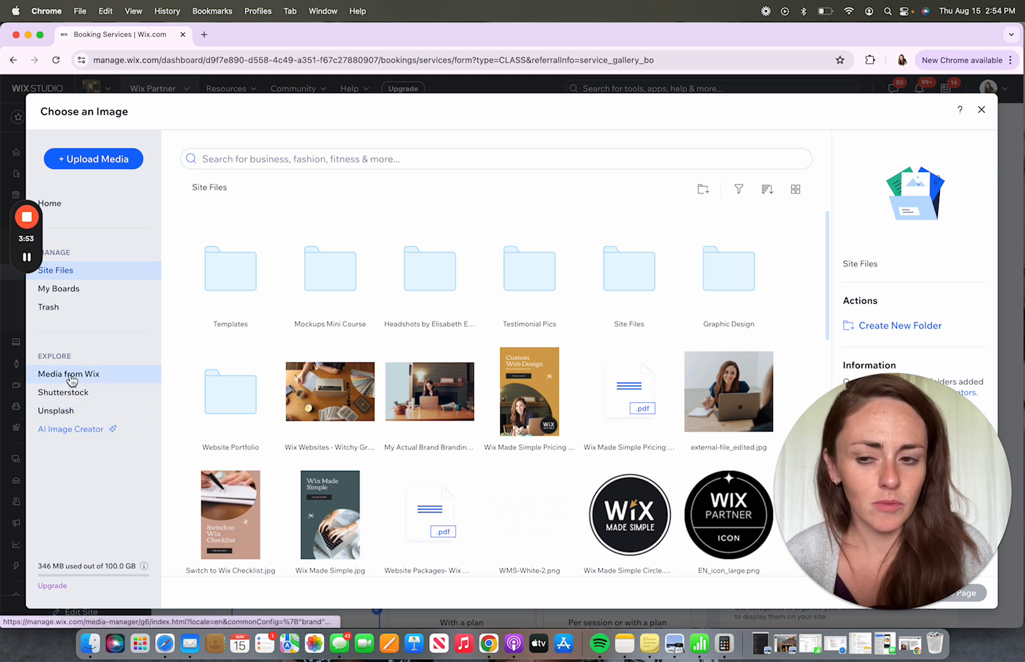
pyautogui.click(56, 411)
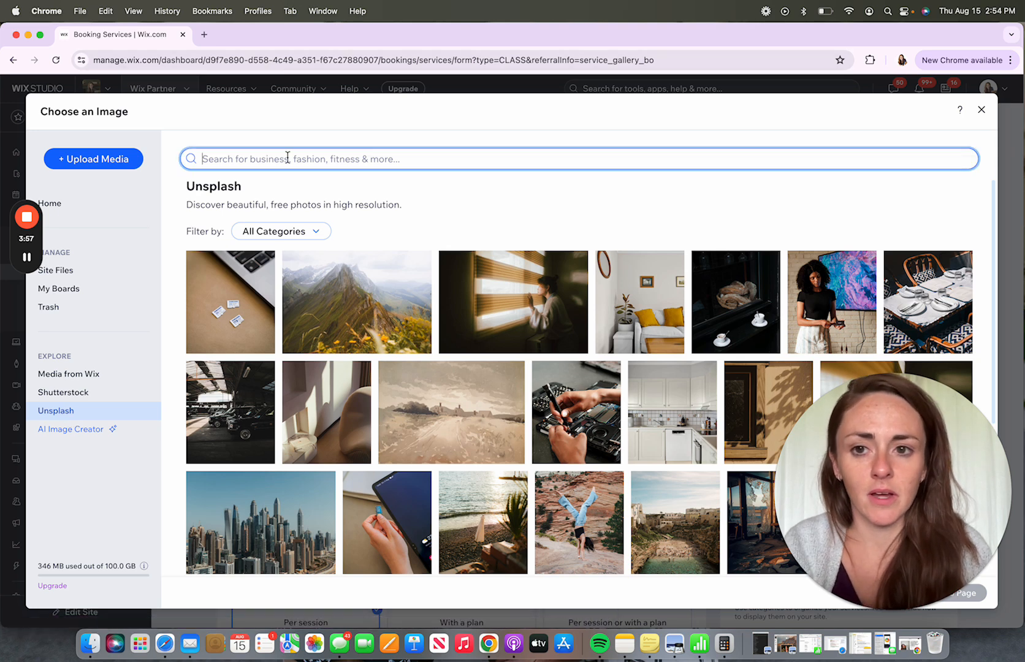
pyautogui.write('tea')
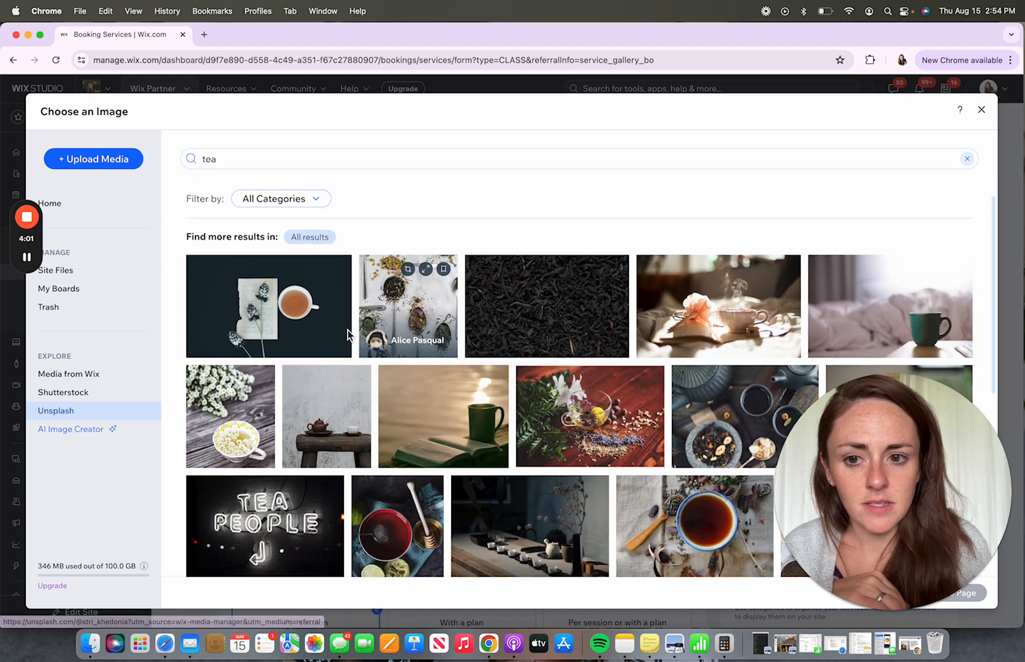
pyautogui.click(267, 306)
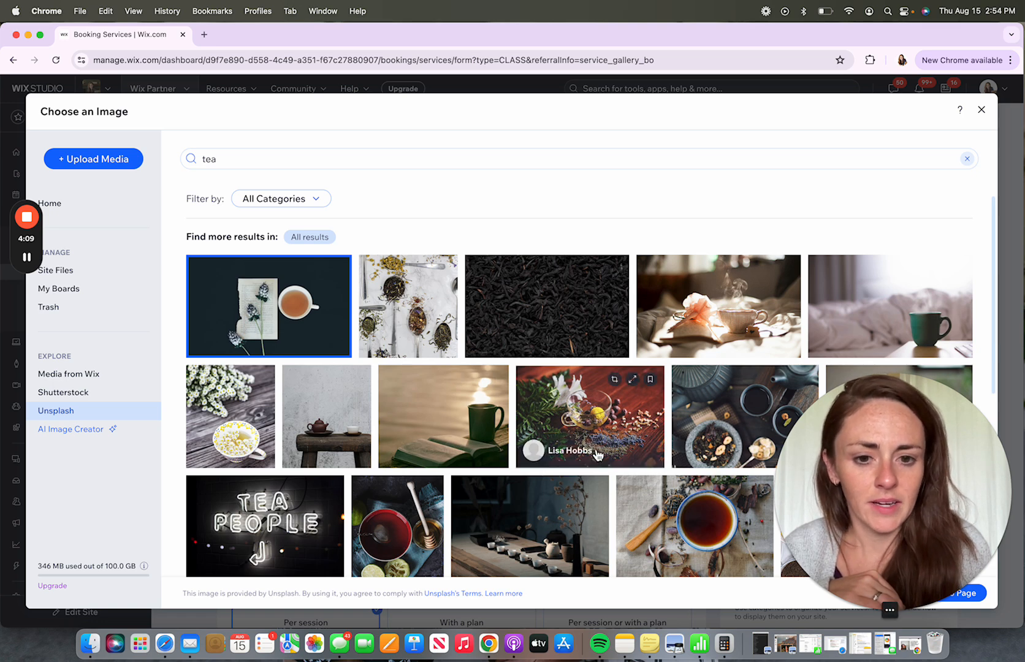
pyautogui.click(589, 416)
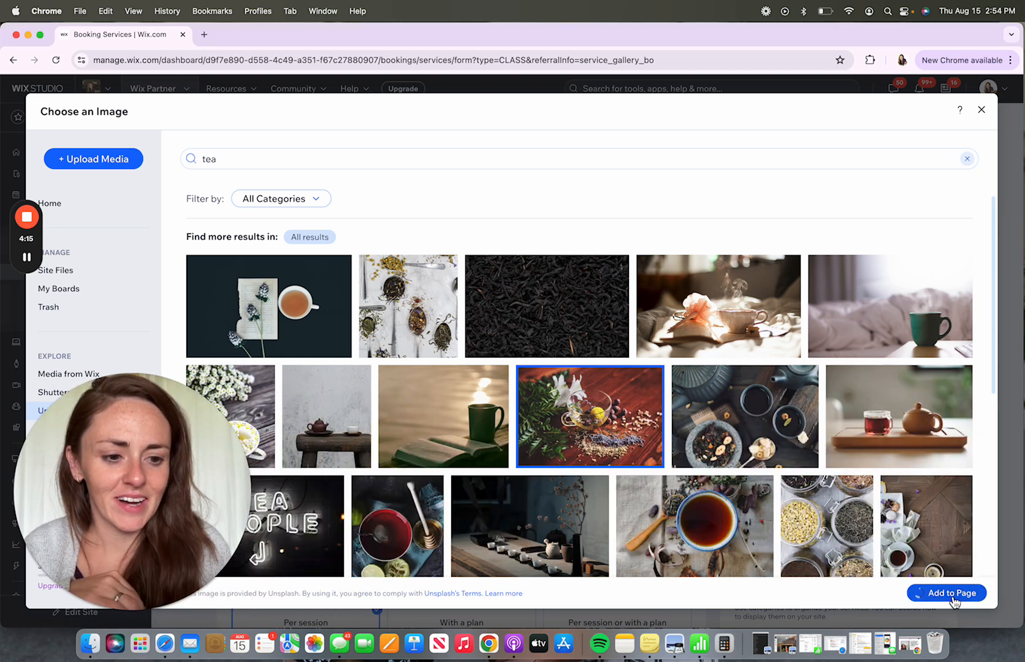
pyautogui.click(947, 592)
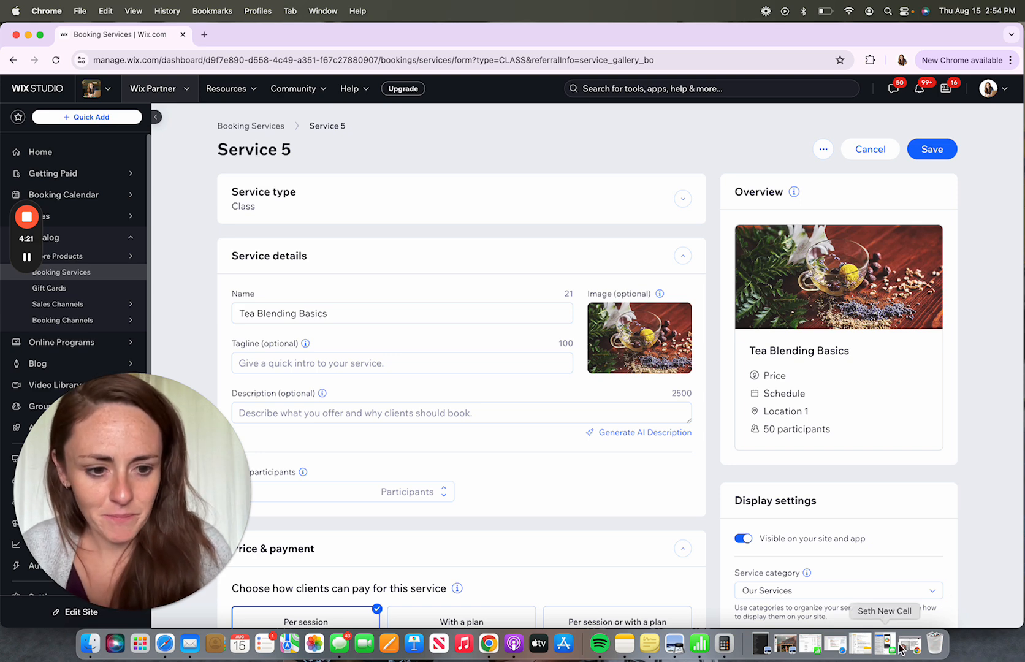
pyautogui.moveTo(650, 643)
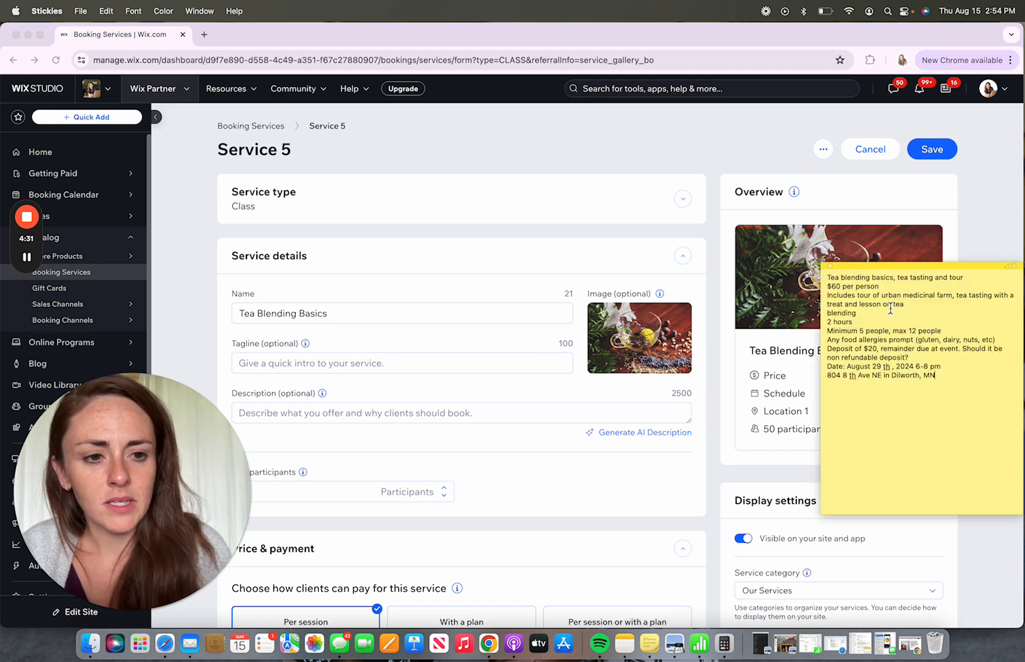
# Make the description one line about the farm tour, tea tasting and blending lesson
pyautogui.moveTo(832, 295); pyautogui.dragTo(885, 304)
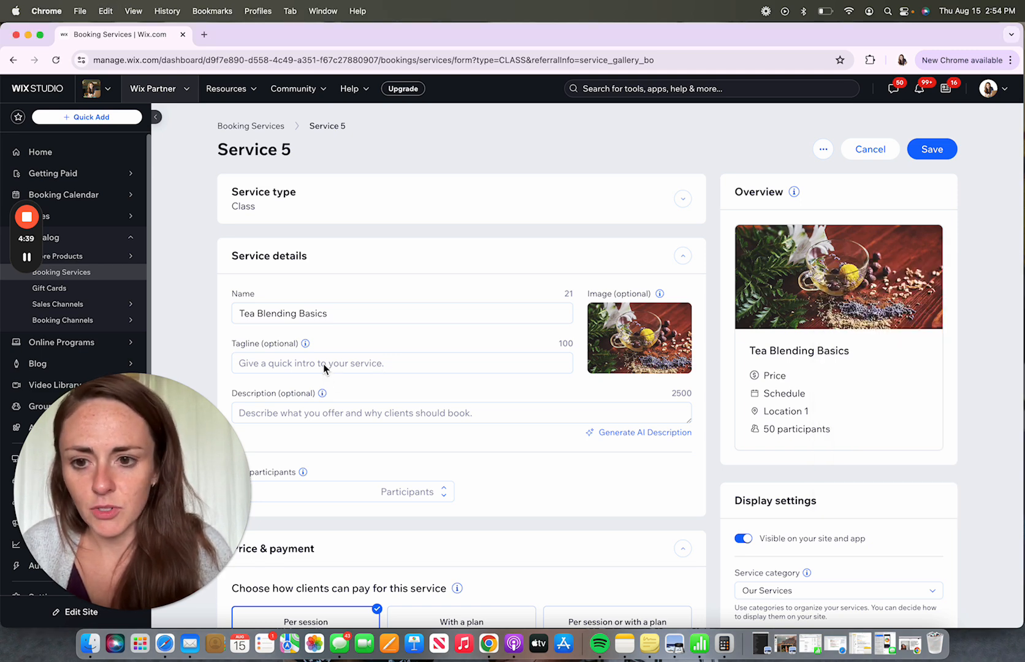
pyautogui.click(401, 363)
pyautogui.write('Includes tour of urban medicinal farm, tea tasting with a treat and lesson on tea blending')
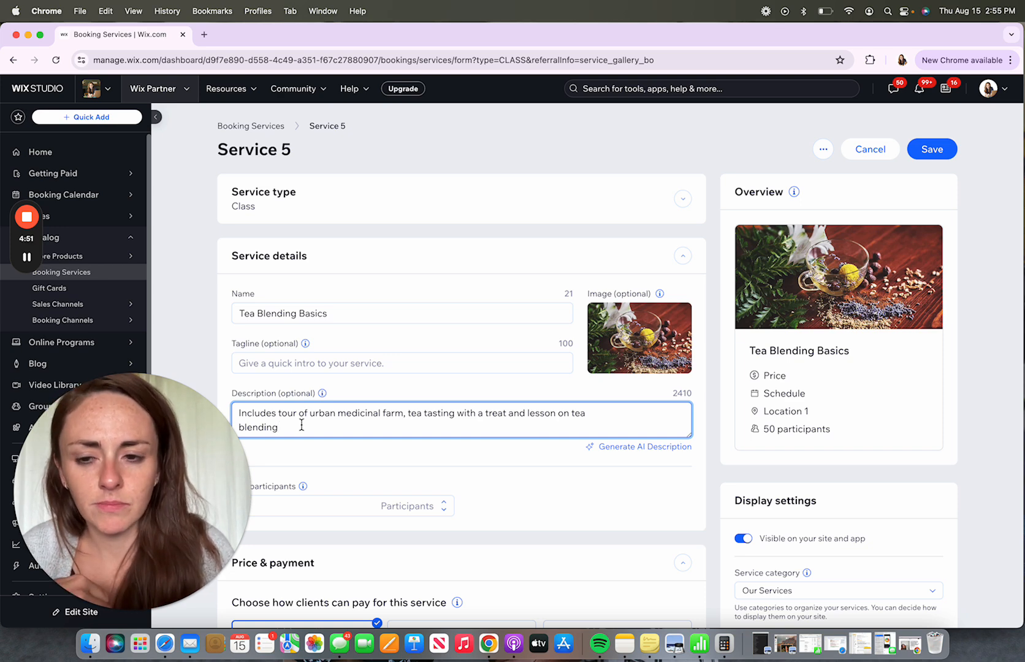
pyautogui.click(402, 363)
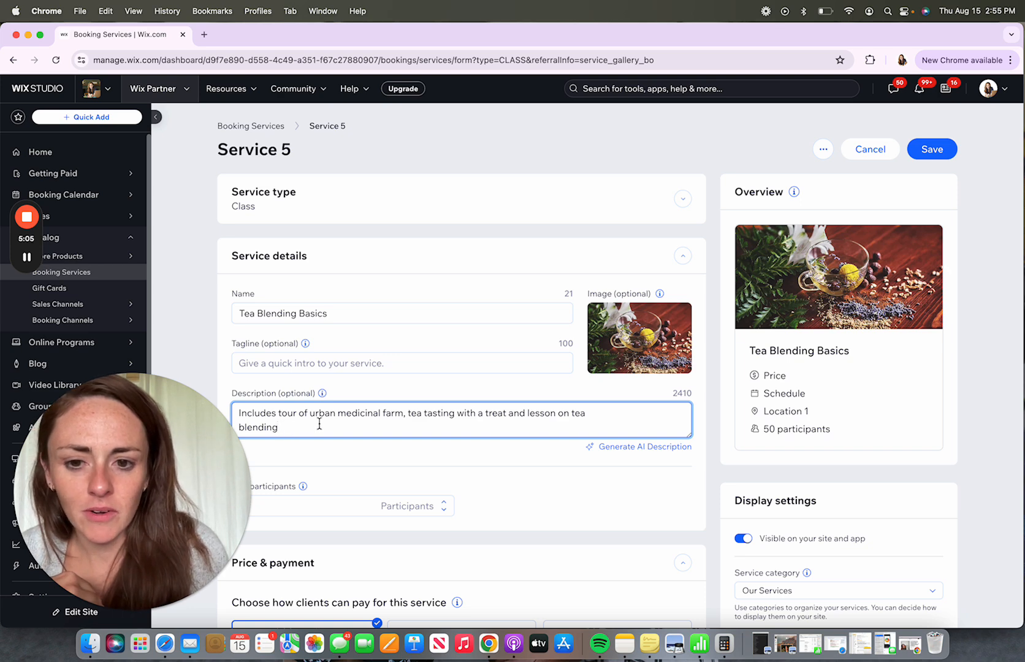
pyautogui.scroll(-3)
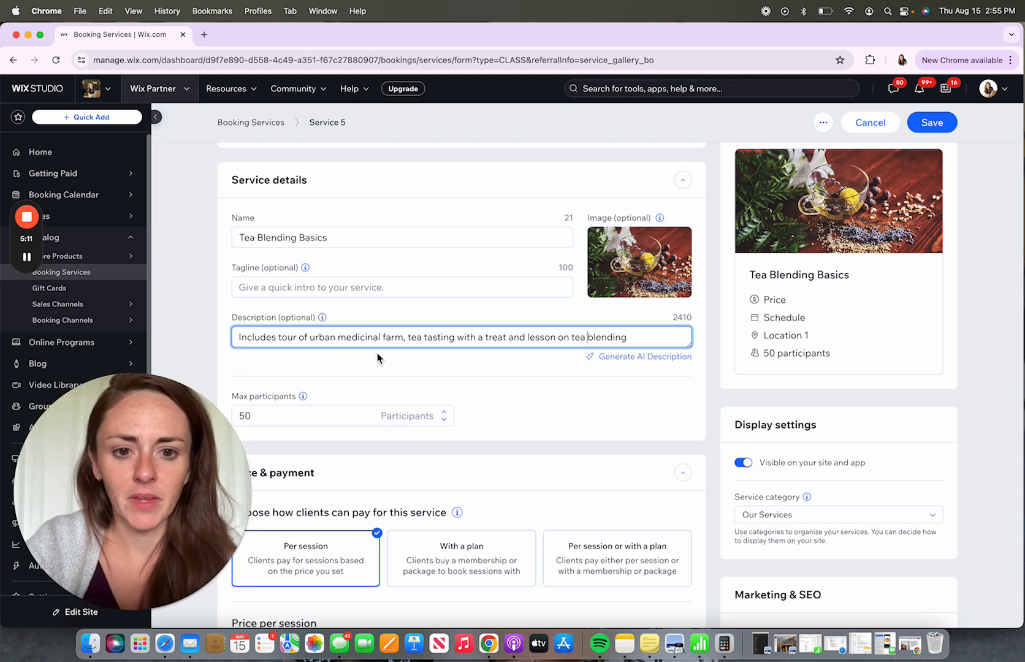
# Set Max participants to 12 and review the payment section below
pyautogui.scroll(-3)
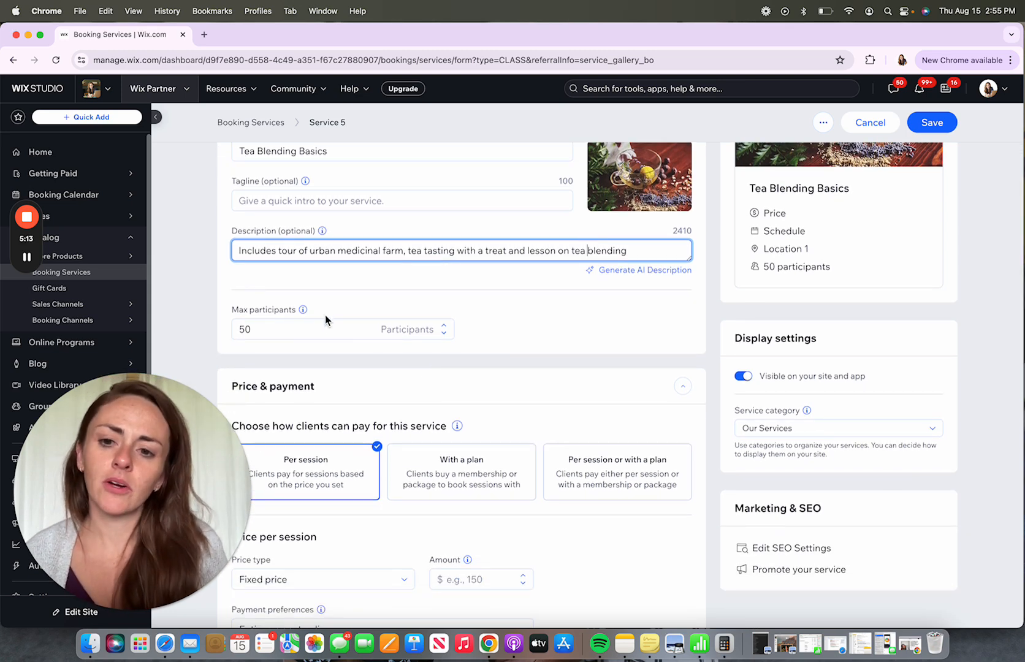
pyautogui.click(318, 329)
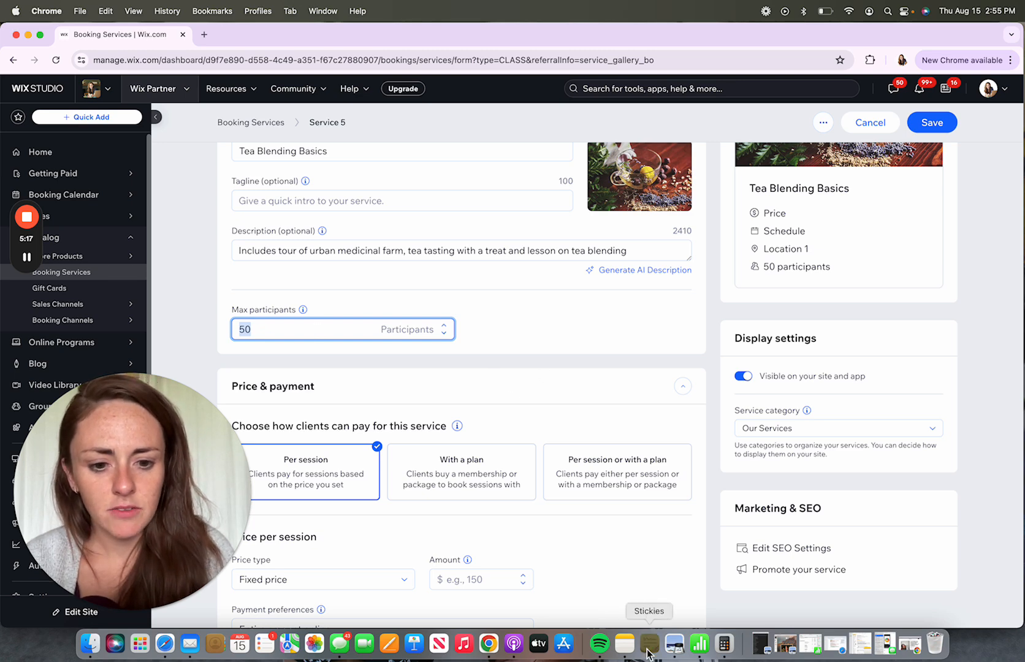
pyautogui.click(649, 644)
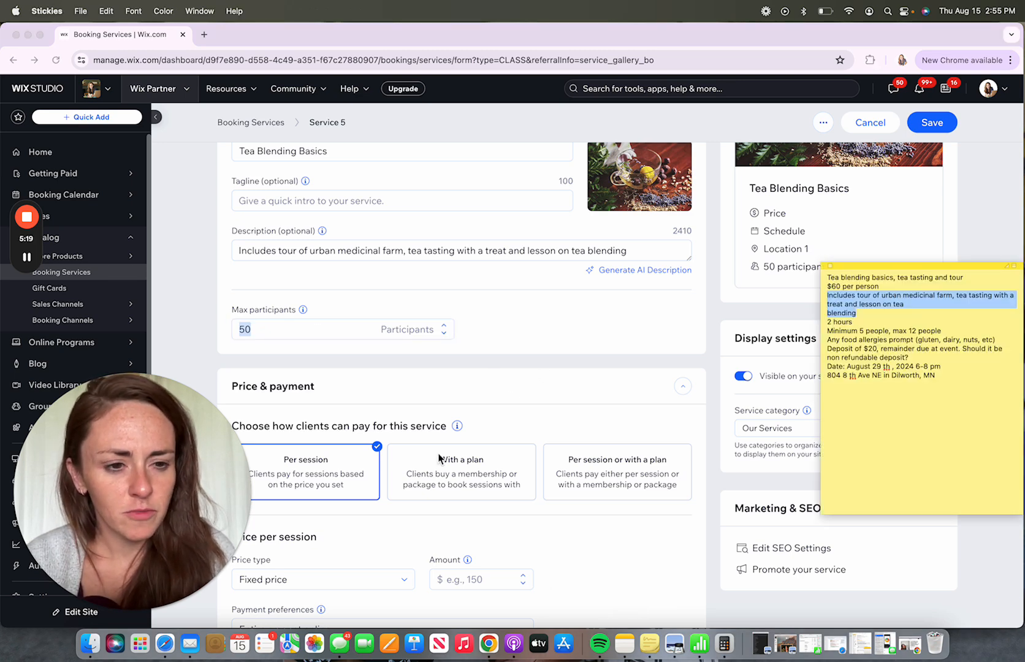
pyautogui.click(342, 328)
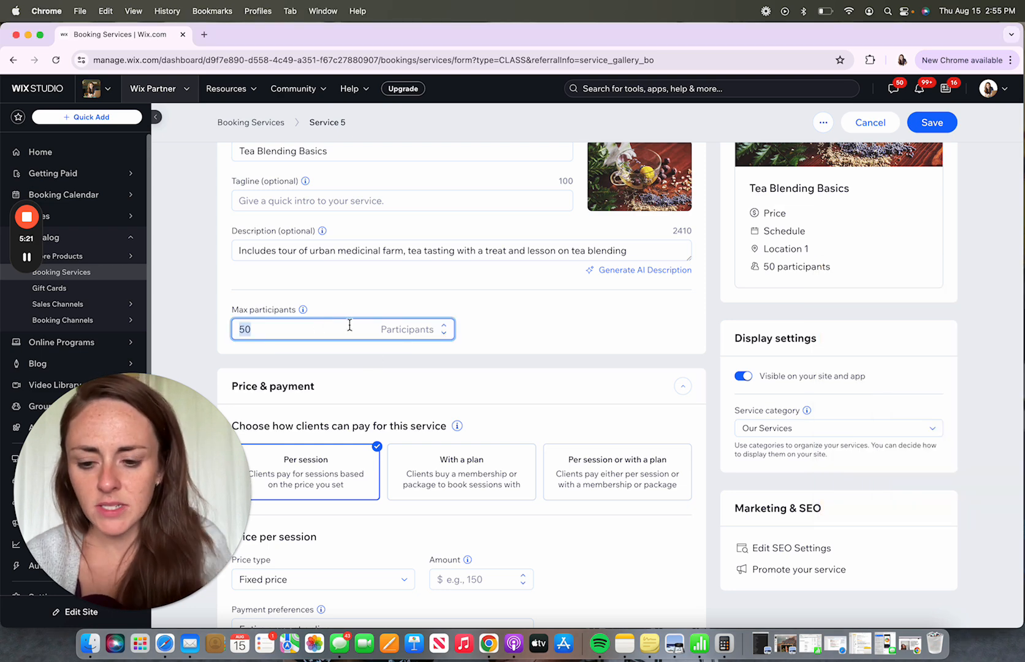
pyautogui.write('12')
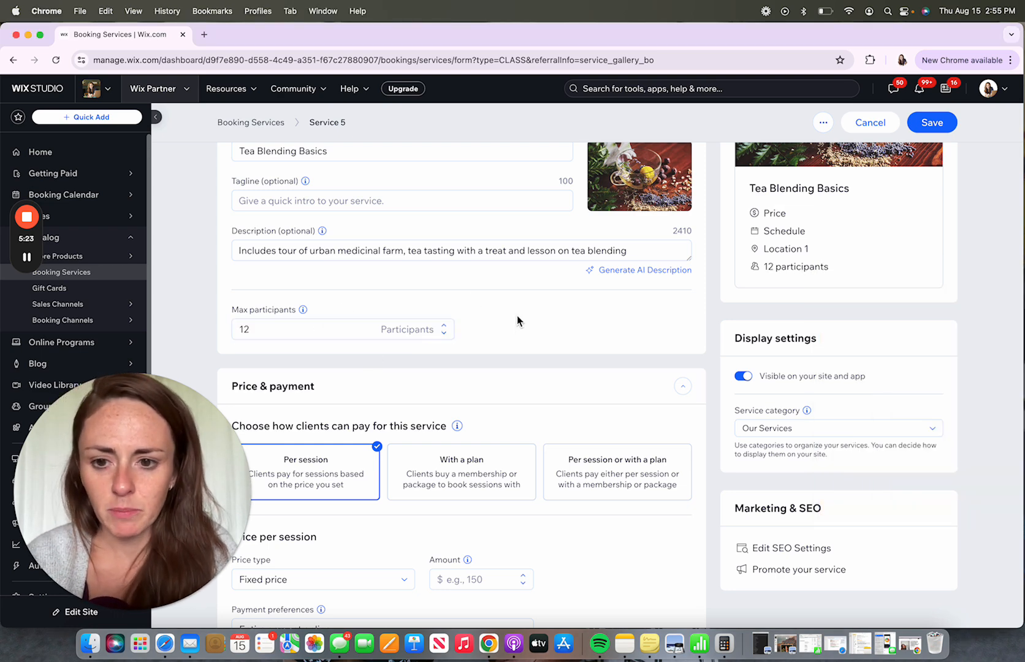
pyautogui.scroll(-3)
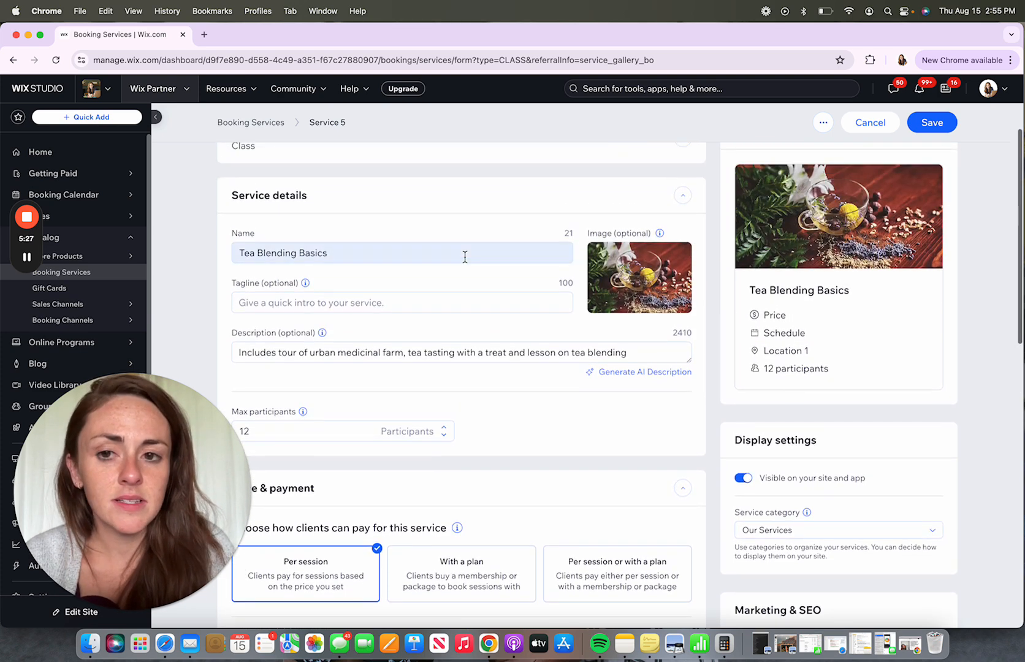
pyautogui.scroll(-3)
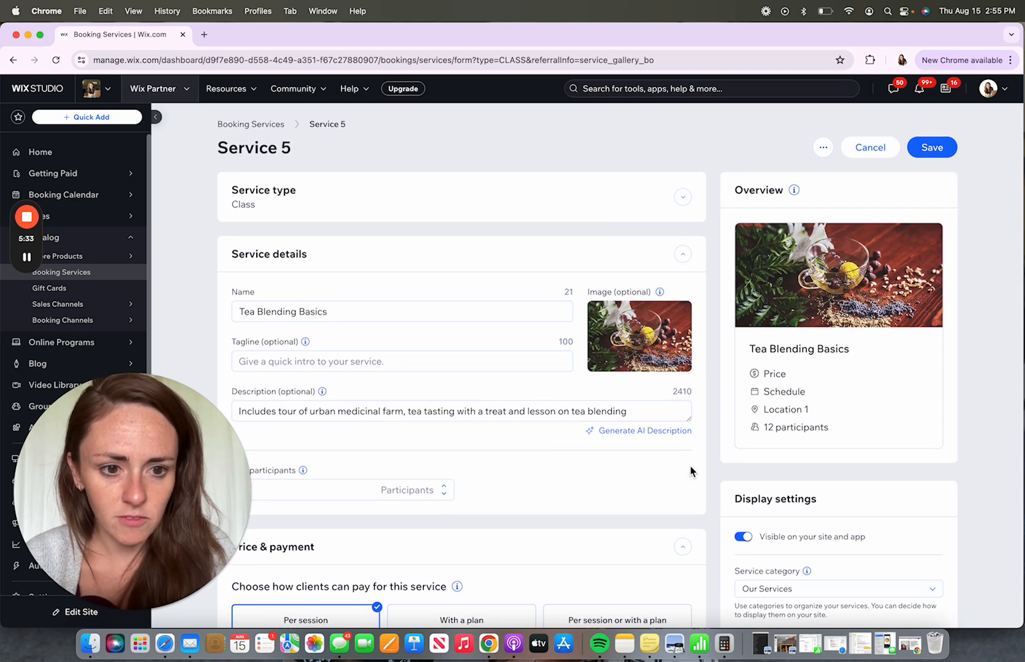
pyautogui.scroll(-3)
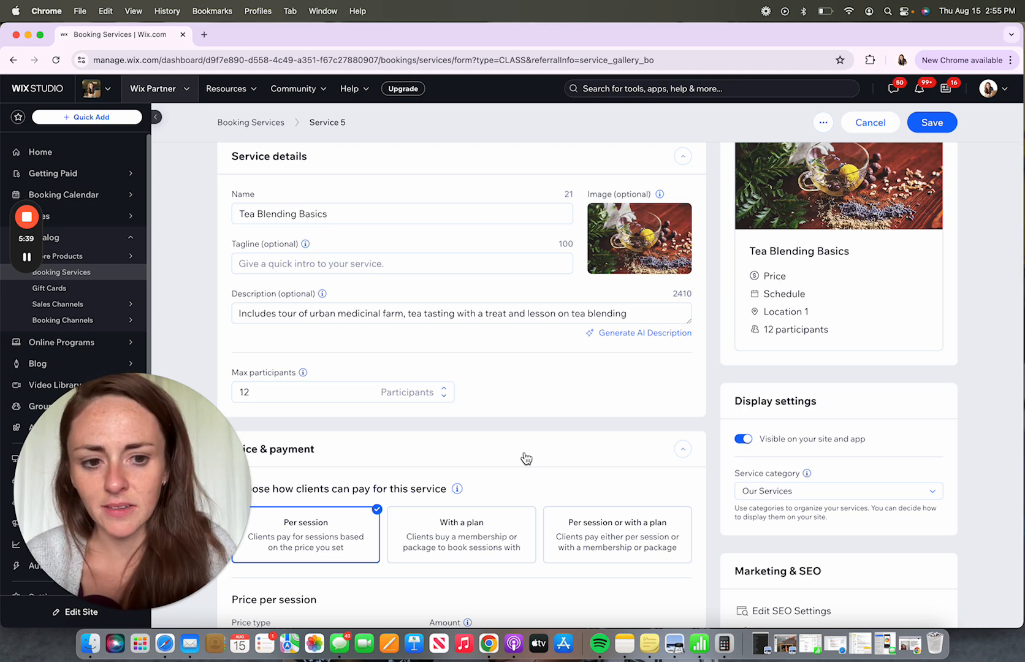
pyautogui.scroll(-3)
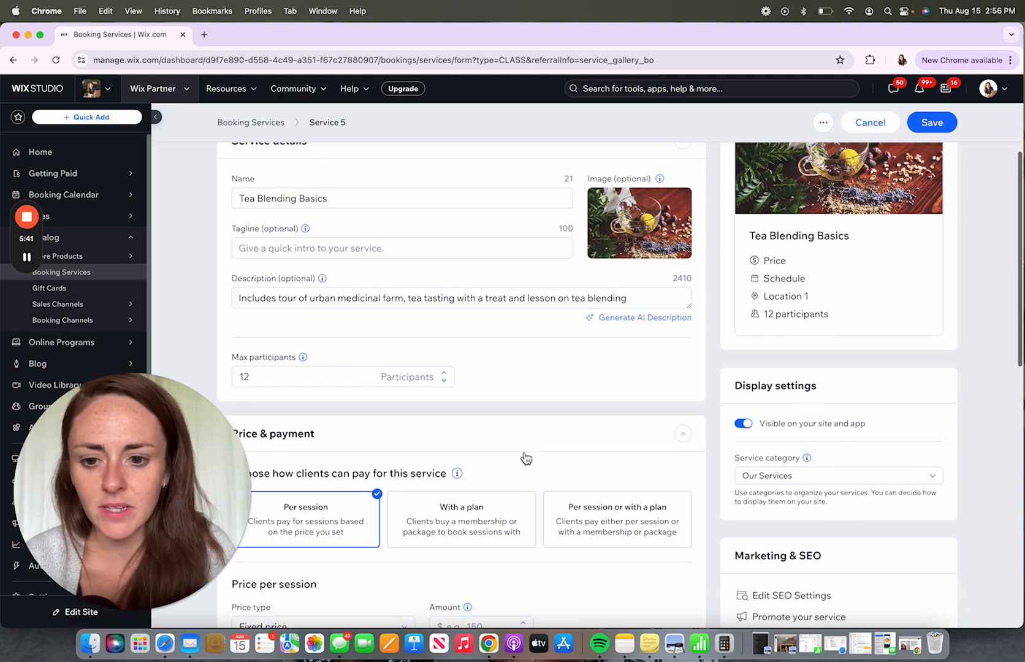
pyautogui.scroll(-3)
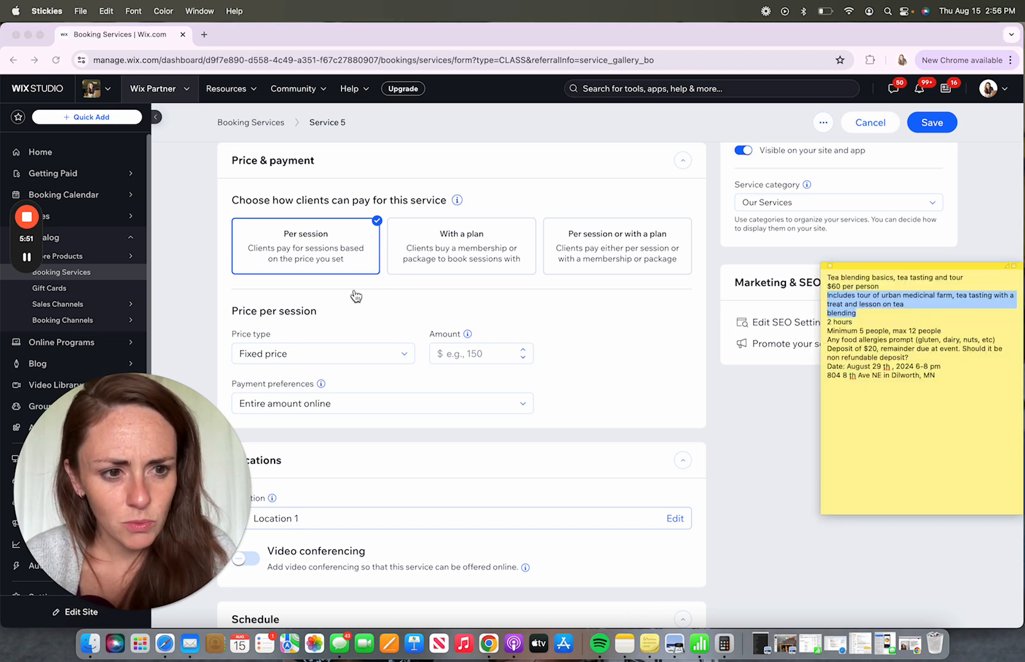
# Charge $60 per session with a $20 online deposit and the rest paid in person
pyautogui.click(477, 354)
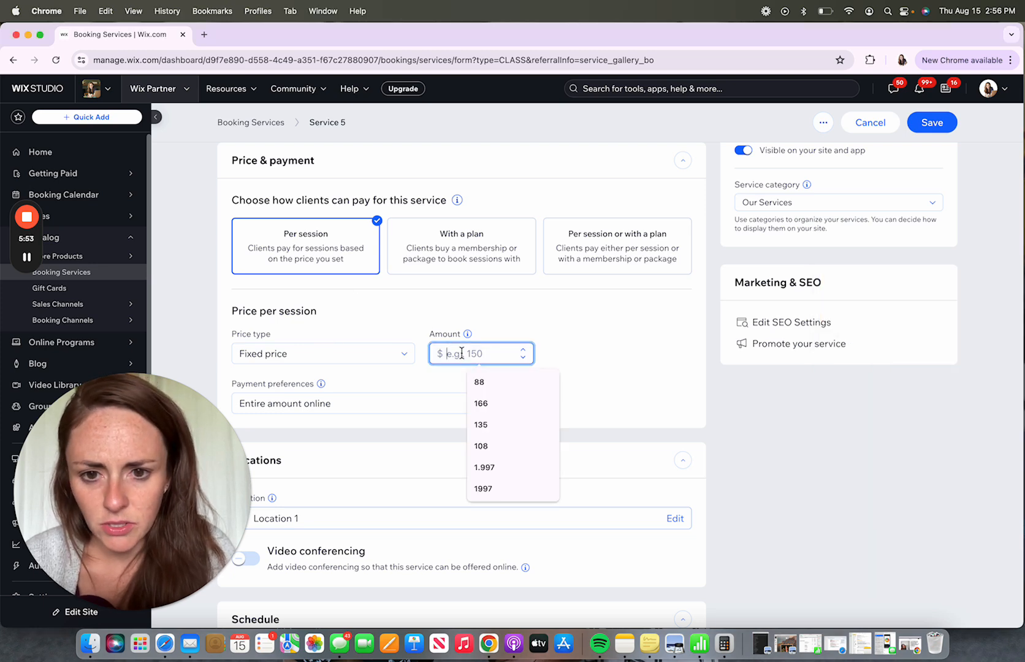
pyautogui.write('20')
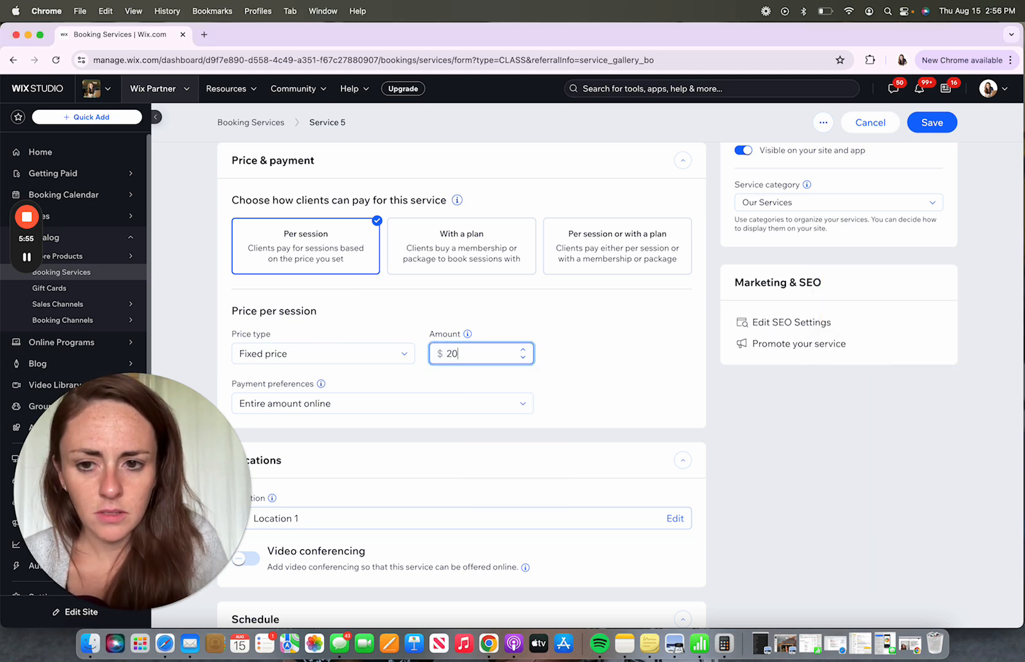
pyautogui.click(382, 403)
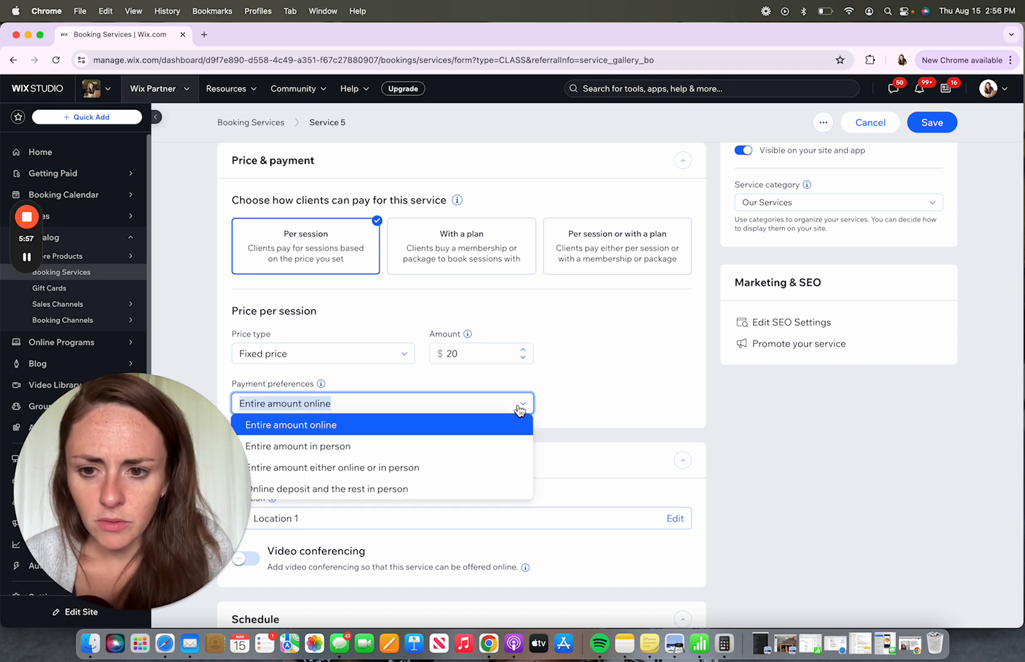
pyautogui.click(327, 488)
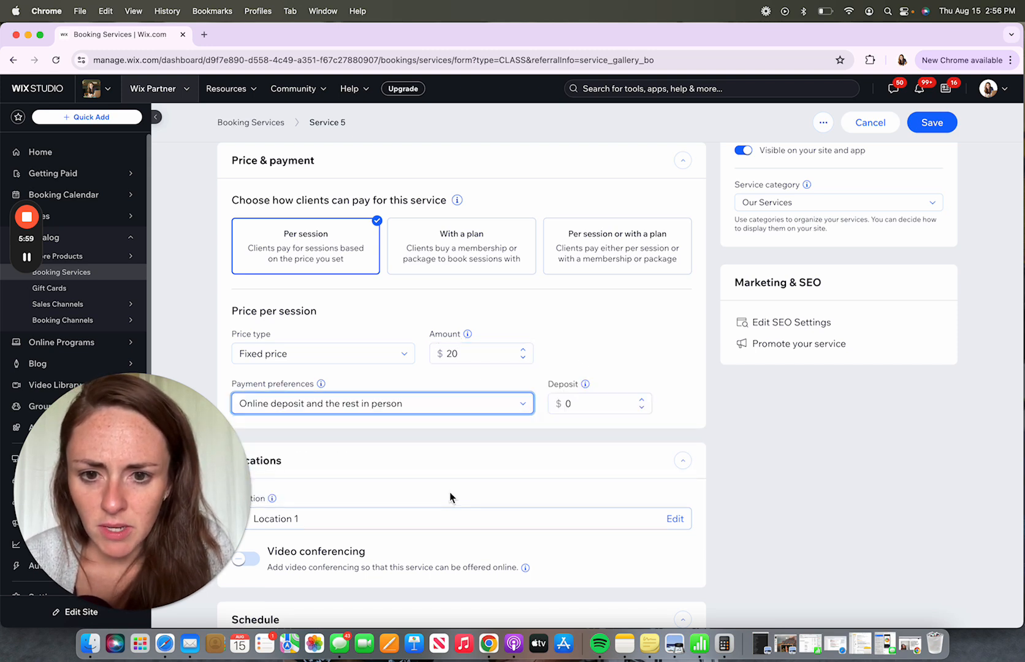
pyautogui.click(476, 354)
pyautogui.write('2')
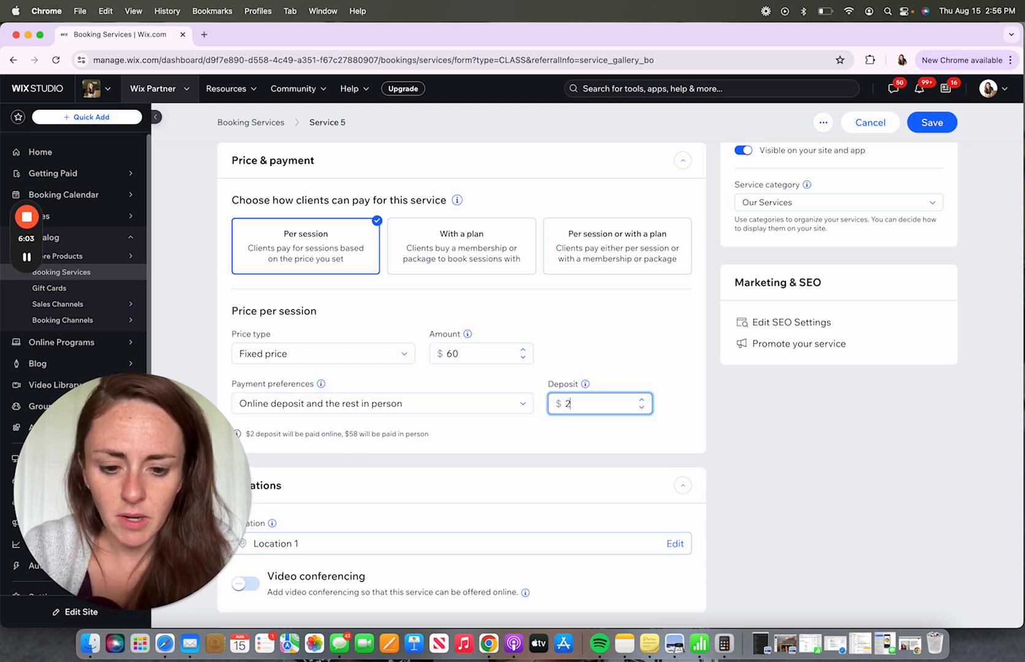
pyautogui.write('0')
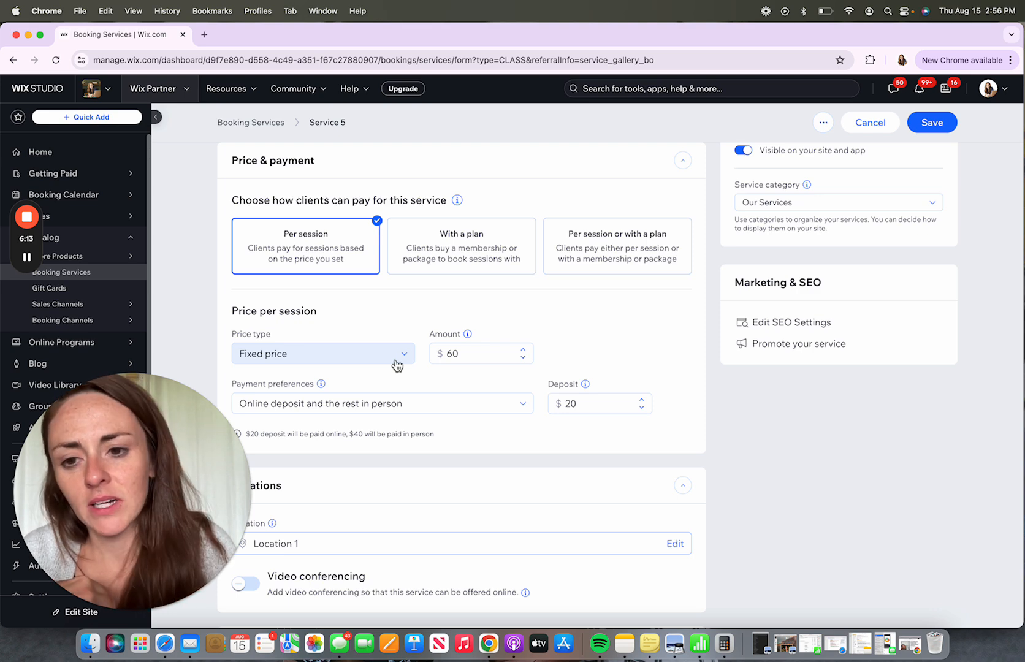
pyautogui.click(323, 353)
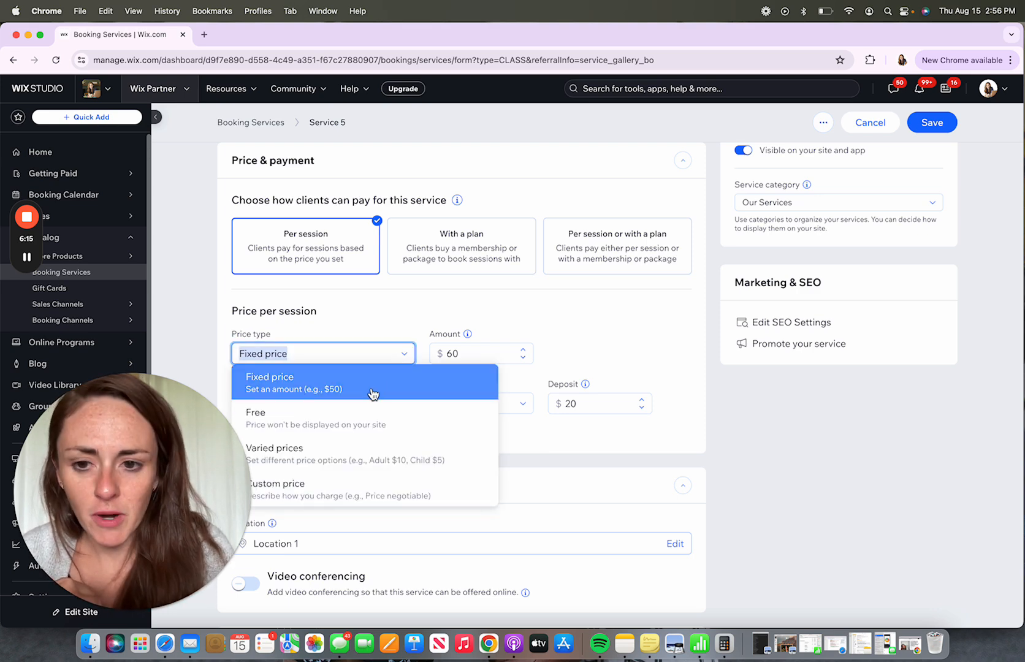
pyautogui.moveTo(373, 418)
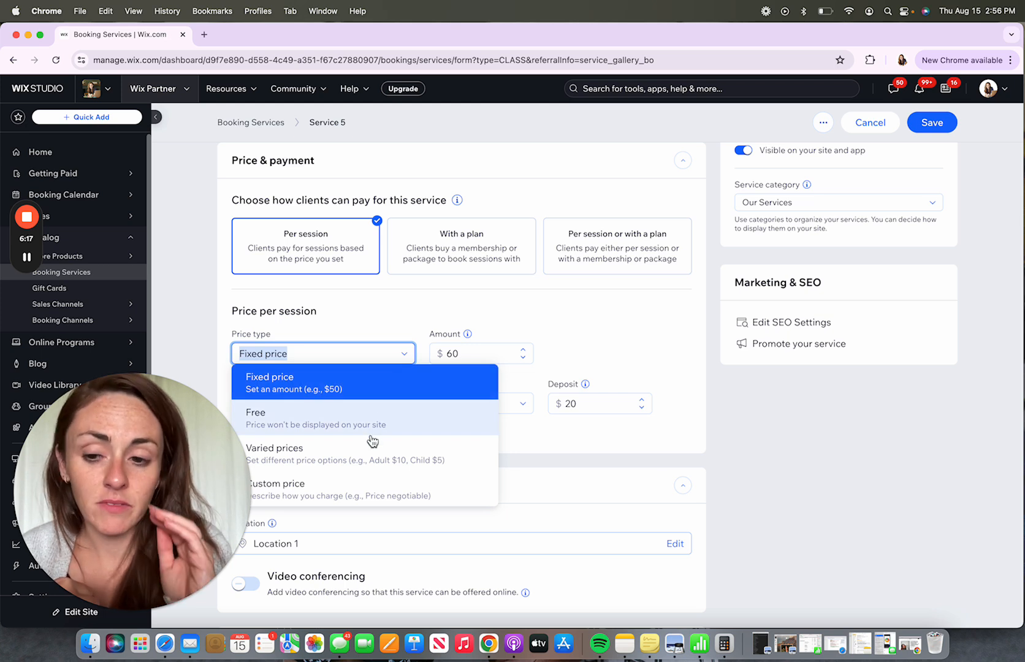
pyautogui.moveTo(392, 447)
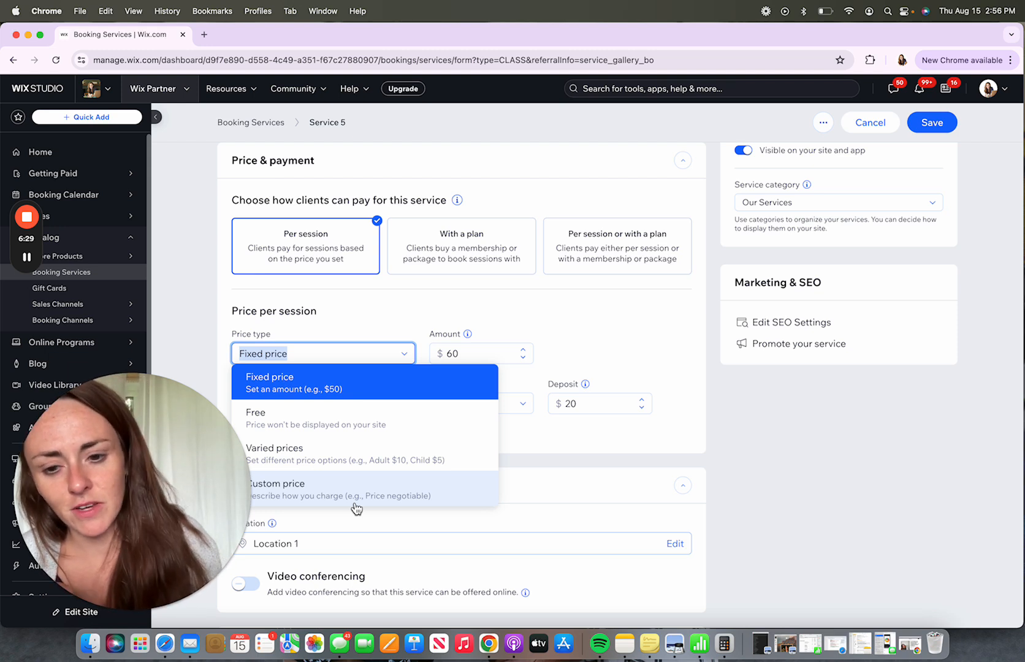
pyautogui.moveTo(347, 449)
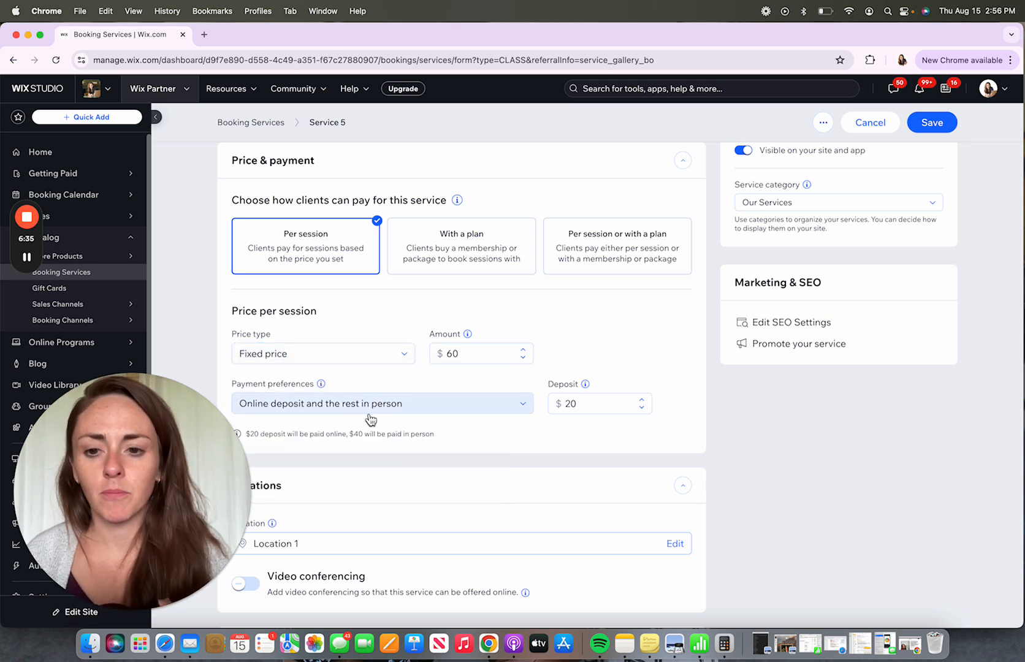
pyautogui.click(383, 404)
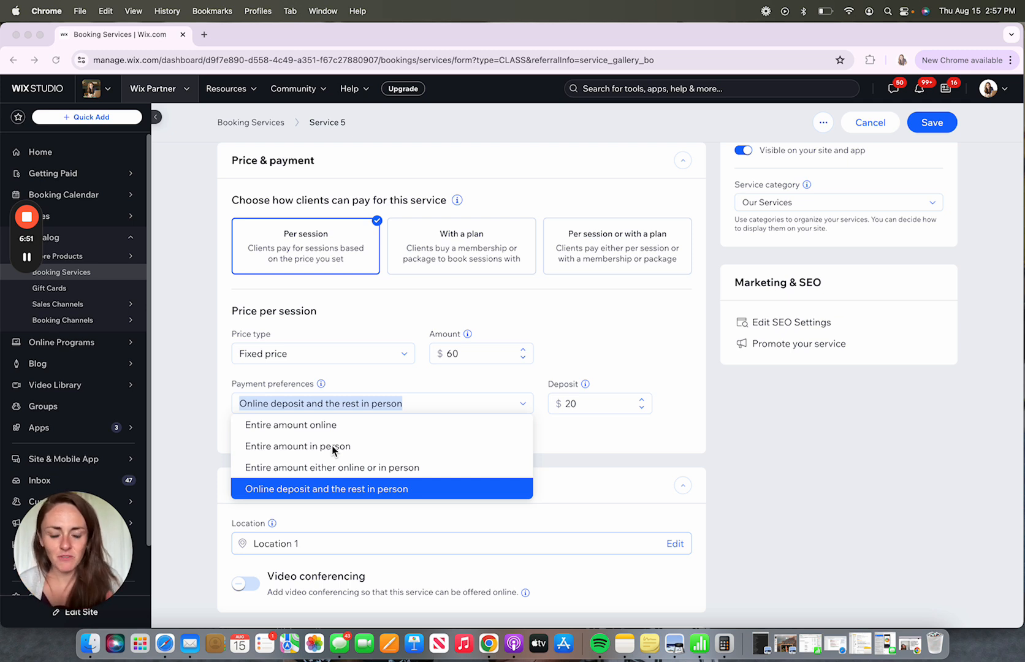
pyautogui.moveTo(590, 373)
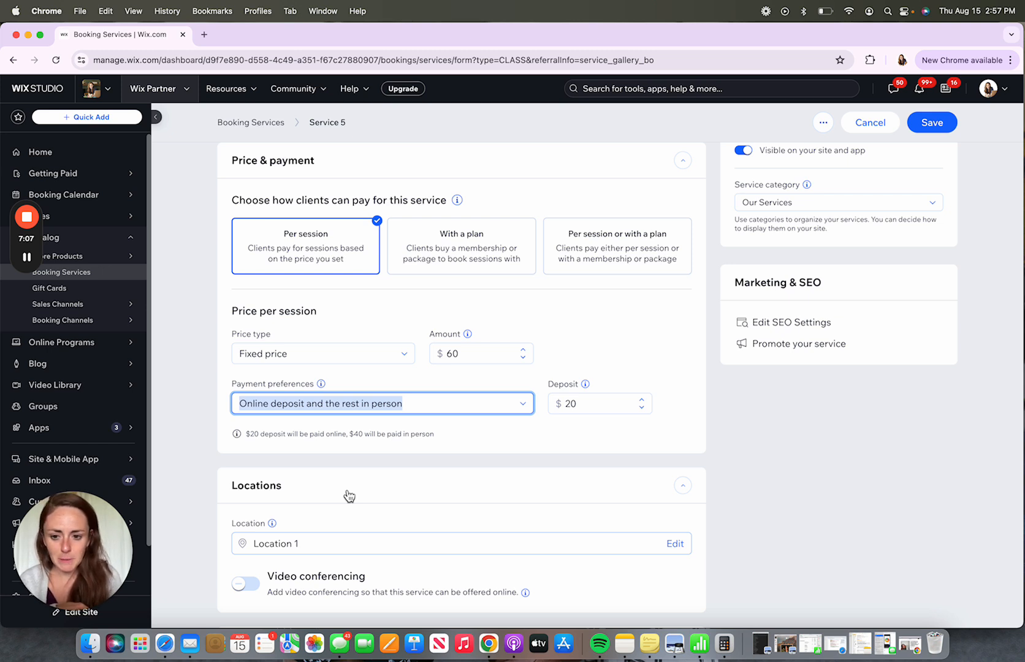
# Save the service via Save & Continue and close the location picker, keeping Location 1
pyautogui.scroll(-3)
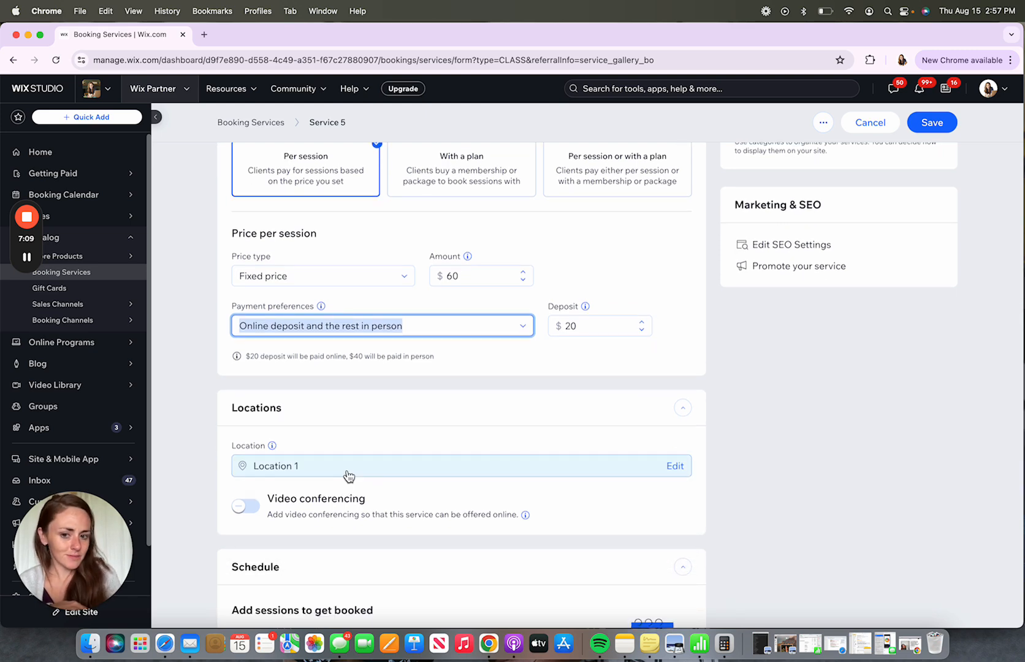
pyautogui.click(674, 465)
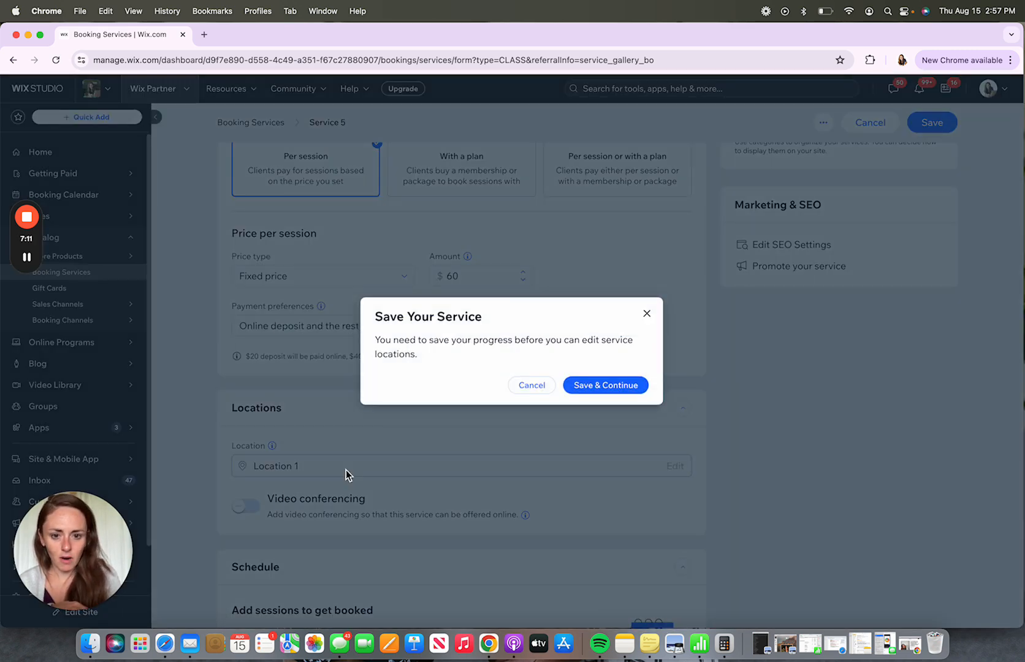
pyautogui.click(604, 385)
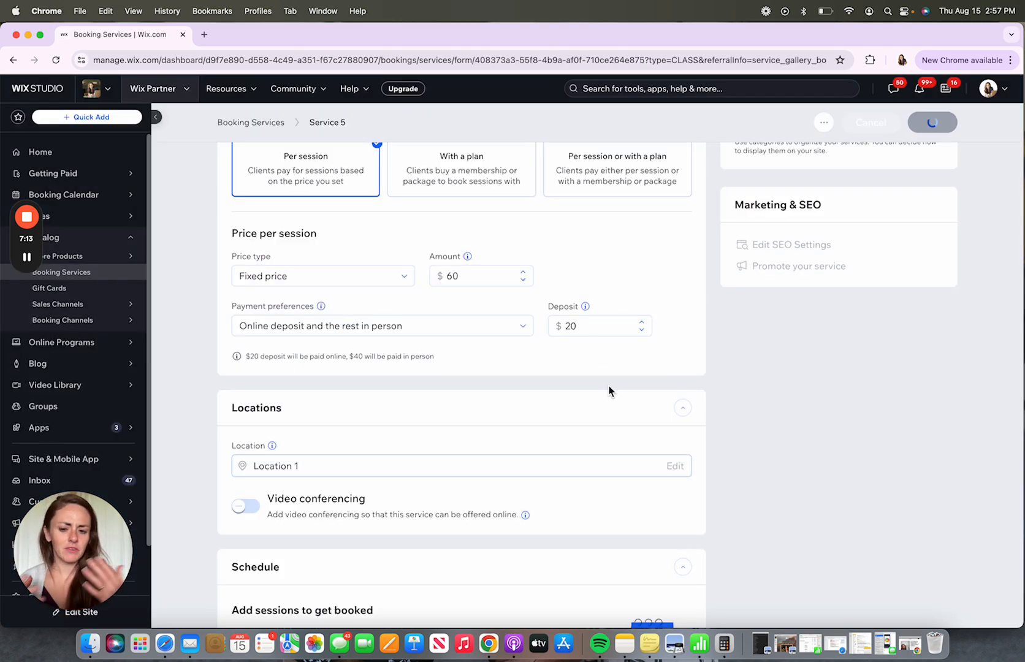
pyautogui.click(674, 465)
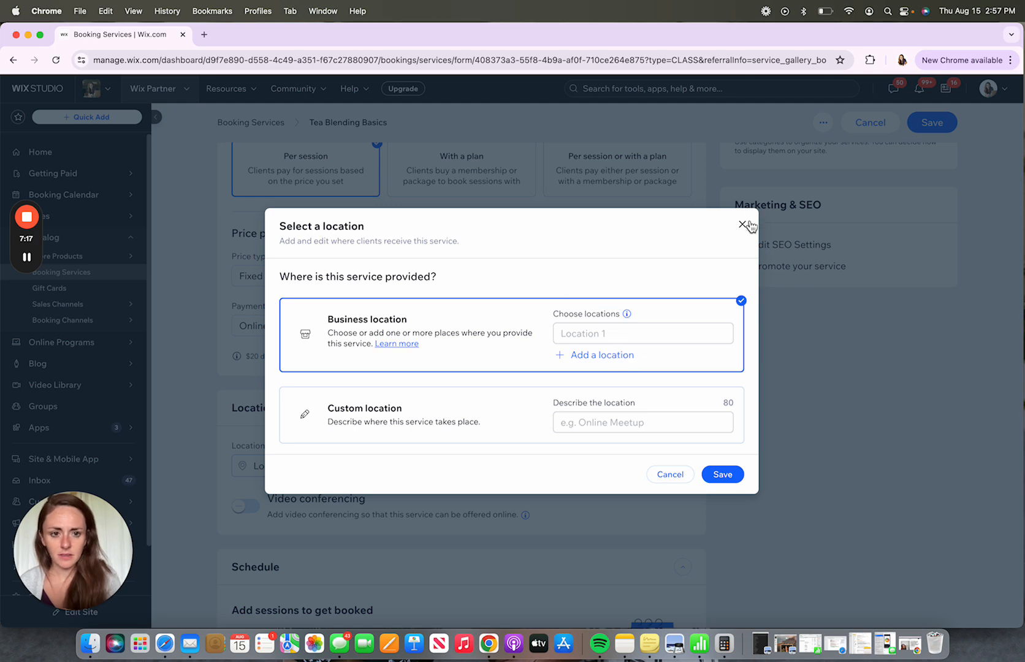
pyautogui.click(745, 225)
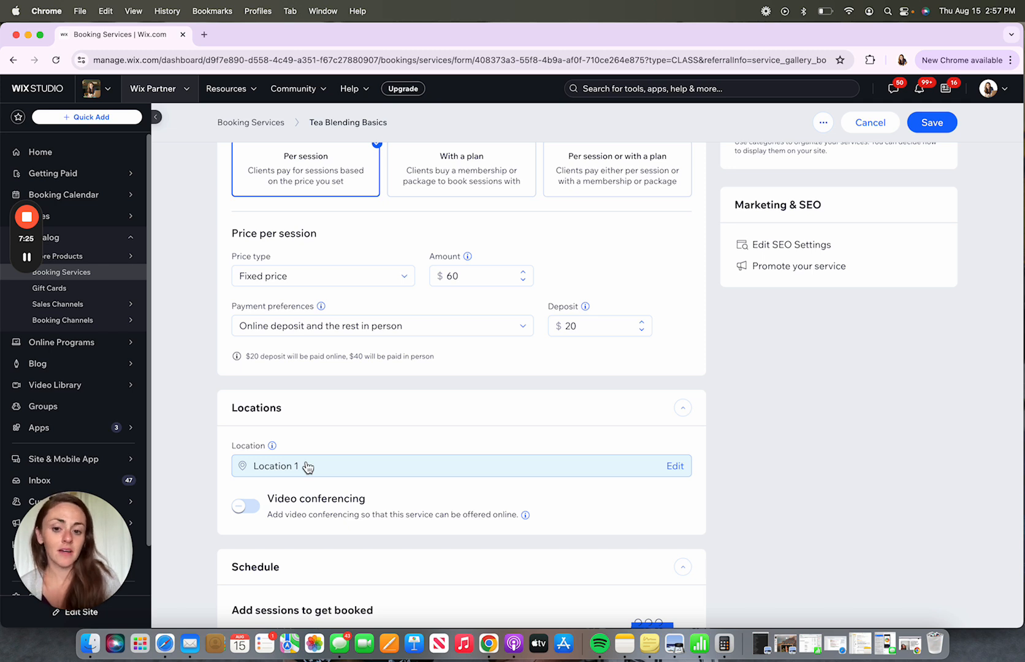
pyautogui.click(245, 506)
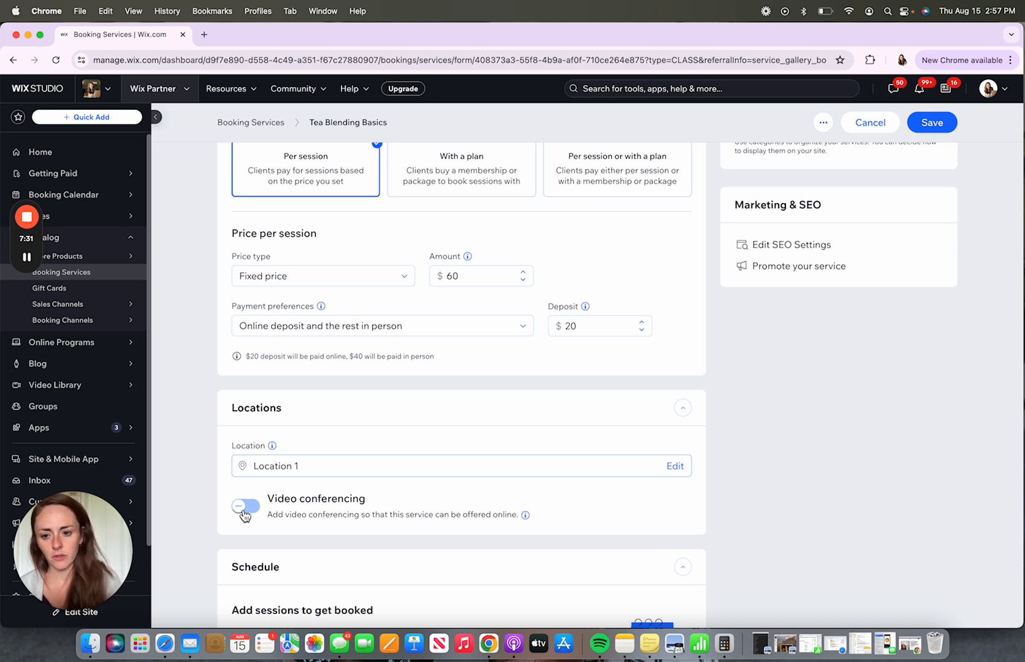
pyautogui.click(245, 506)
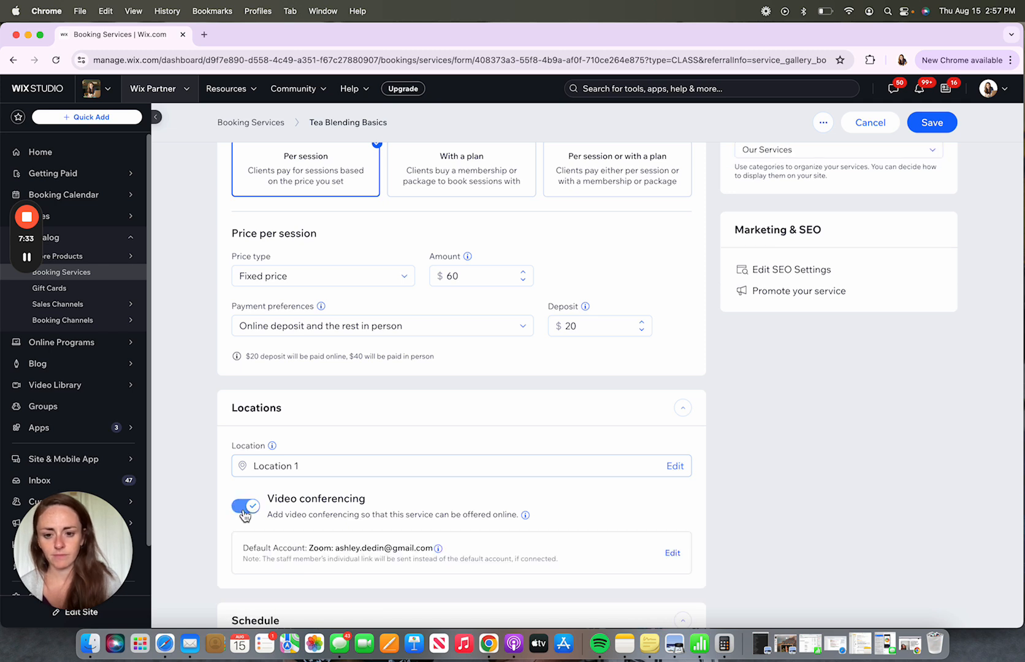
pyautogui.click(245, 506)
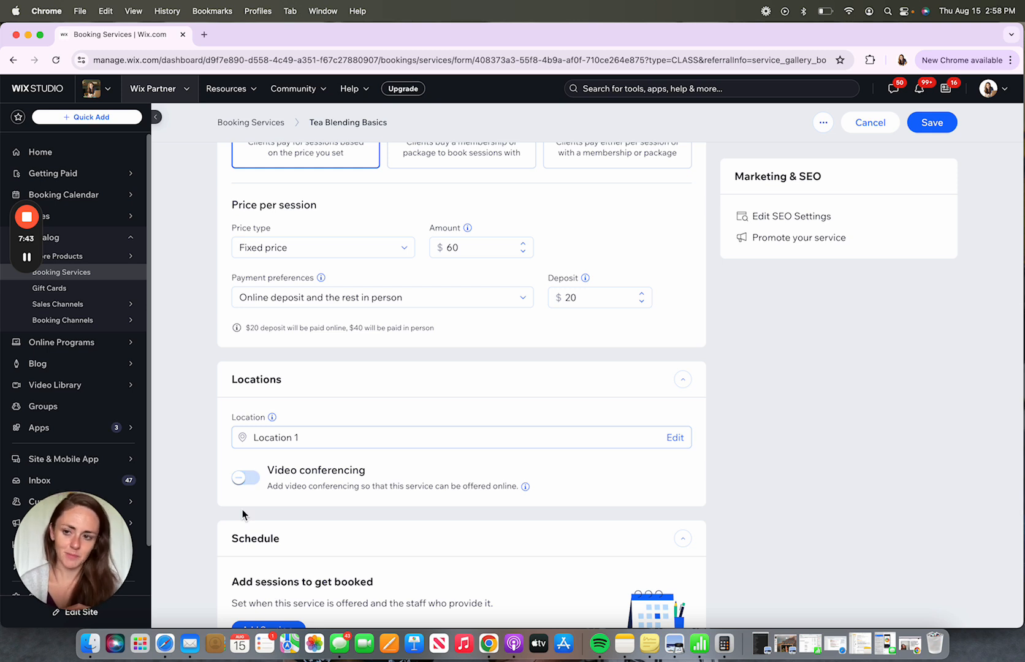
pyautogui.moveTo(318, 454)
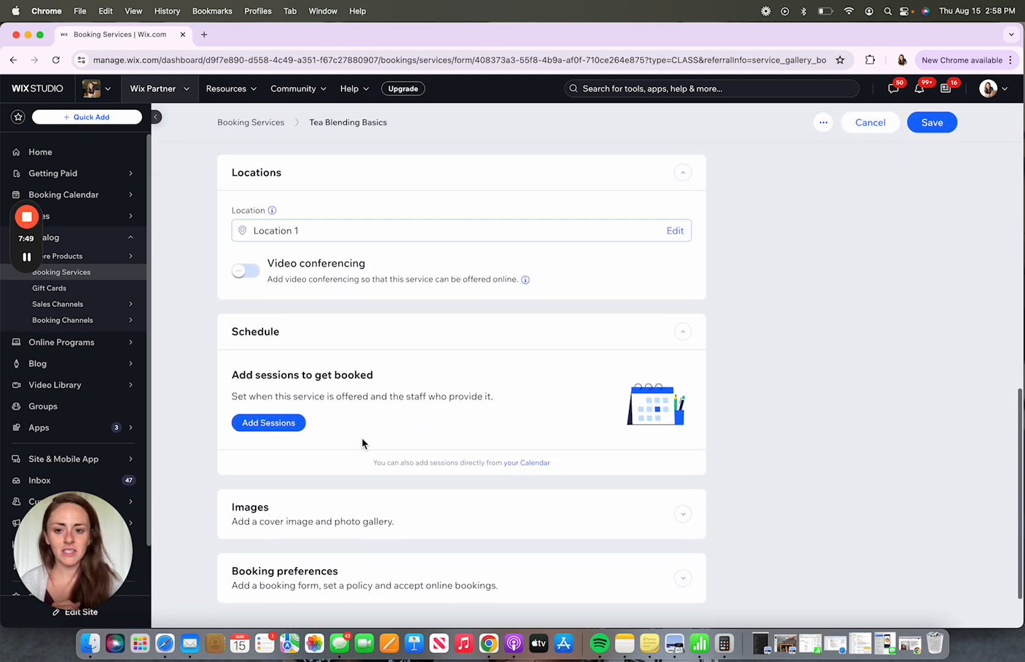
# Choose Add Sessions in the Schedule section, bringing up the save prompt
pyautogui.scroll(-3)
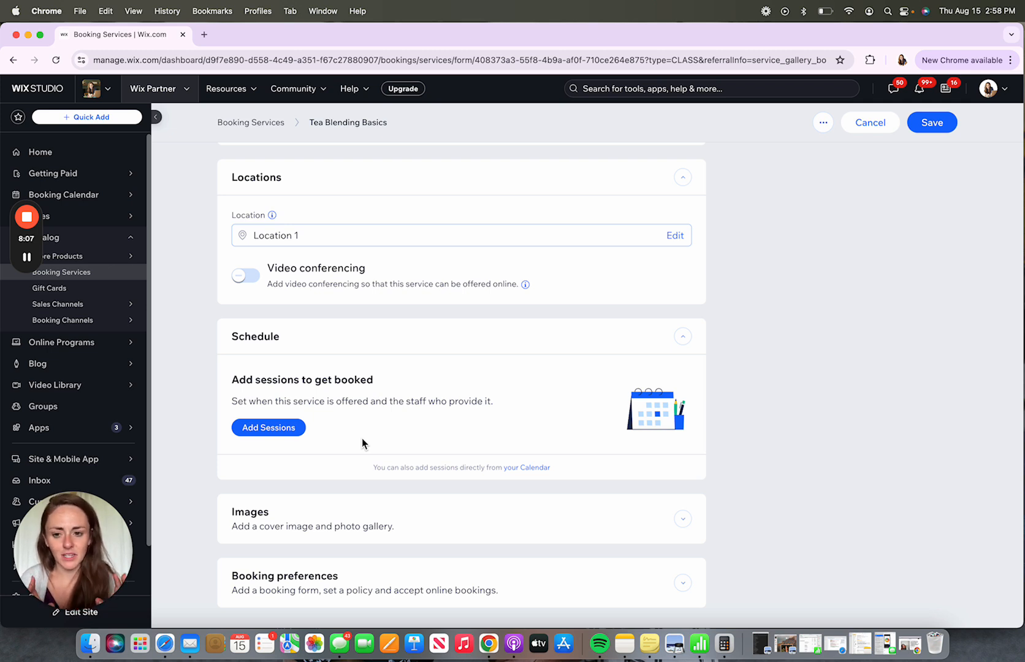
pyautogui.moveTo(339, 450)
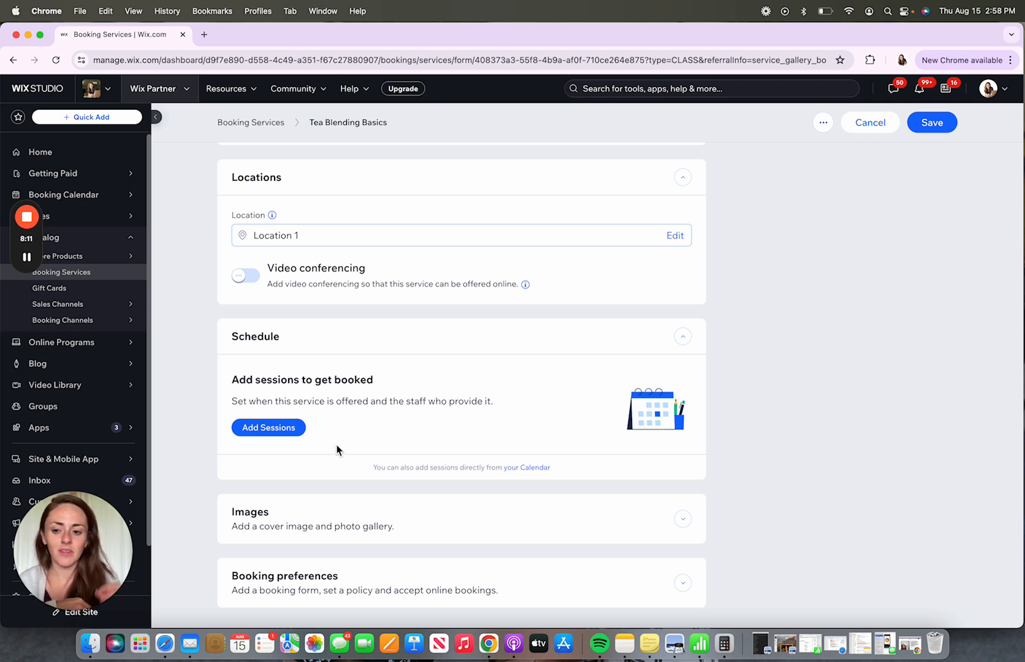
pyautogui.moveTo(282, 430)
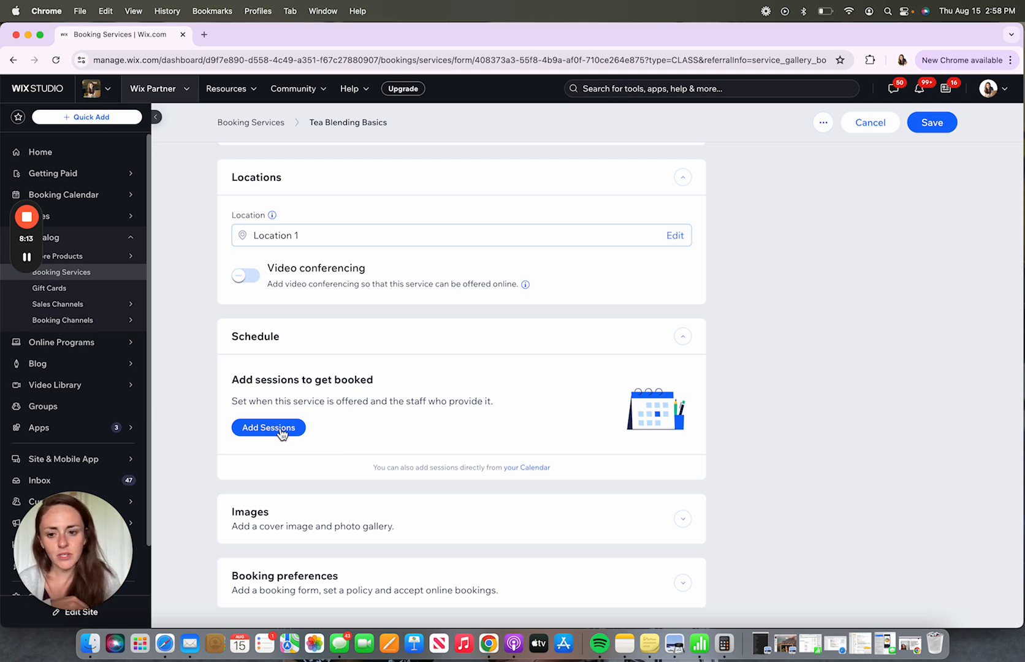
pyautogui.click(268, 428)
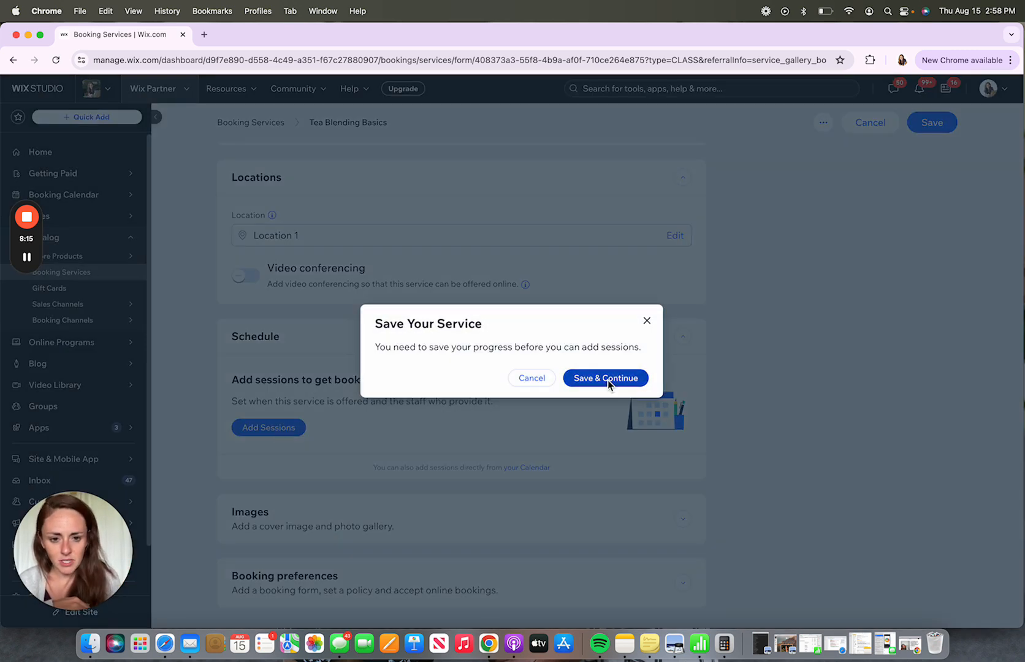
# Save the service and keep Ashley as the session's staff member
pyautogui.click(604, 377)
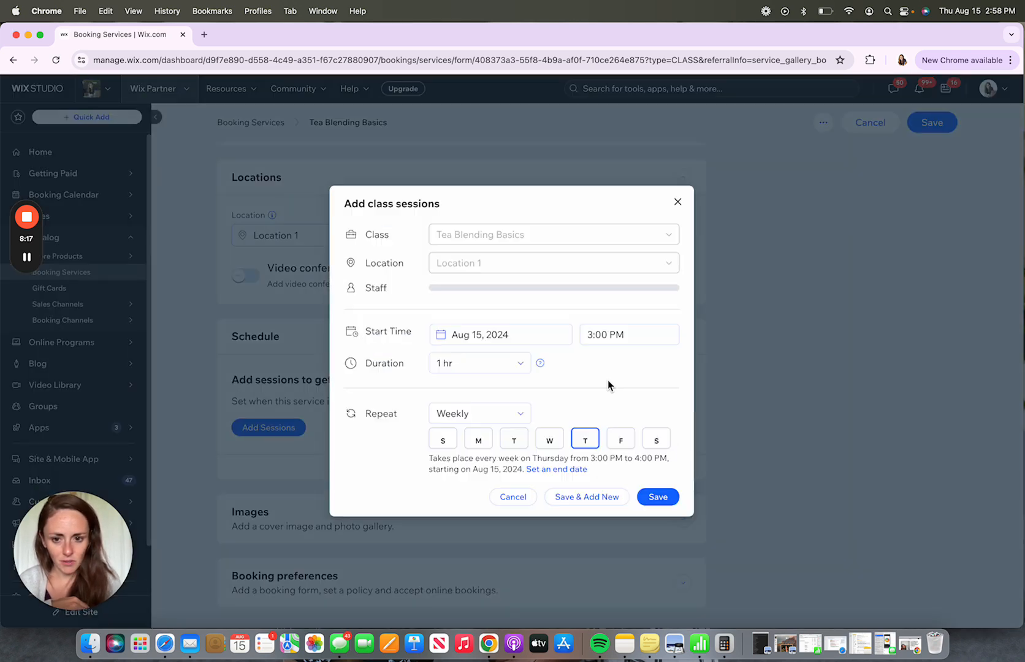
pyautogui.click(552, 287)
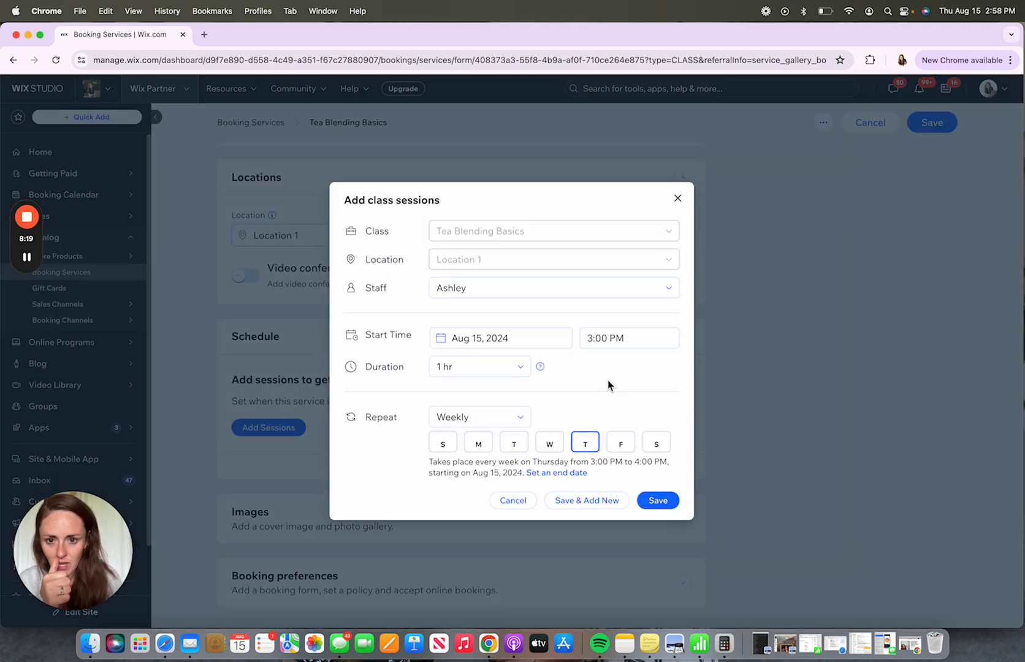
pyautogui.click(552, 287)
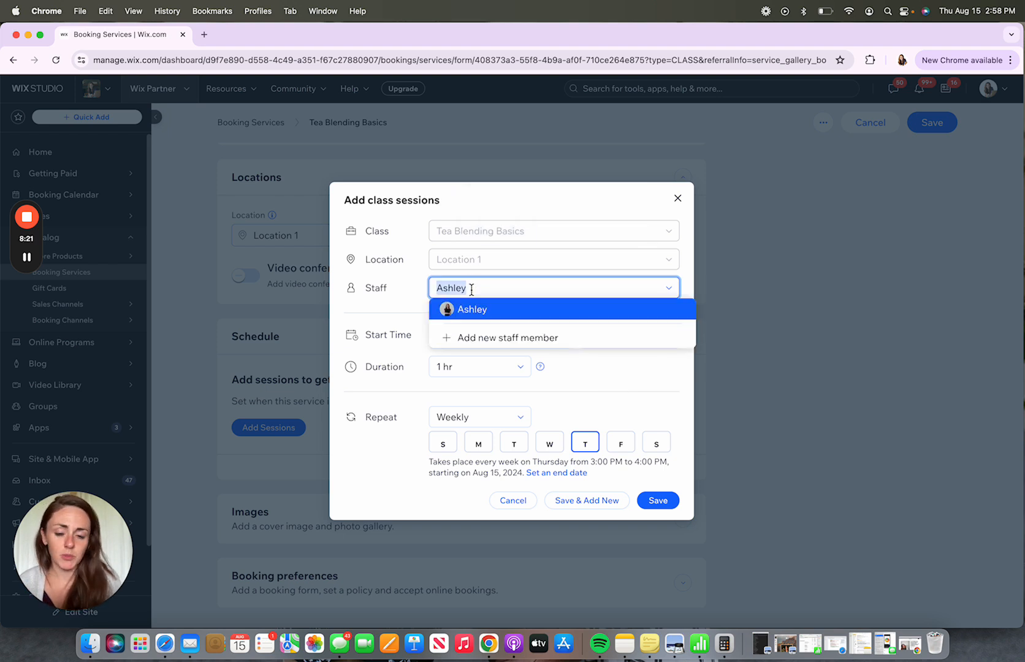
pyautogui.click(470, 309)
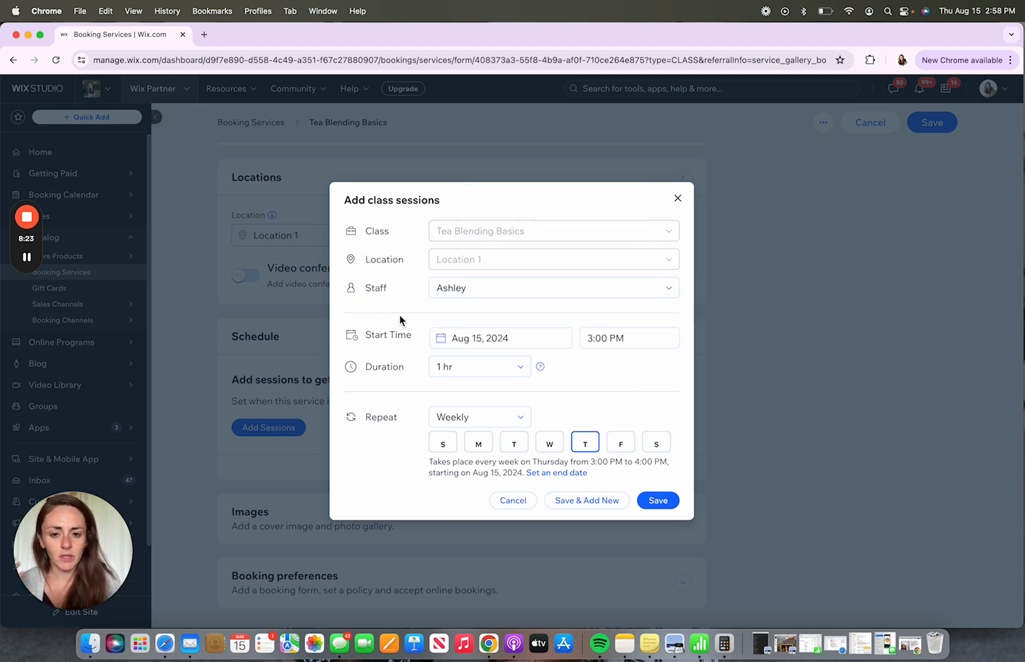
pyautogui.click(649, 645)
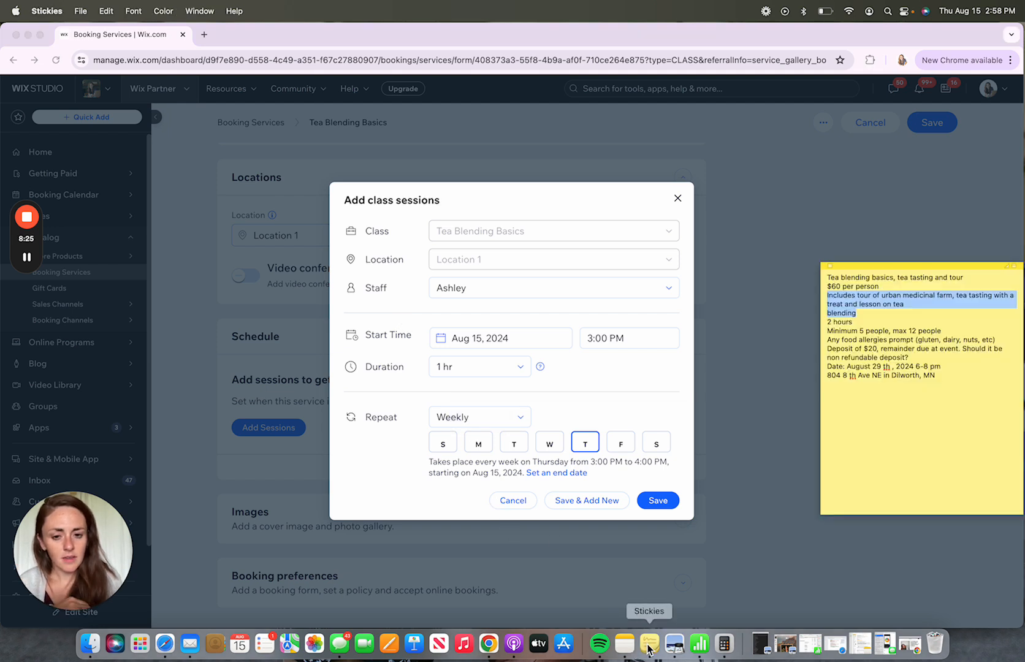
pyautogui.moveTo(621, 356)
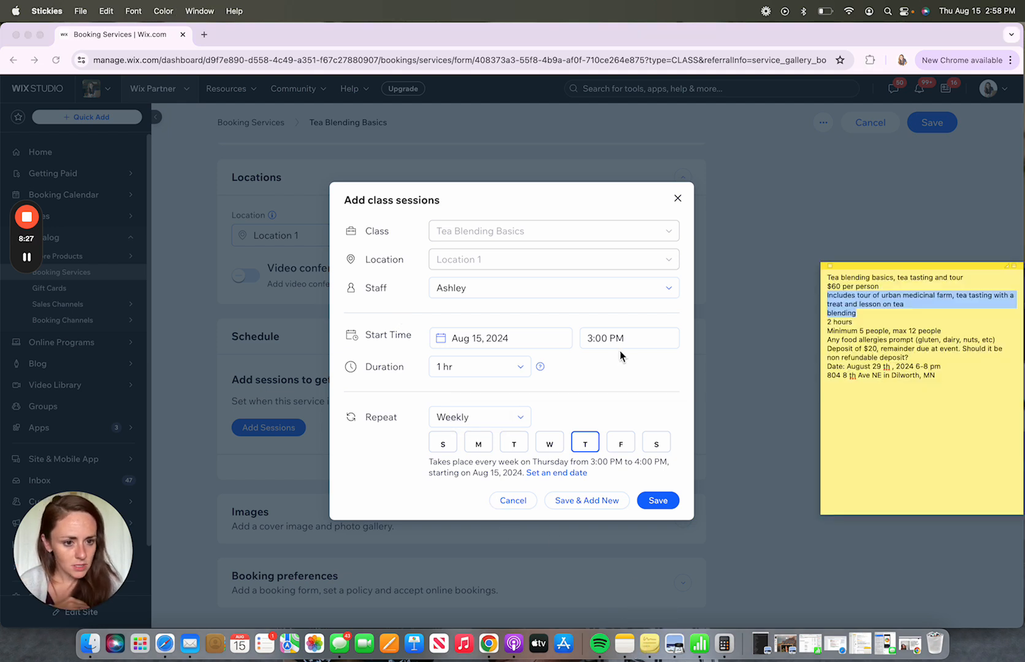
# Set the first session to Aug 29, 2024 at 6:00 PM, lasting two hours
pyautogui.click(499, 338)
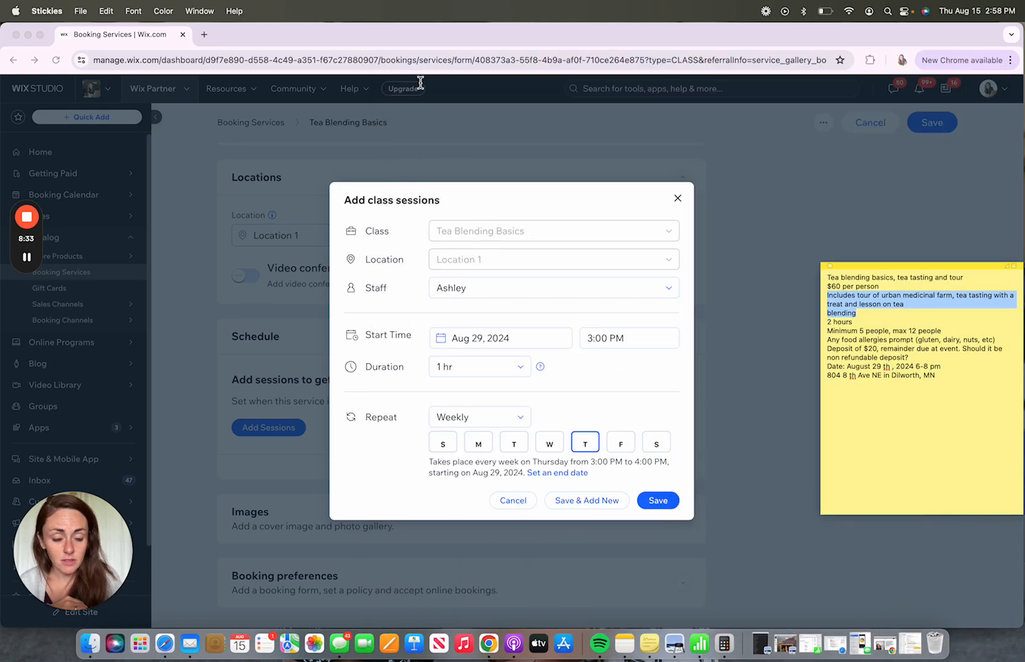
pyautogui.moveTo(474, 371)
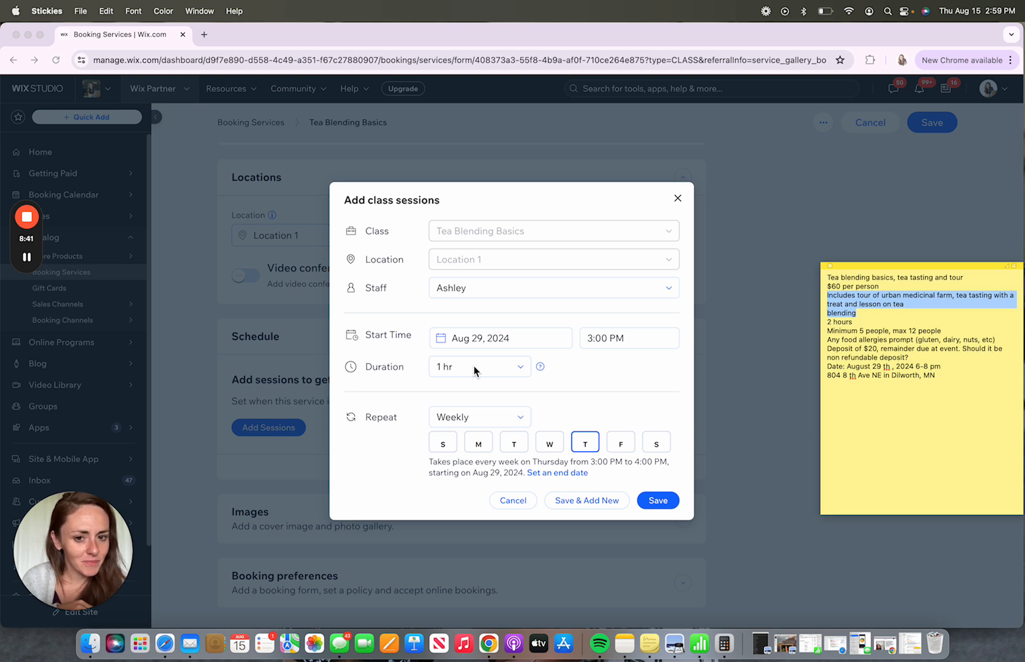
pyautogui.moveTo(638, 320)
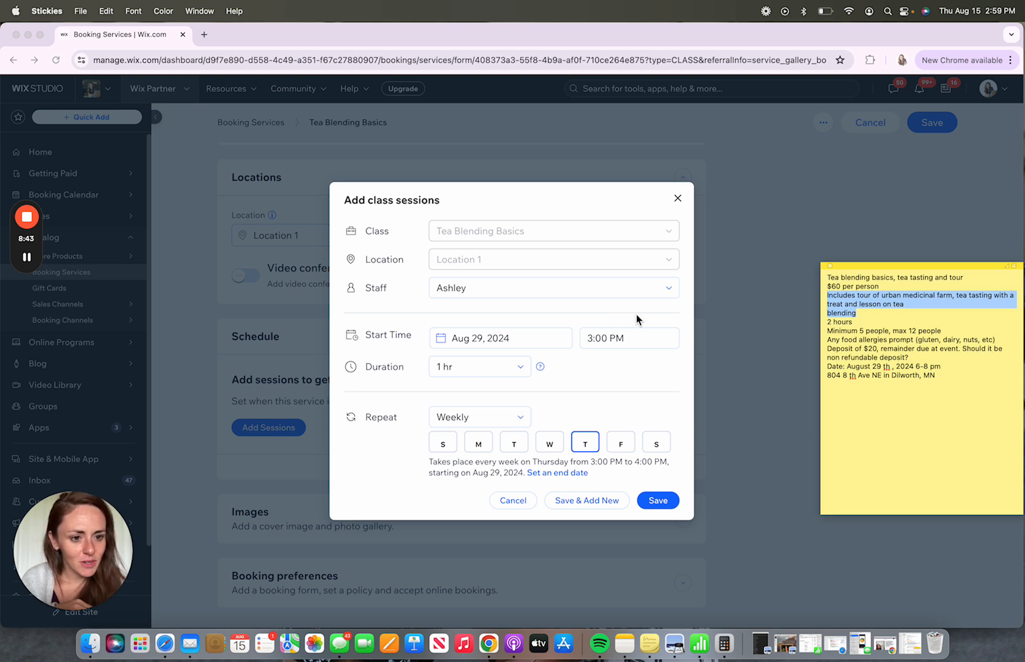
pyautogui.click(627, 337)
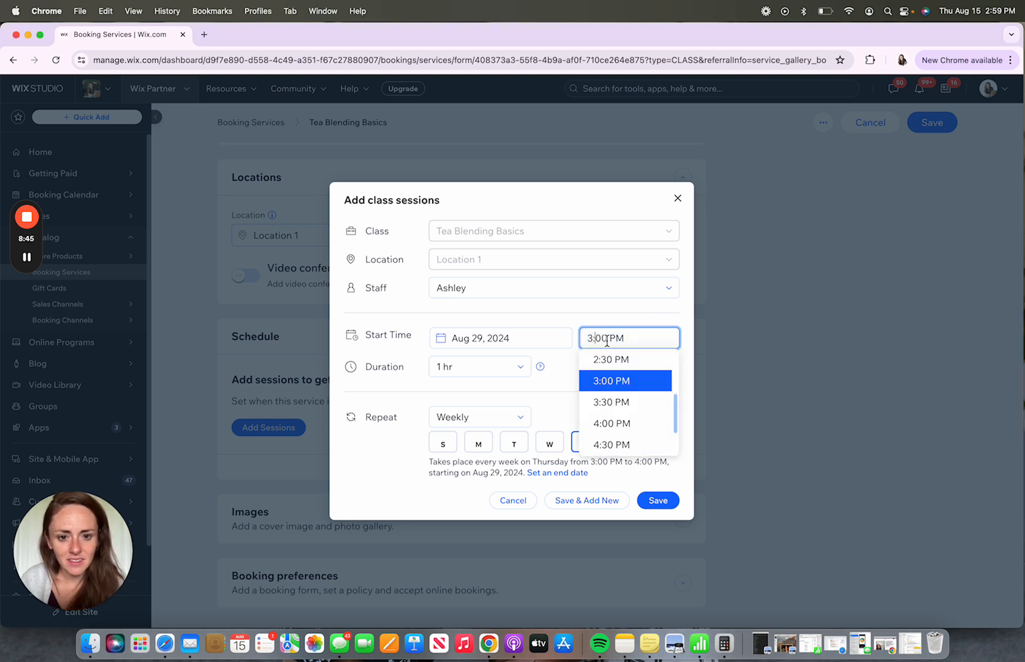
pyautogui.write('600 PM')
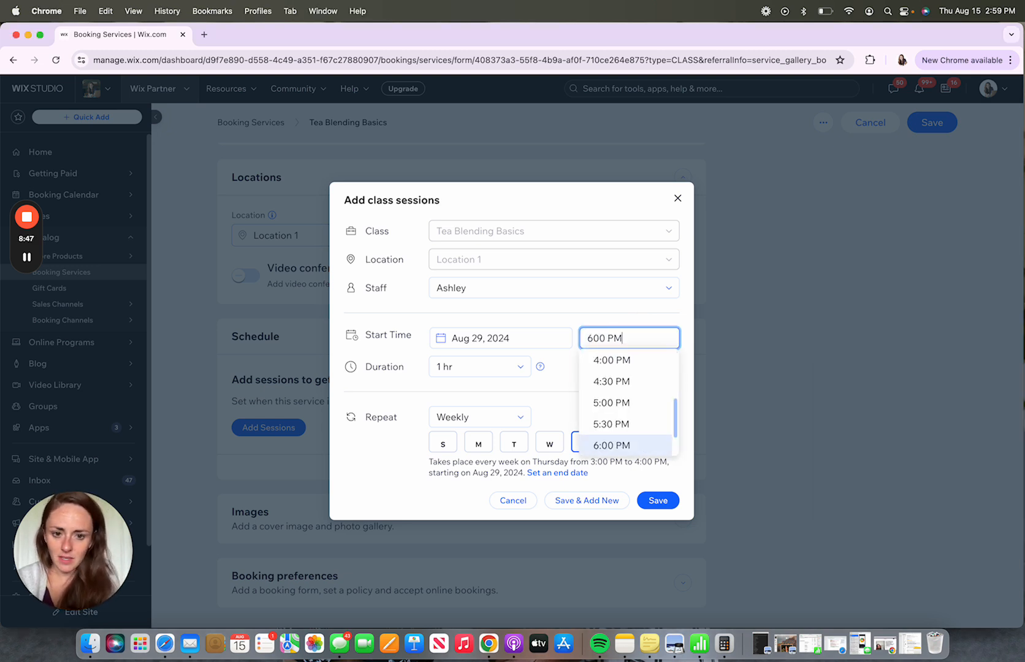
pyautogui.click(610, 444)
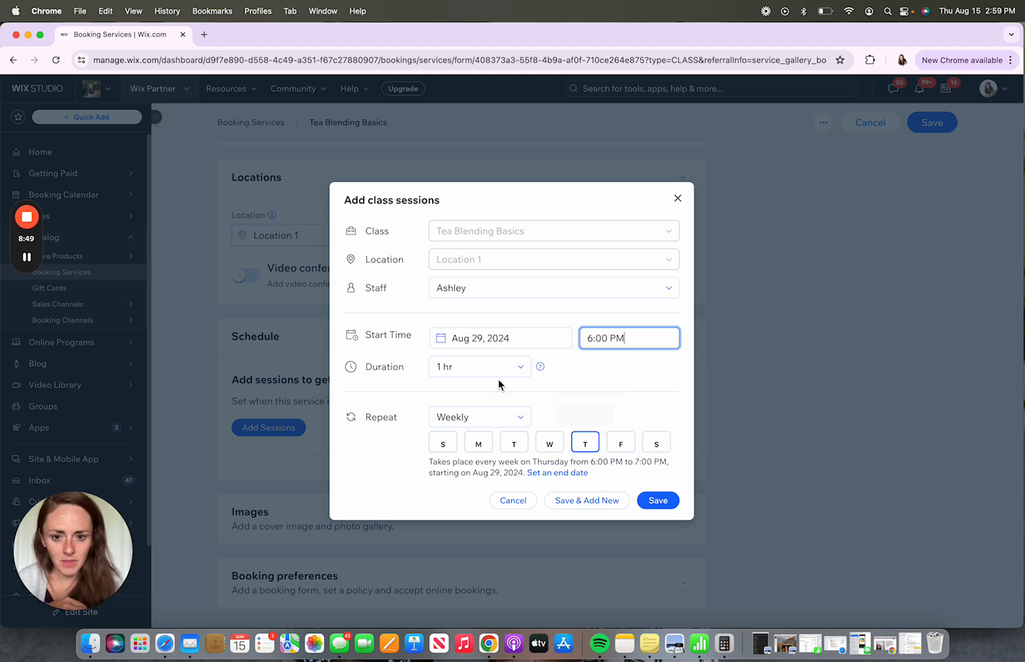
pyautogui.click(479, 366)
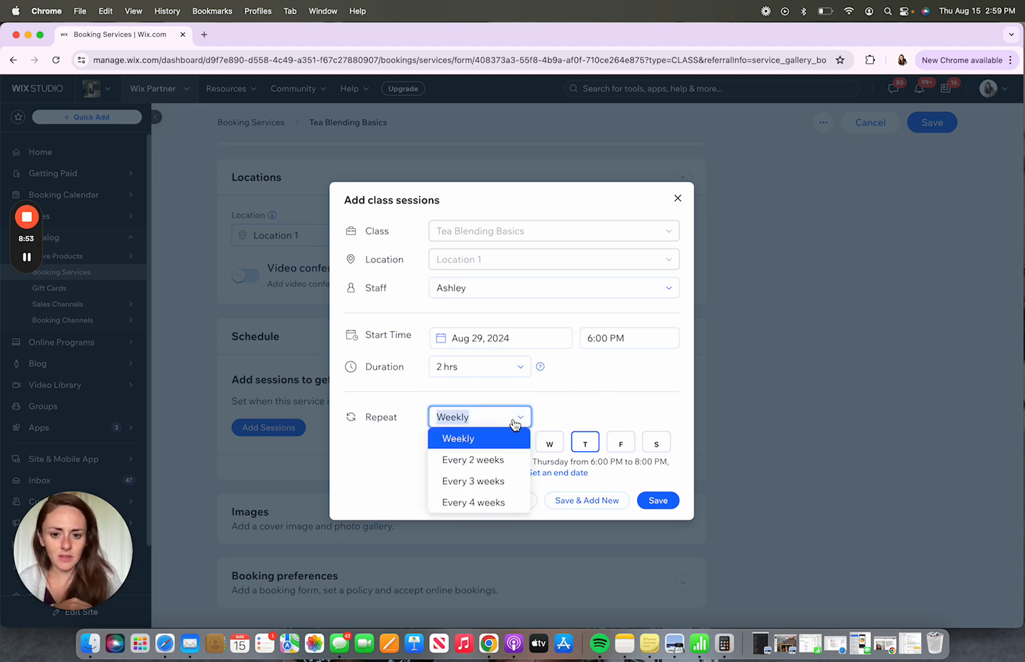
# Repeat the session weekly on Thursdays until Aug 30 and save the schedule
pyautogui.click(457, 438)
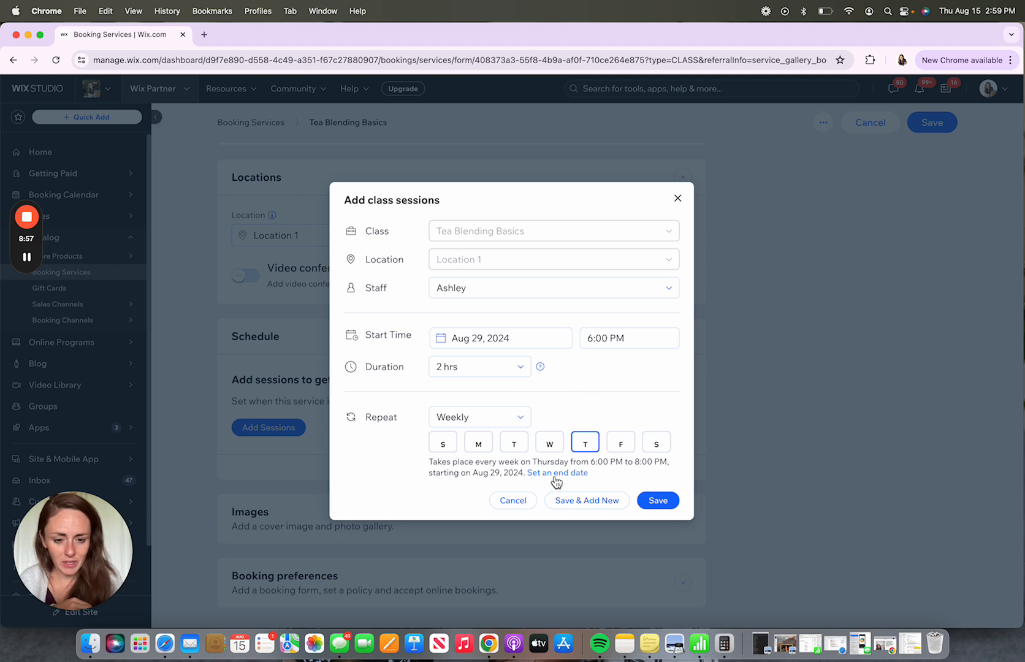
pyautogui.click(558, 472)
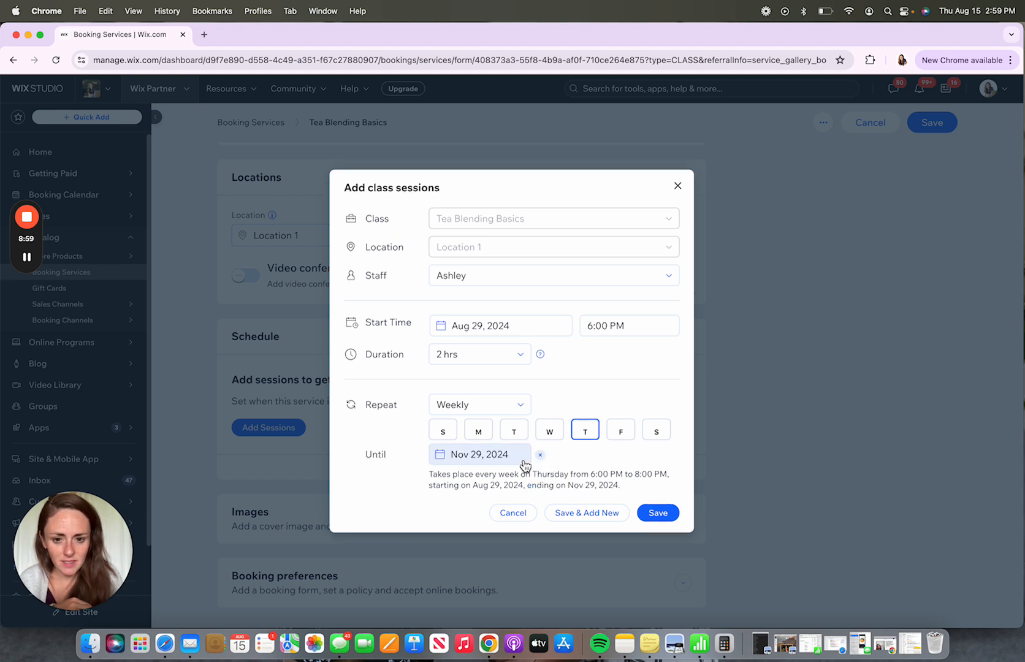
pyautogui.click(477, 454)
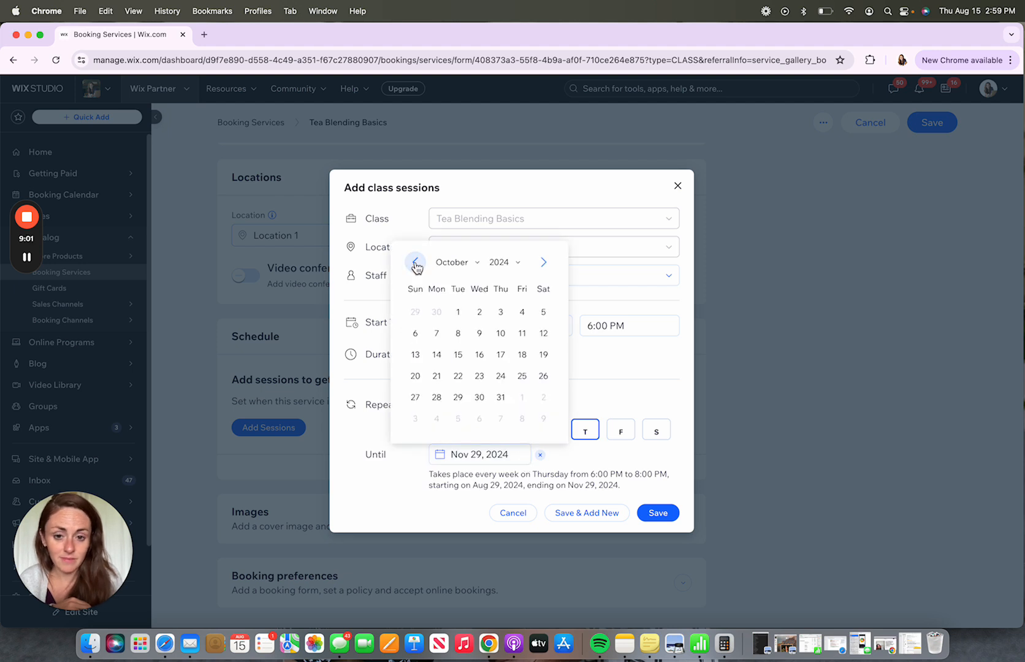
pyautogui.click(415, 262)
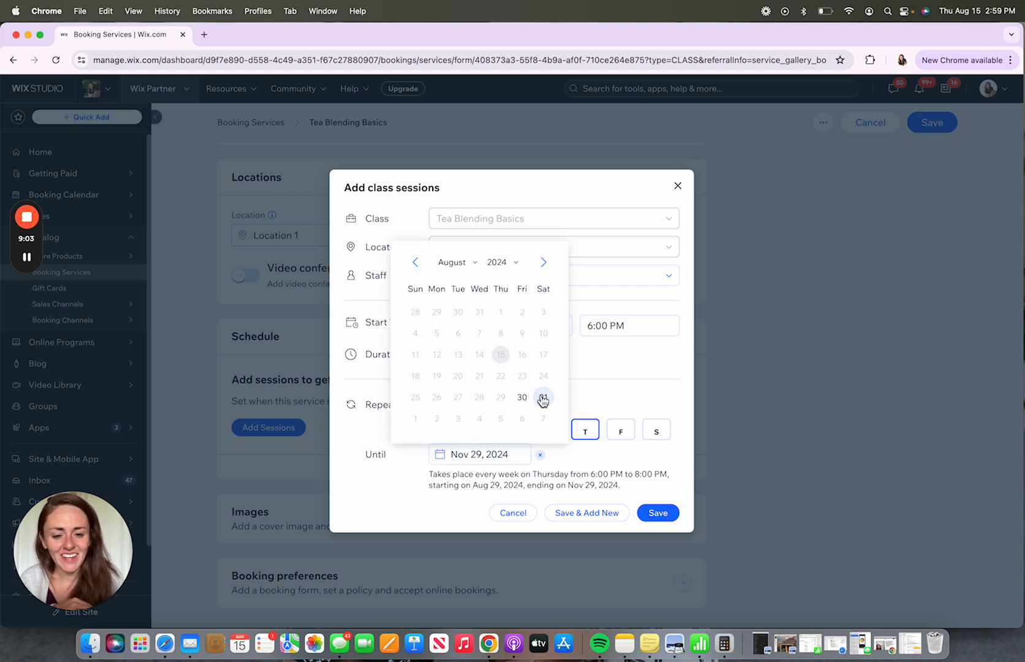
pyautogui.click(521, 397)
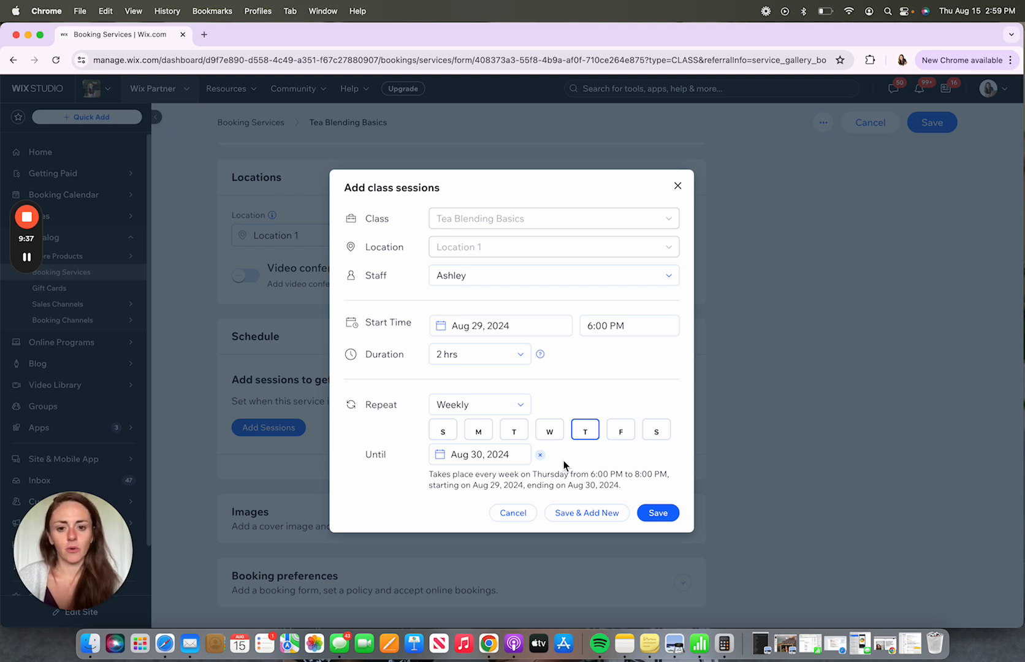
pyautogui.click(477, 404)
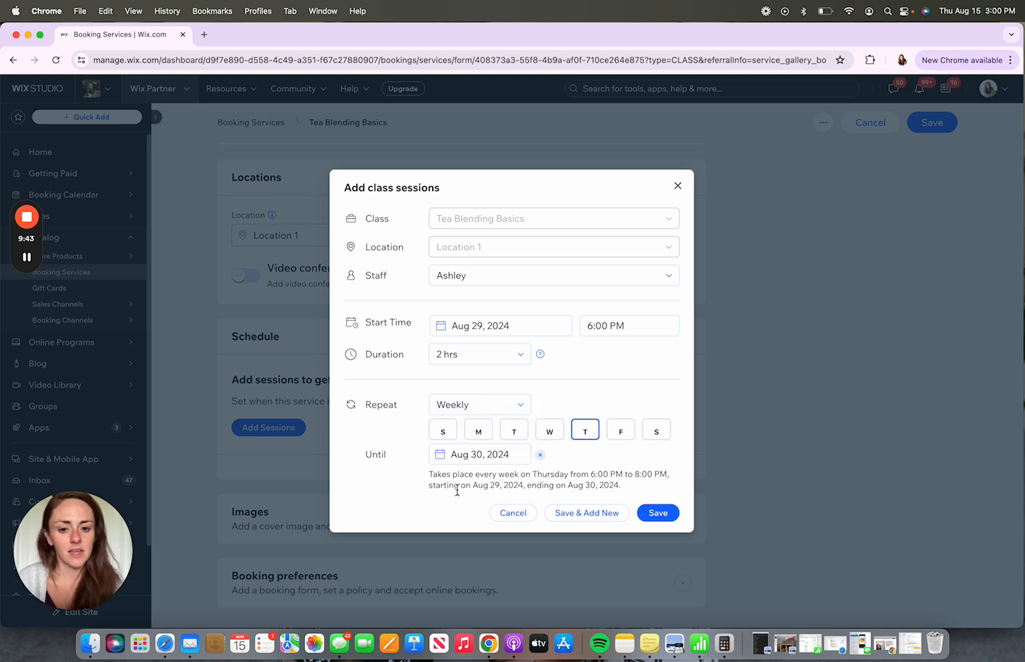
pyautogui.moveTo(539, 510)
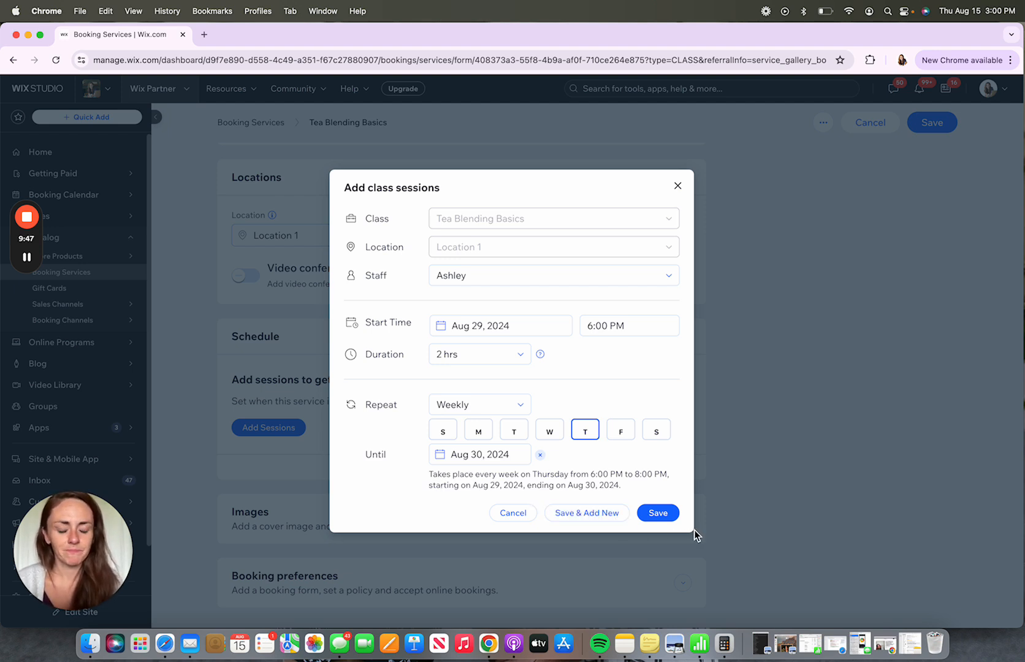
pyautogui.click(657, 512)
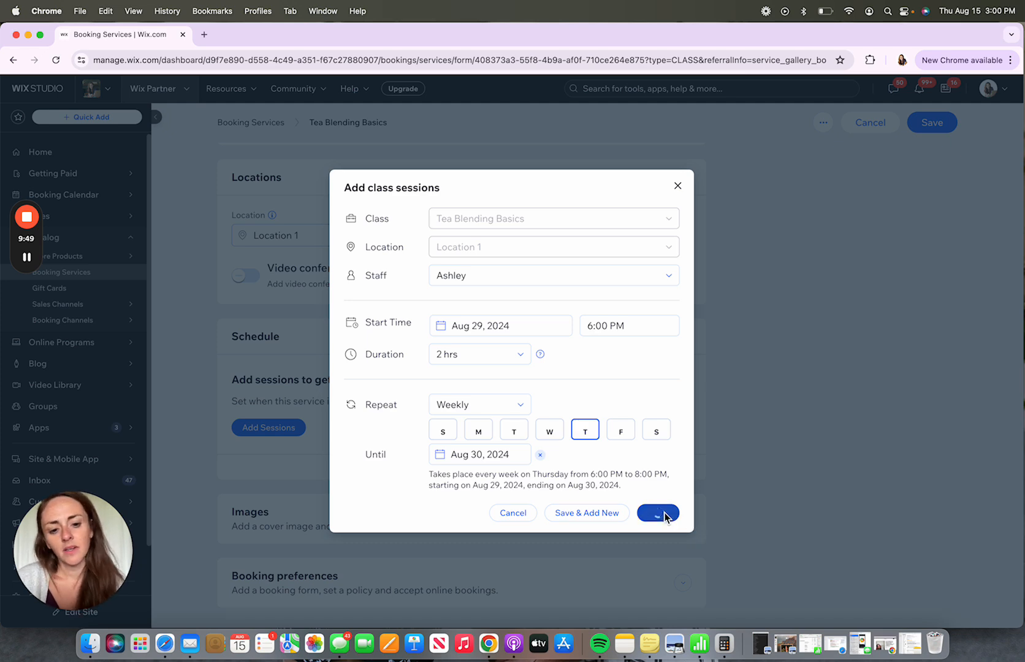
pyautogui.click(658, 512)
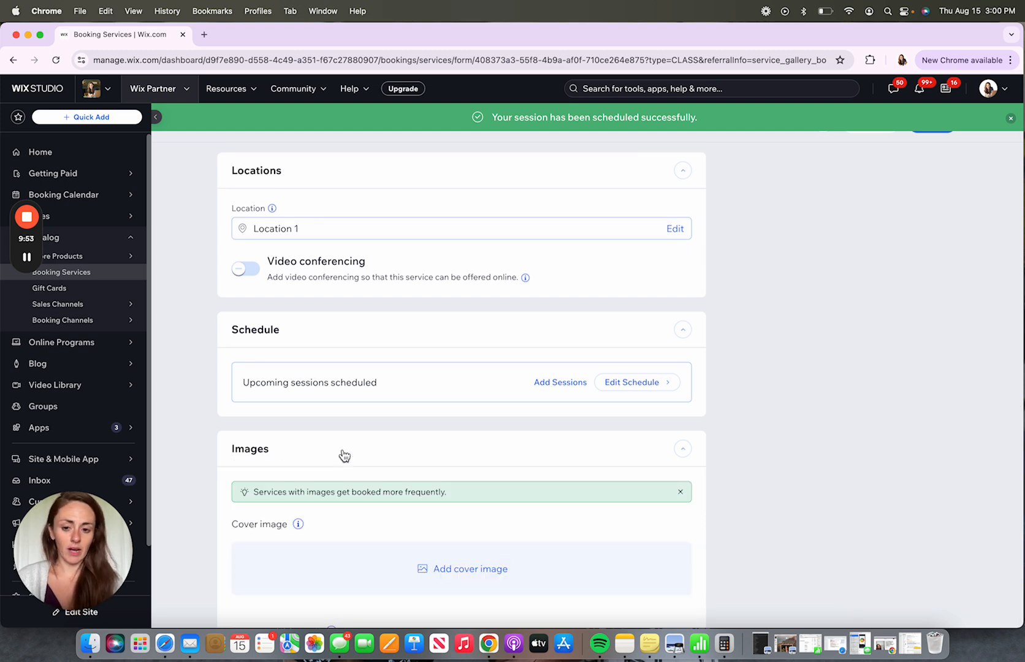
pyautogui.scroll(-3)
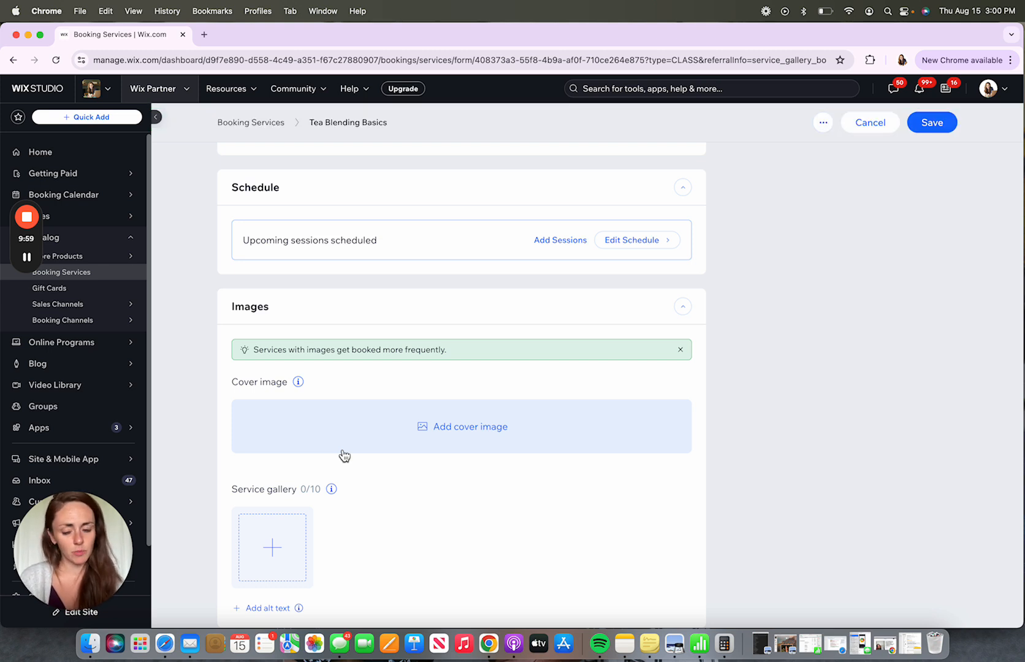
pyautogui.scroll(-3)
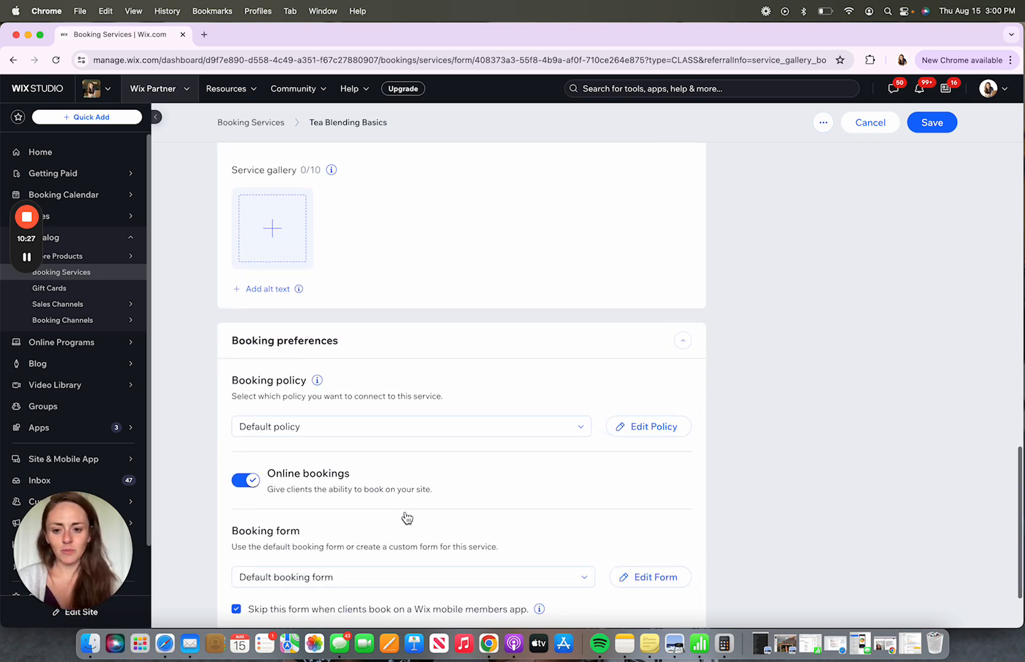
pyautogui.scroll(-3)
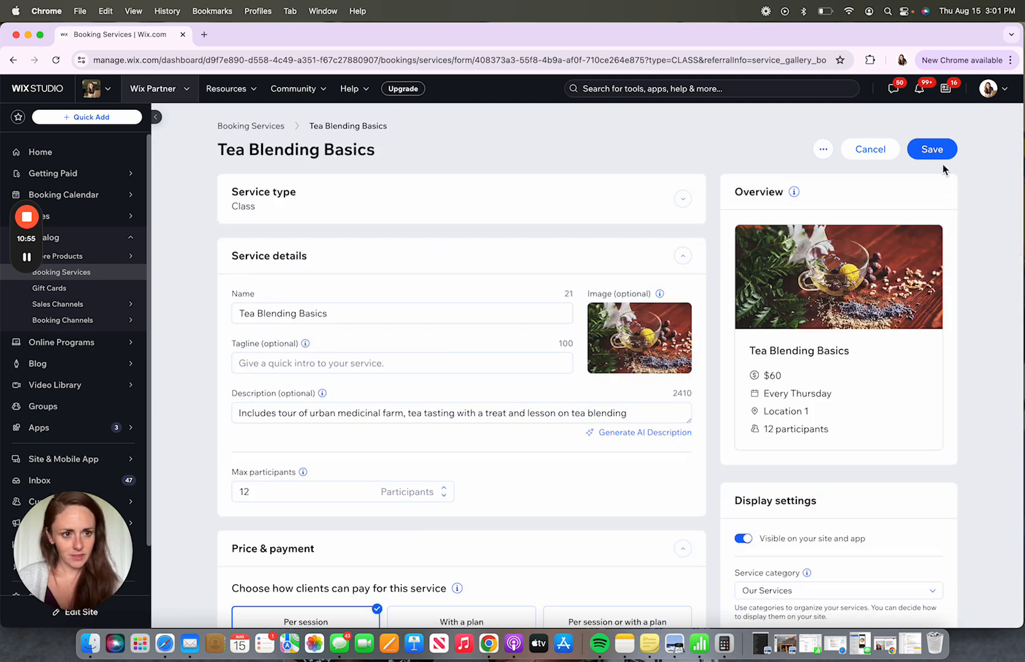
# Save Tea Blending Basics and check its weekly Thursday 6:00 PM session schedule
pyautogui.click(932, 149)
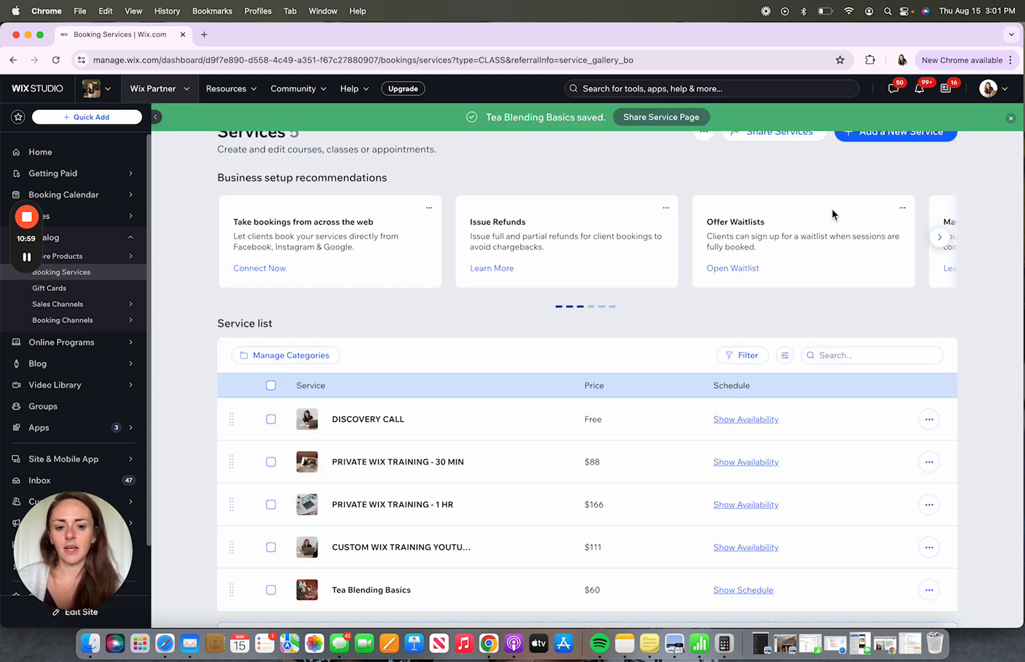
pyautogui.moveTo(209, 598)
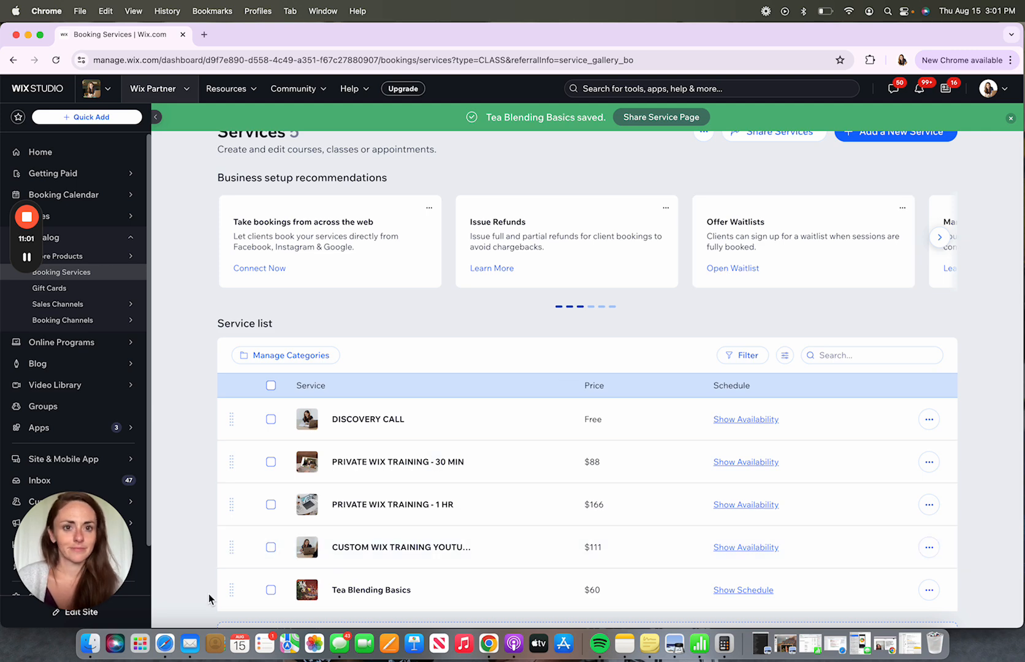
pyautogui.moveTo(738, 589)
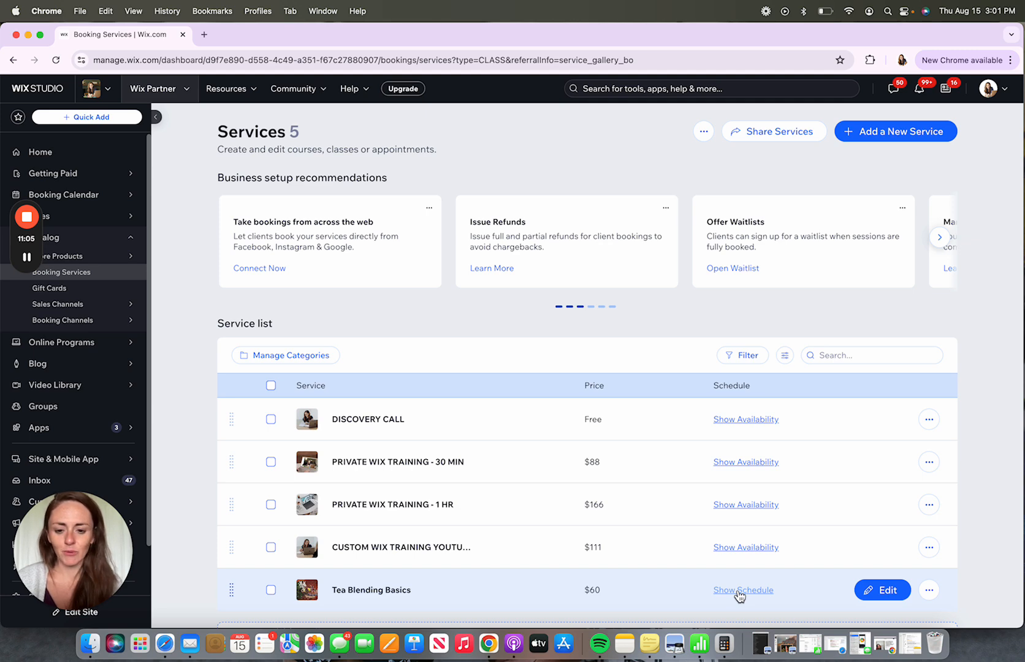
pyautogui.click(743, 589)
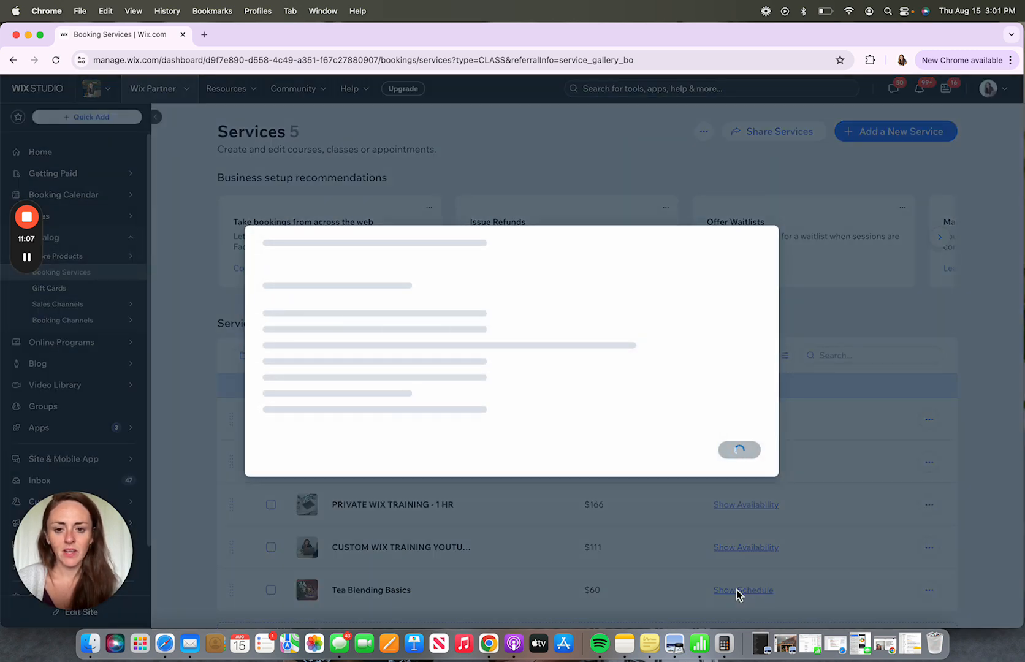
pyautogui.click(742, 590)
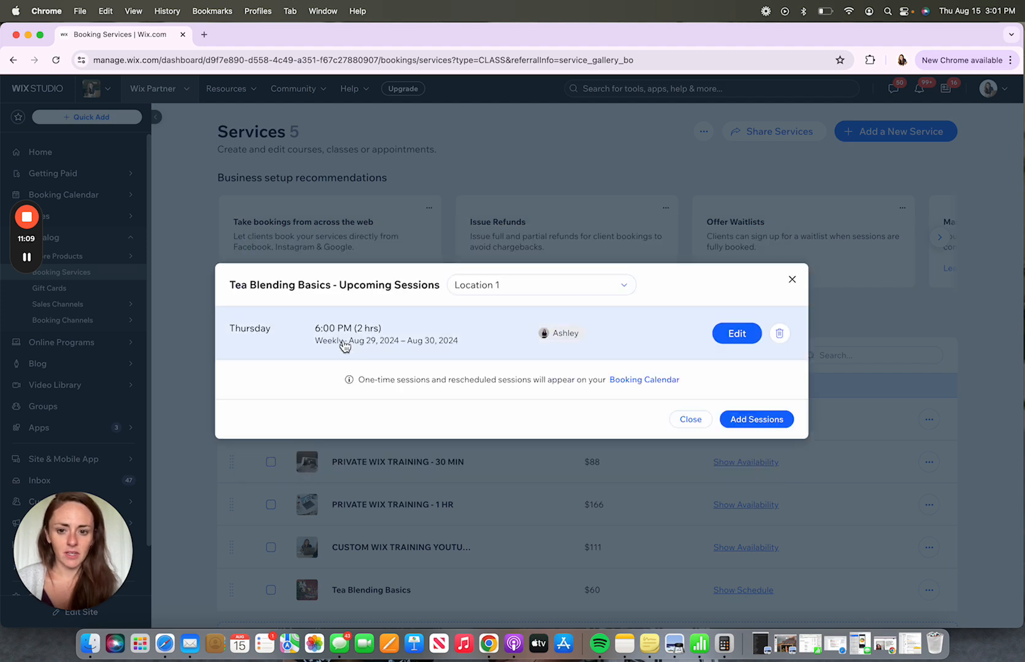
pyautogui.moveTo(388, 355)
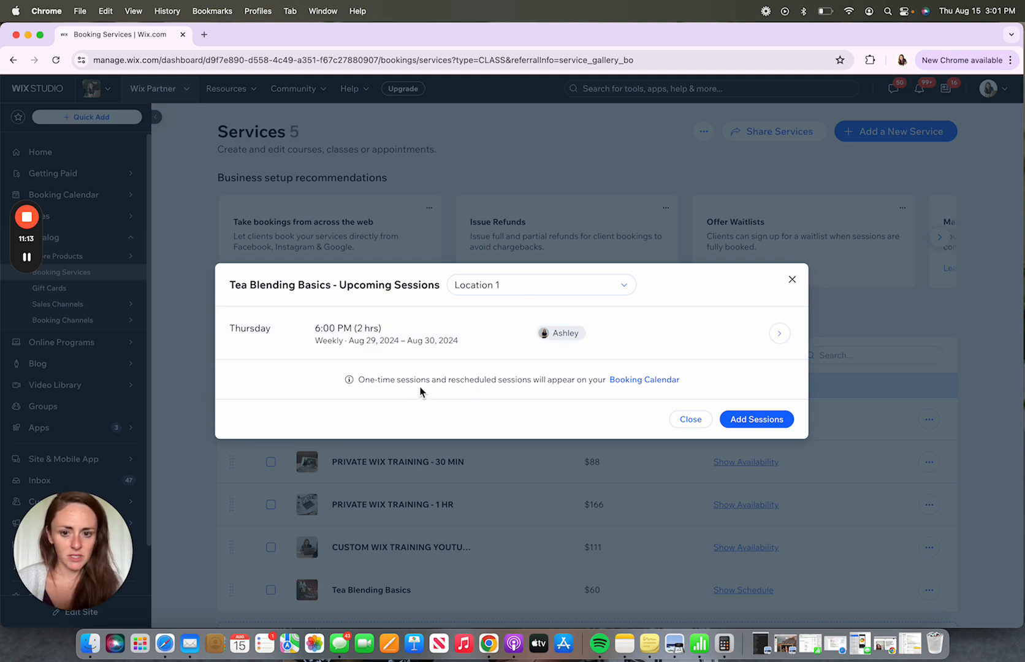
pyautogui.moveTo(666, 388)
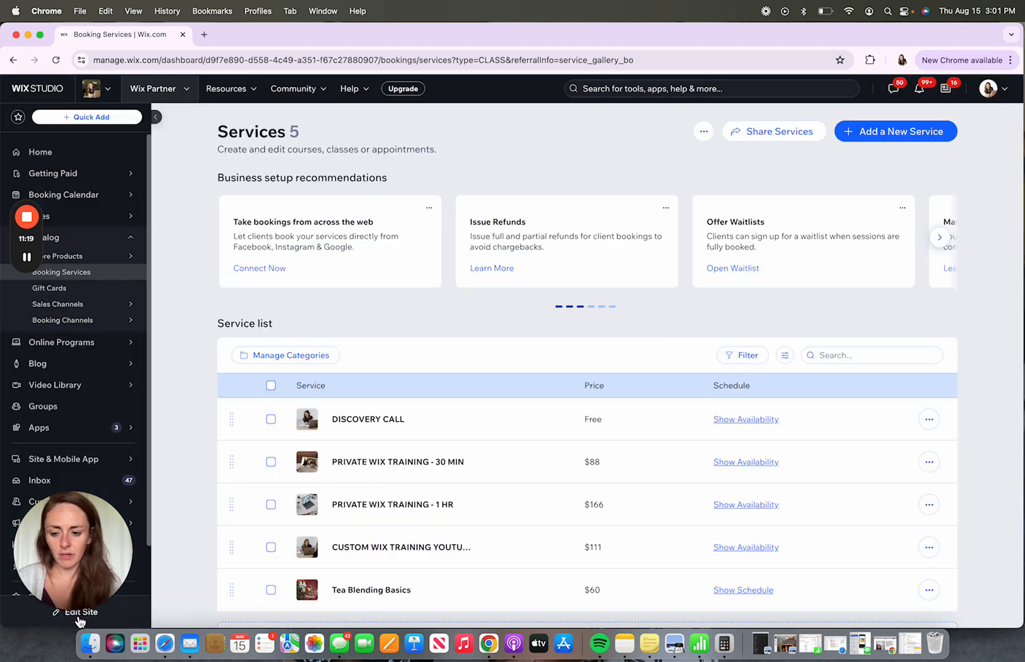
# Open the site in Wix Editor and show the Site Pages and Menu panel
pyautogui.click(79, 613)
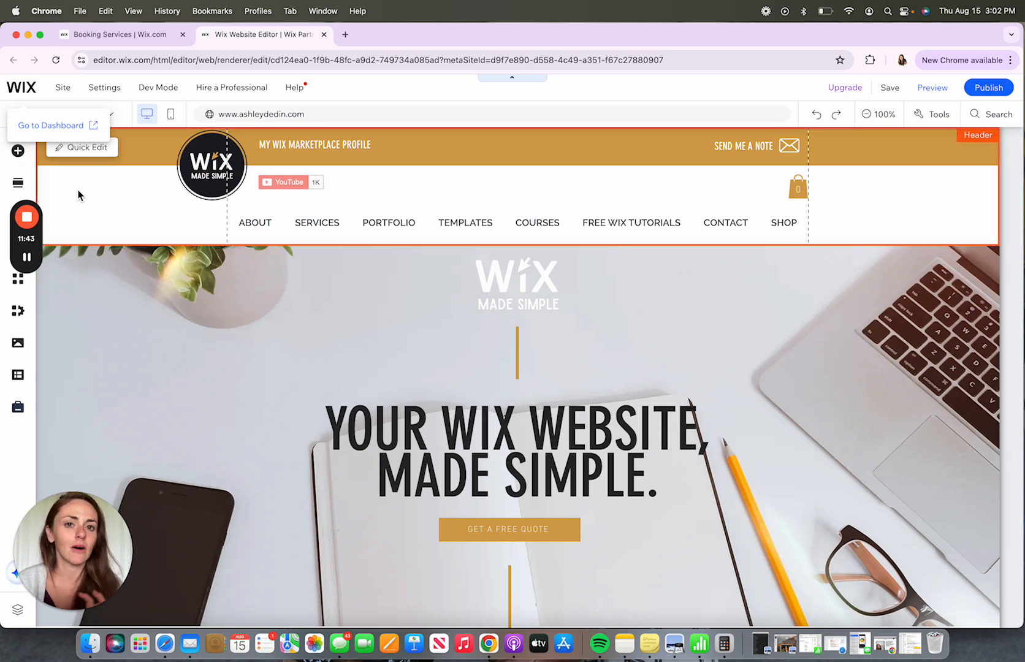
pyautogui.click(17, 151)
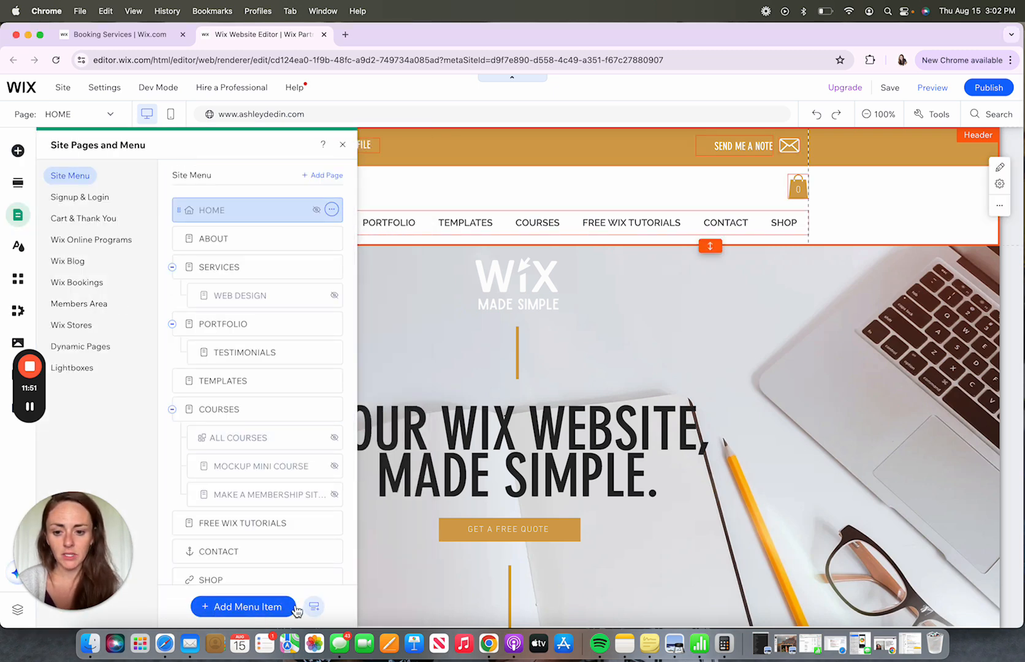
pyautogui.click(242, 606)
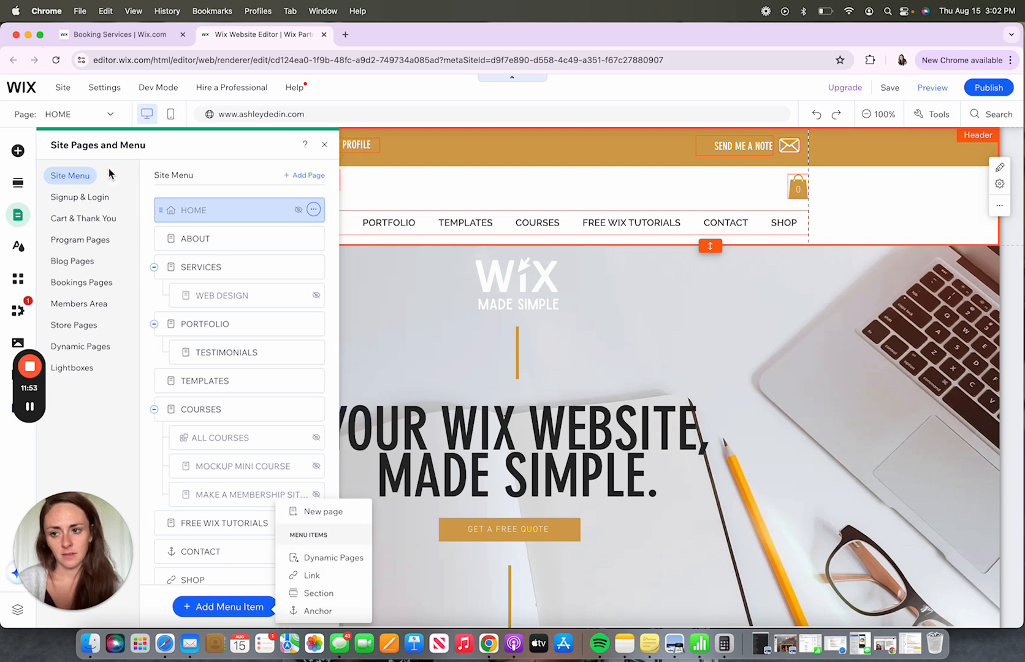
pyautogui.click(18, 151)
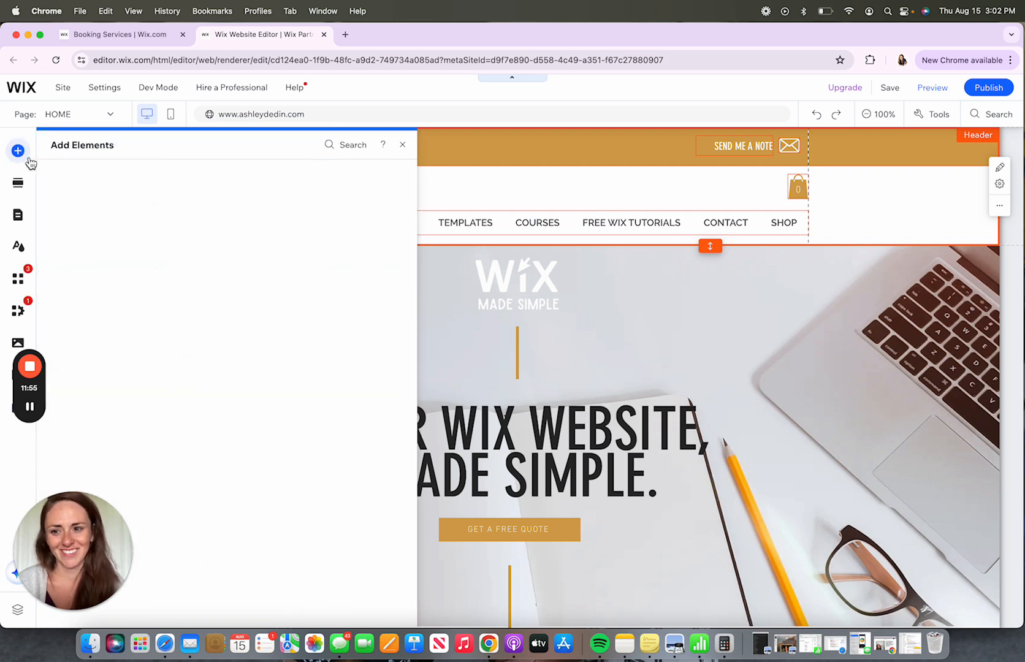
pyautogui.click(17, 215)
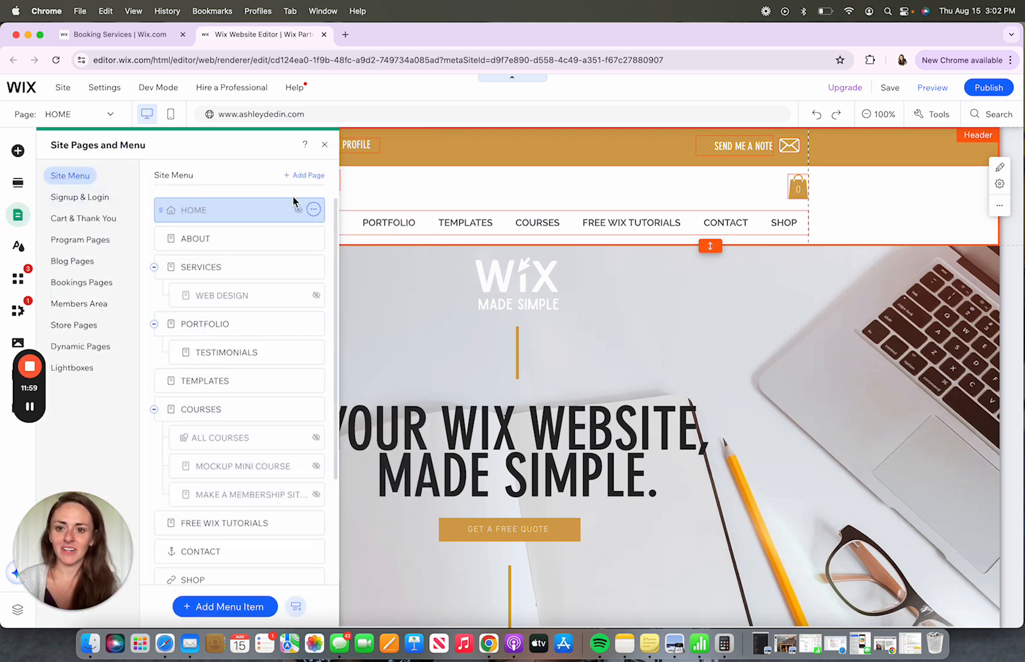
# Add a blank page named 'Tea Classes' at the top of the site menu
pyautogui.click(304, 175)
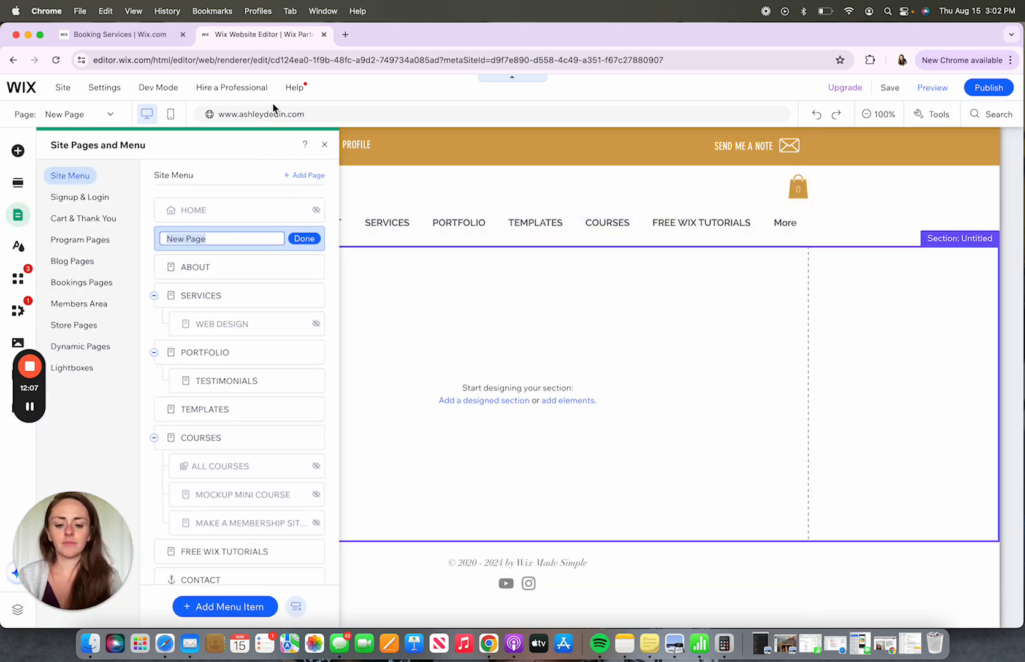
pyautogui.write('Tea Clas')
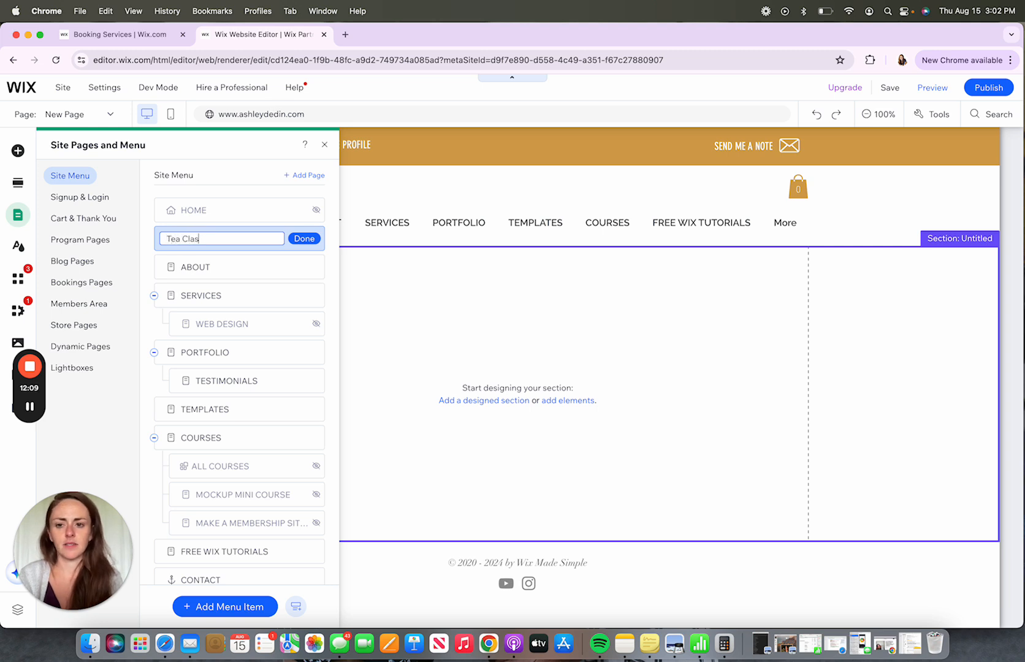
pyautogui.click(304, 237)
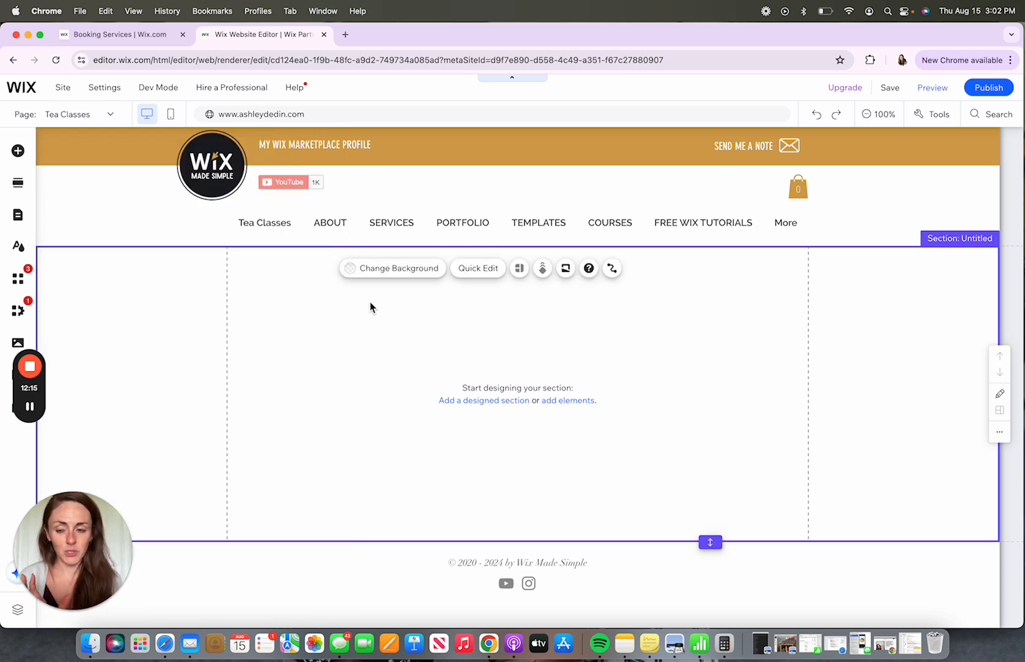
pyautogui.moveTo(18, 150)
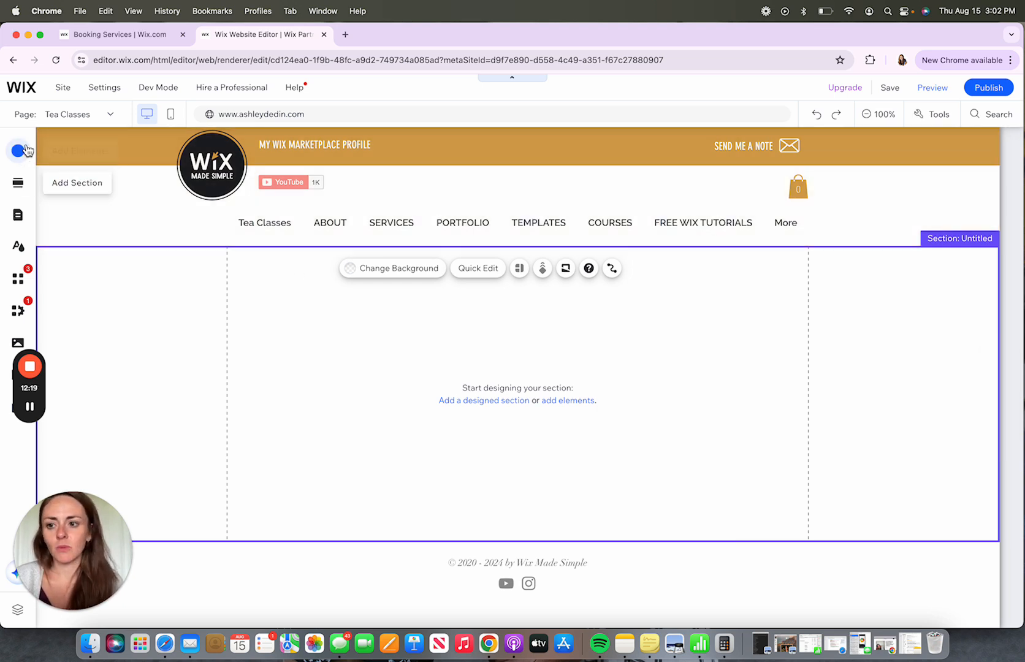
# Add the Bookings Featured Service element, showing Discovery Call, to the Tea Classes page
pyautogui.click(19, 151)
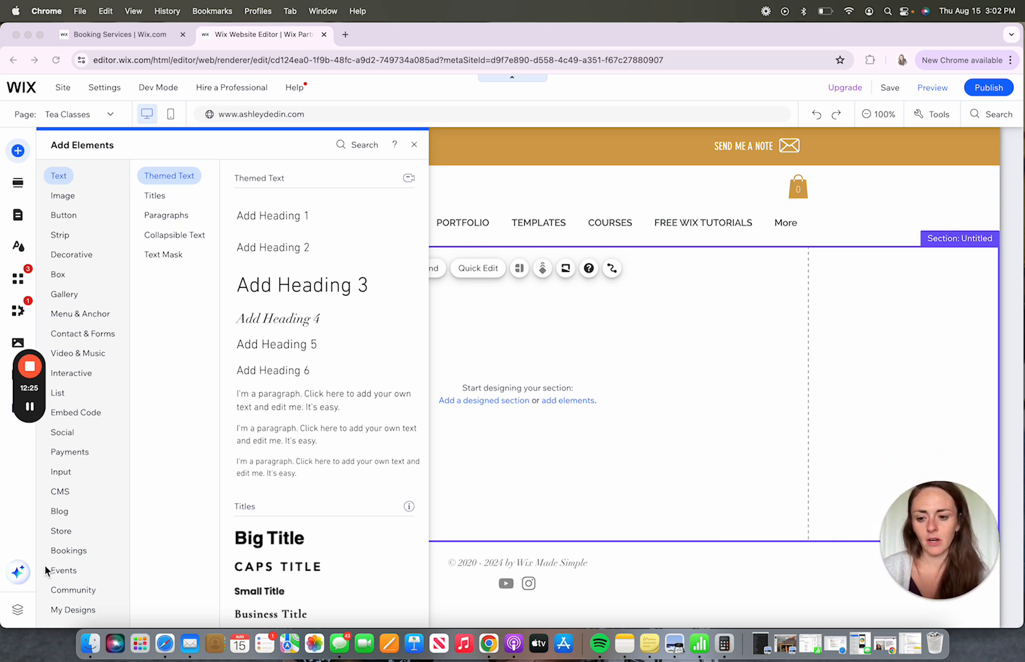
pyautogui.moveTo(83, 380)
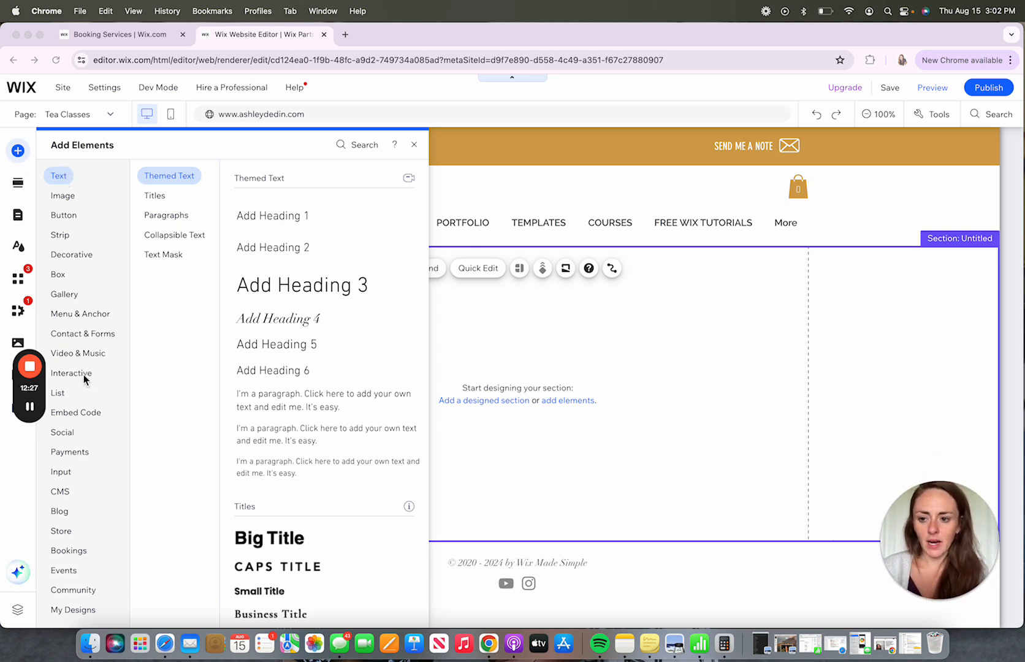
pyautogui.click(69, 551)
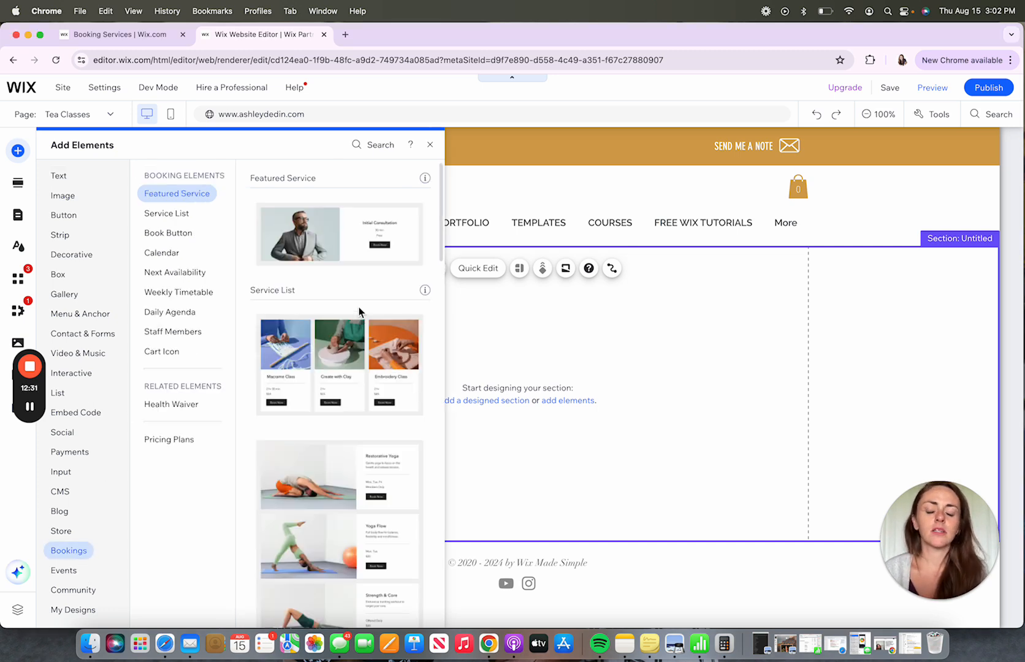
pyautogui.moveTo(337, 249)
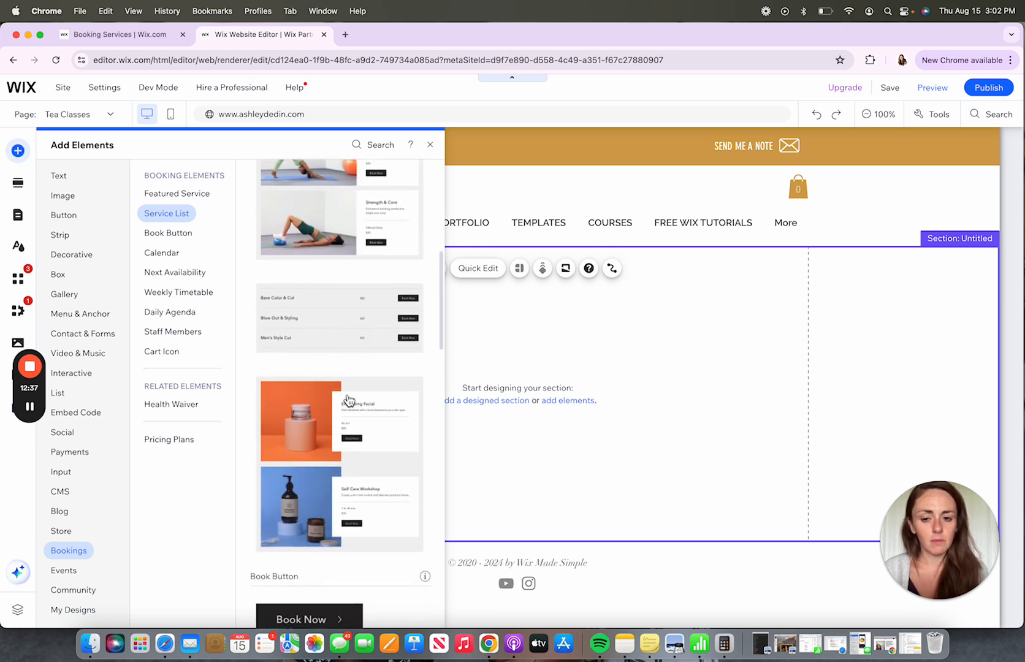
pyautogui.scroll(-3)
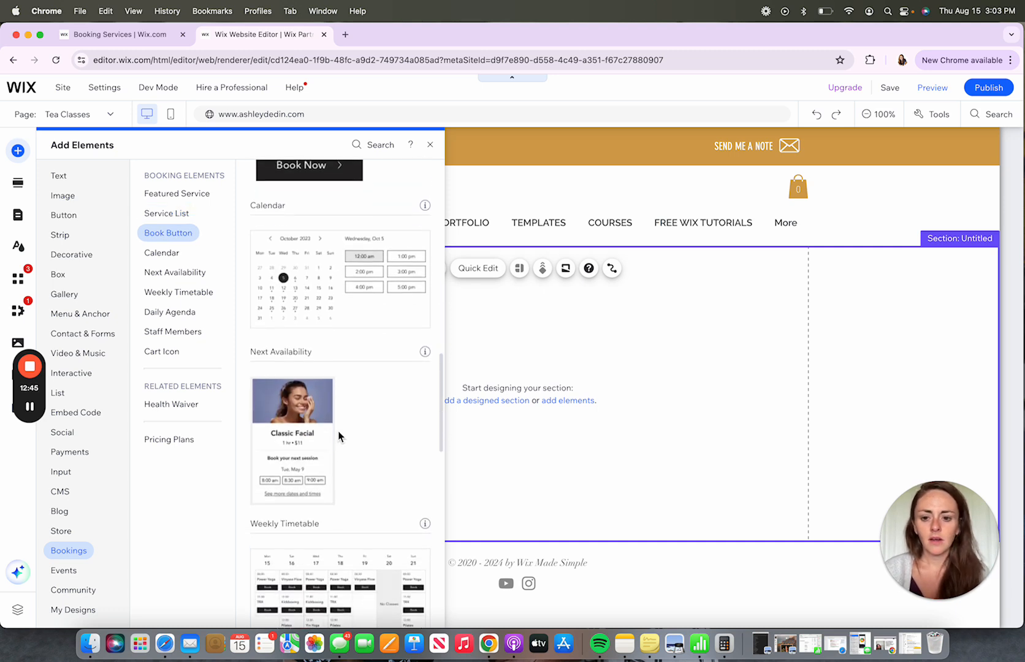
pyautogui.scroll(-3)
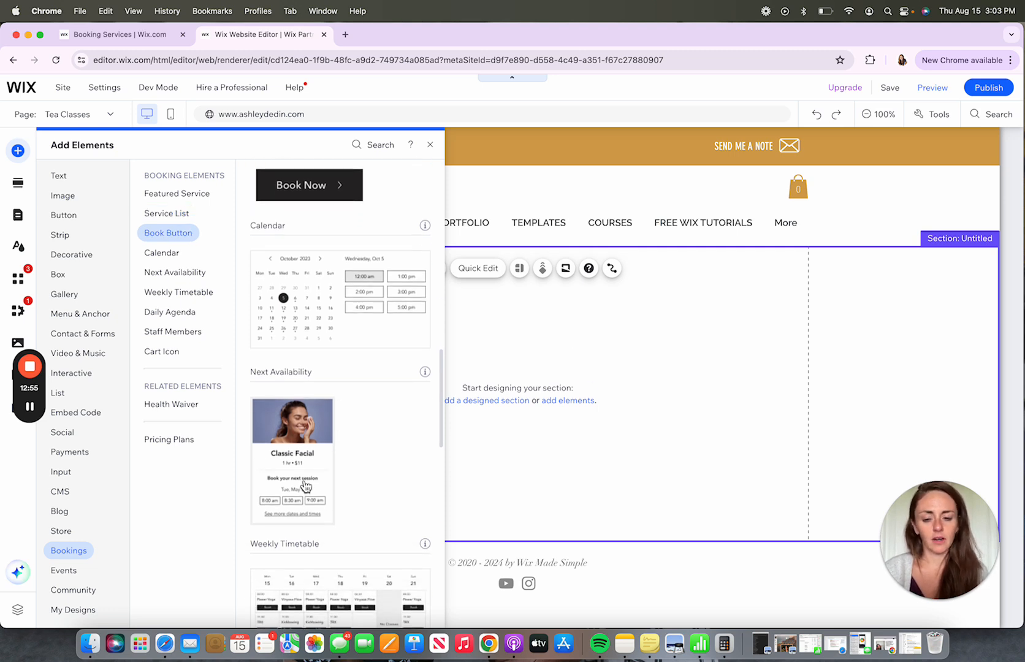
pyautogui.moveTo(305, 486)
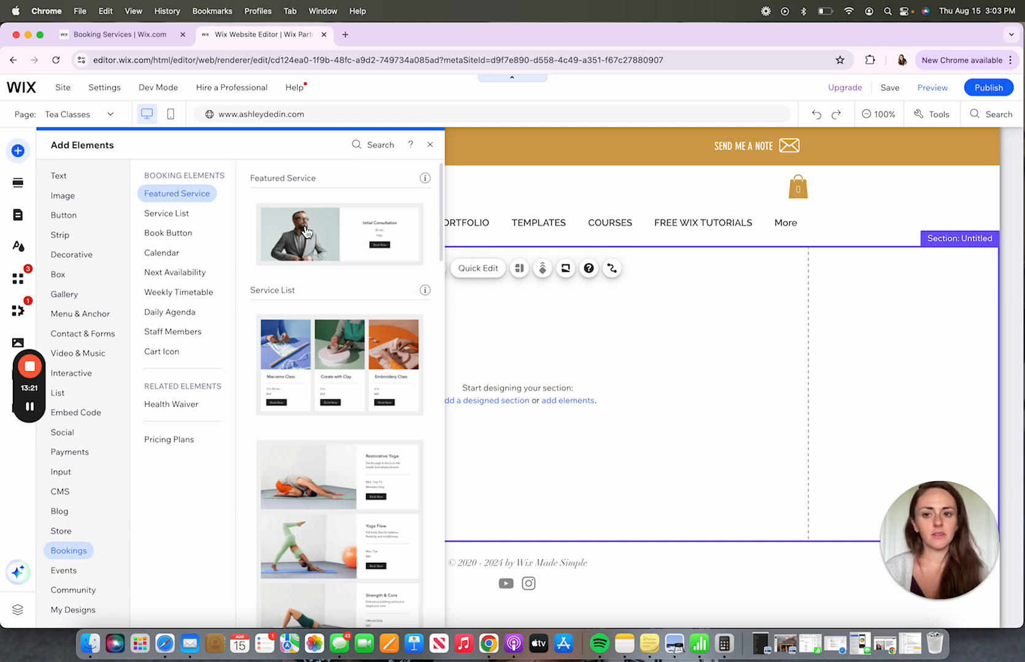
pyautogui.click(430, 145)
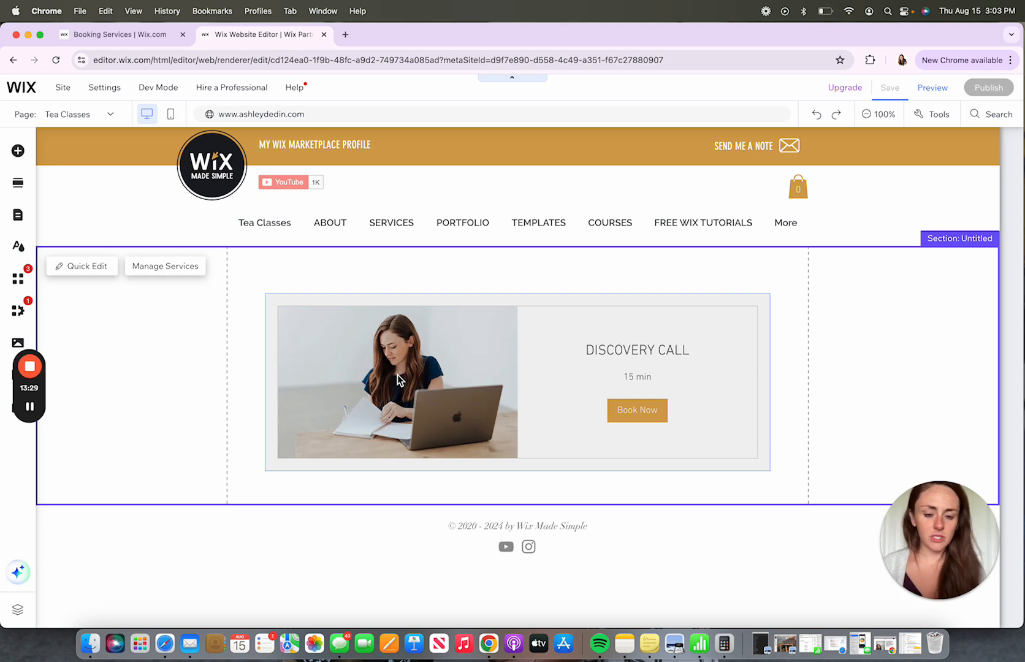
# Switch the widget's featured service from Discovery Call to Tea Blending Basics
pyautogui.click(396, 383)
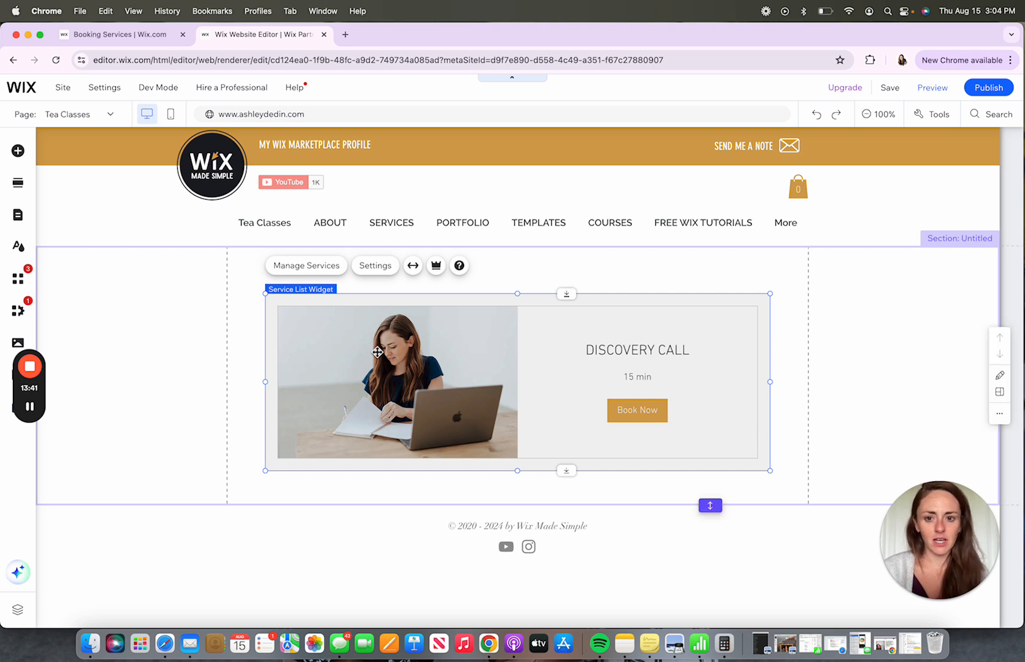
pyautogui.click(374, 266)
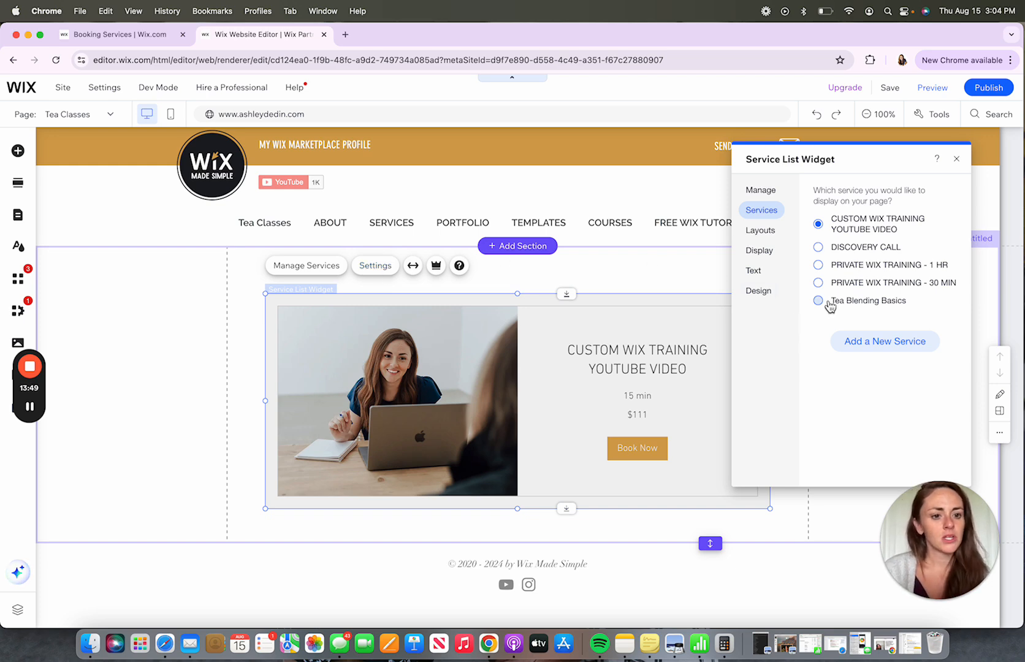
pyautogui.click(817, 299)
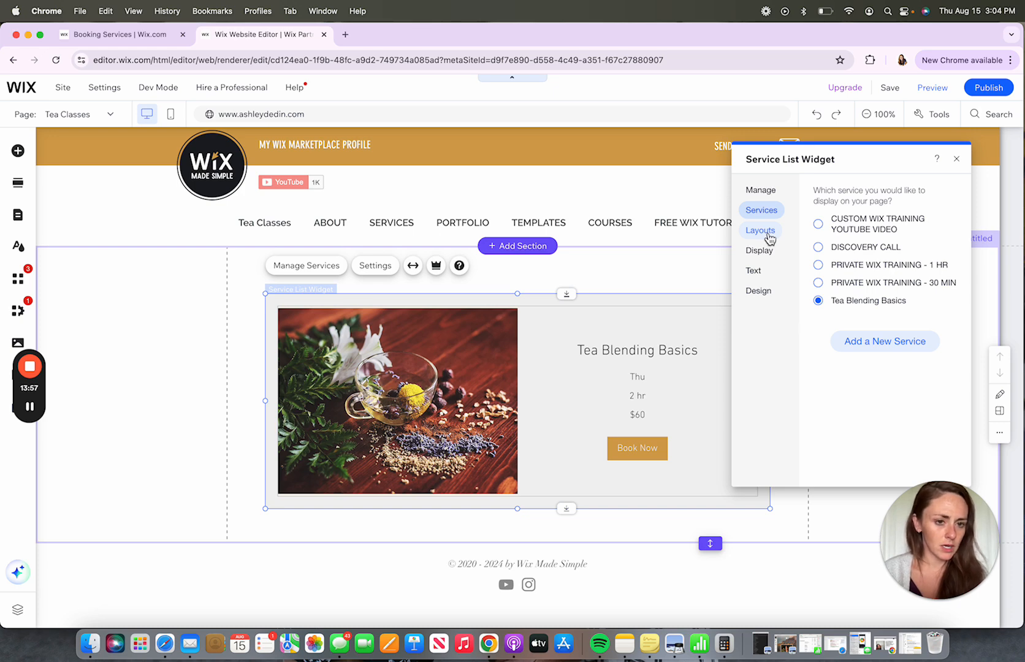
pyautogui.click(759, 230)
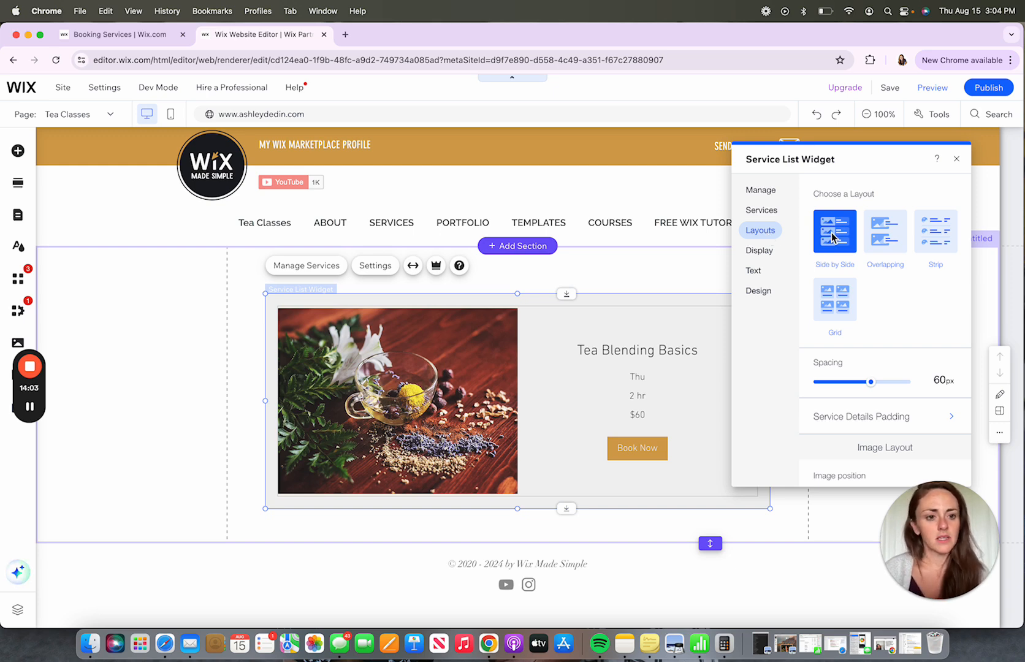
# Compare Strip, Grid and Side by Side layouts, then settle on Overlapping
pyautogui.click(884, 231)
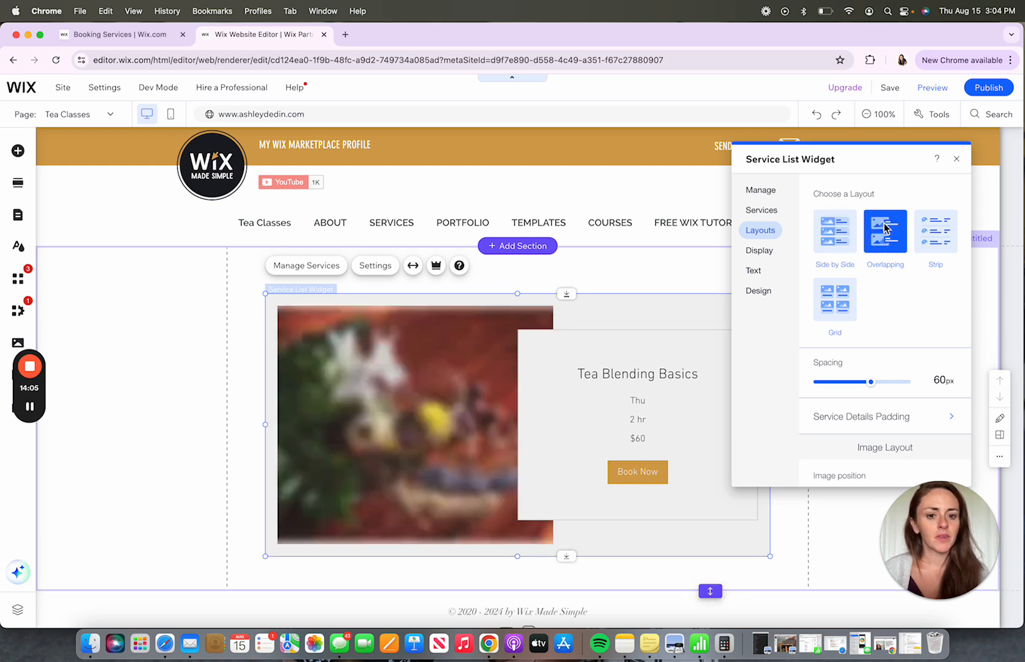
pyautogui.click(935, 231)
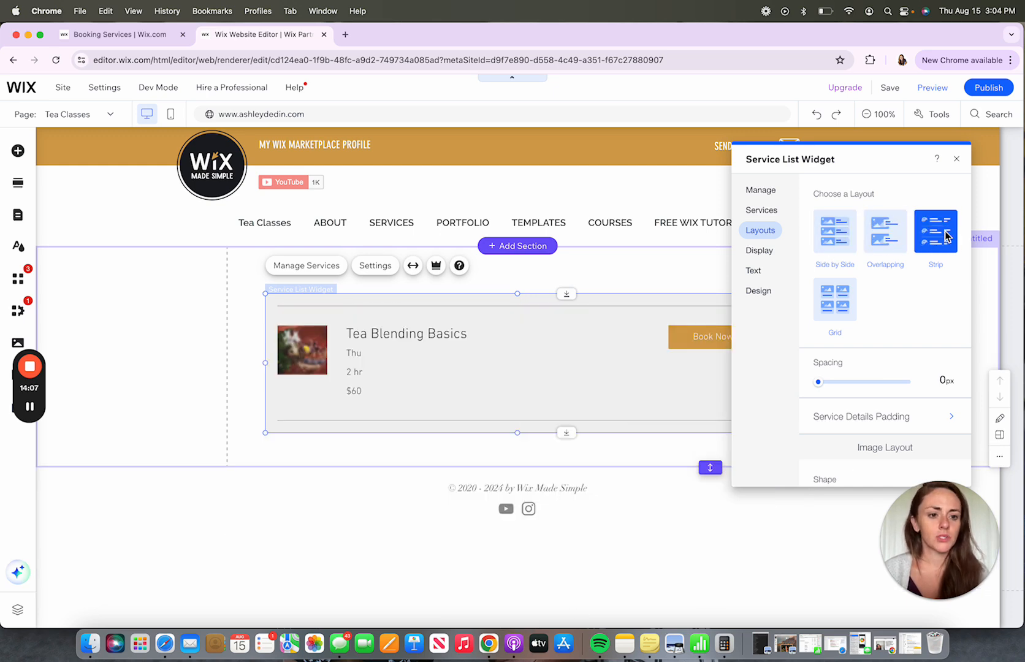
pyautogui.click(834, 298)
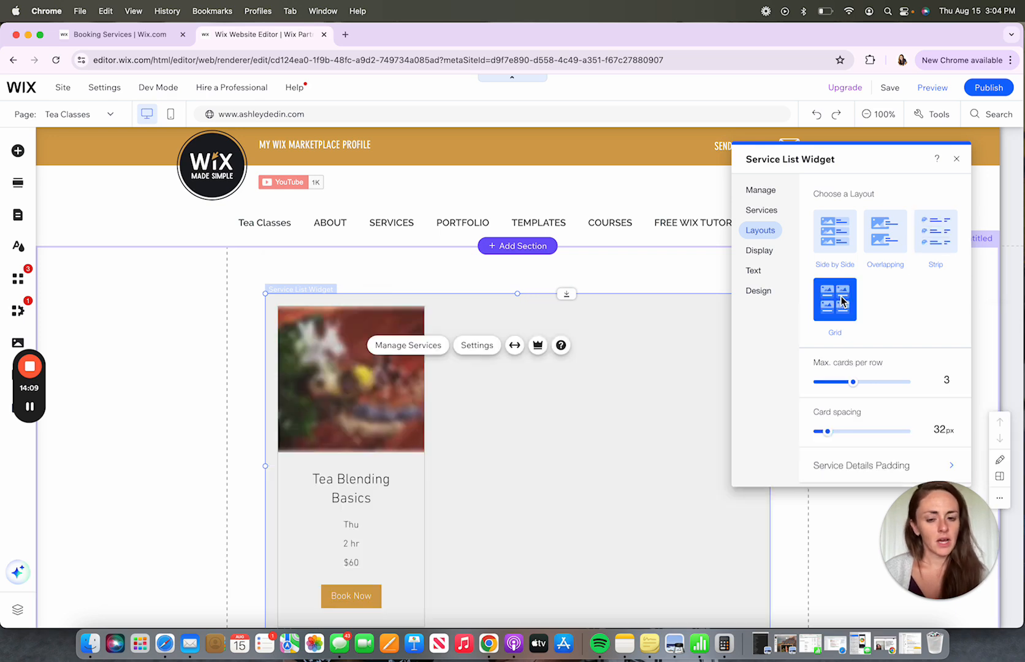
pyautogui.click(835, 232)
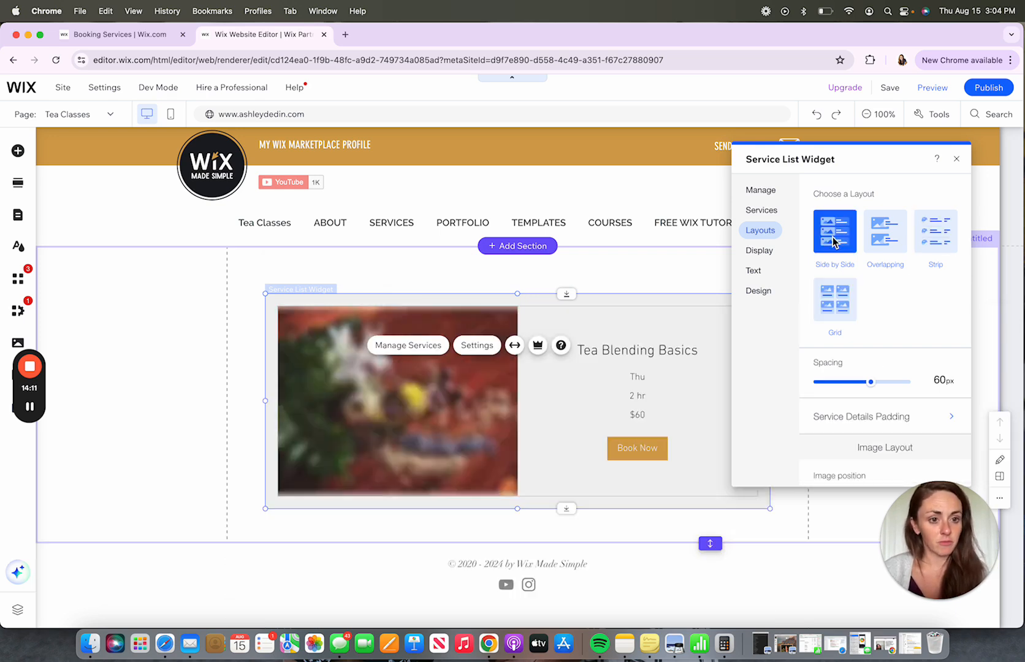
pyautogui.click(885, 232)
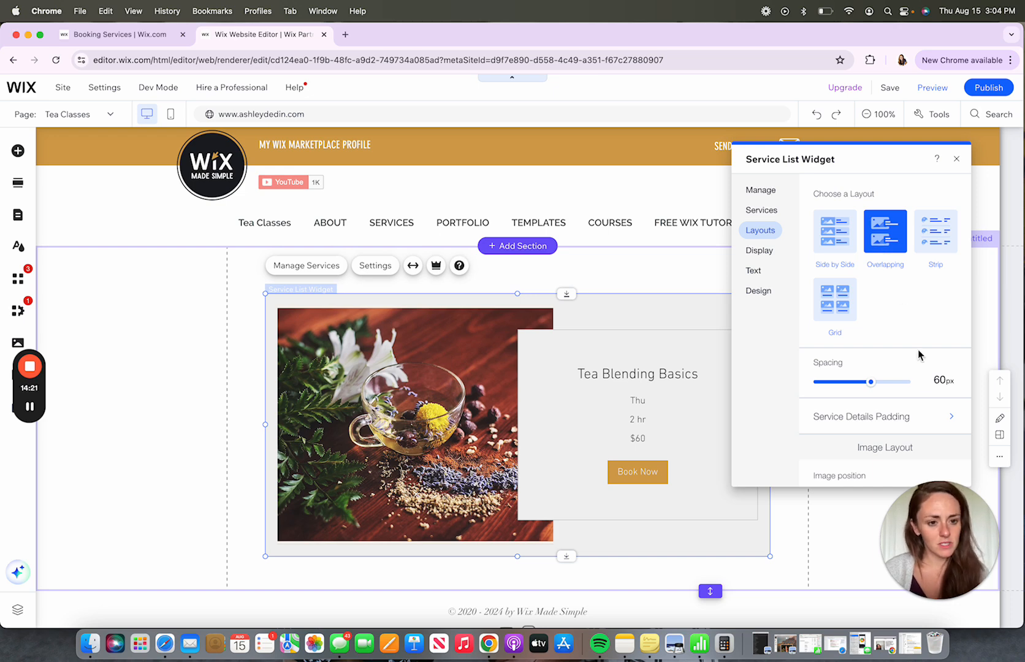
pyautogui.scroll(-3)
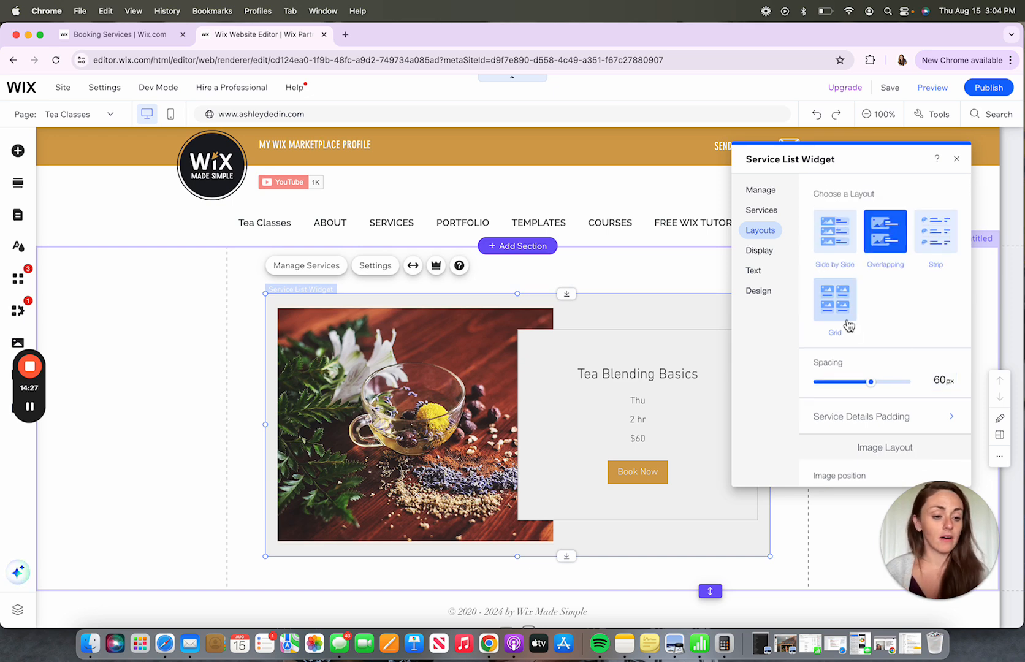
# Set the image position to Right side, keeping the tabs styled as Labels
pyautogui.scroll(-3)
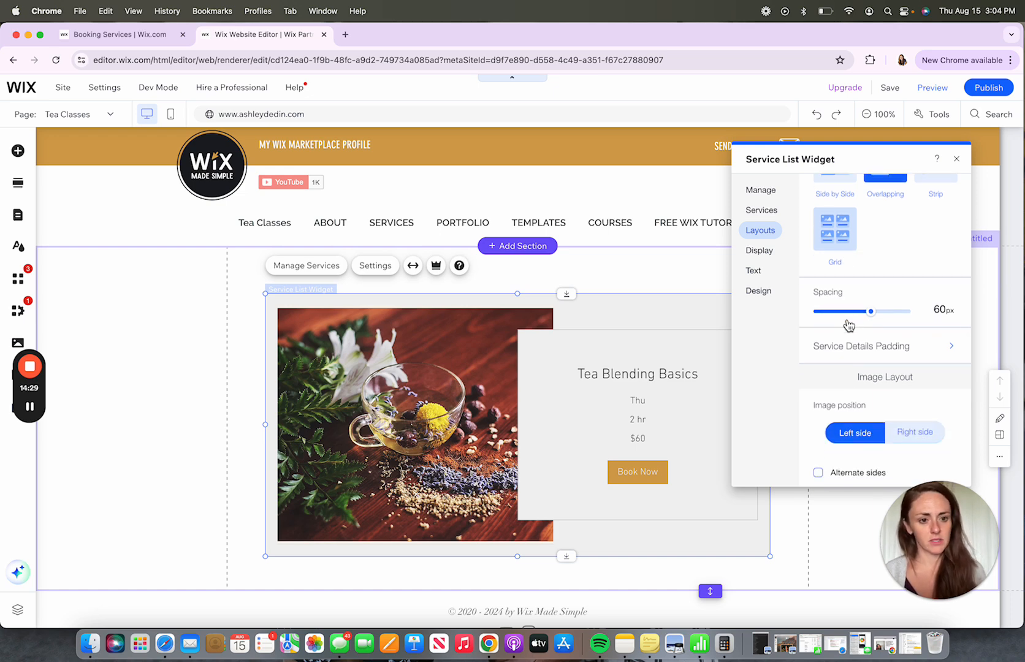
pyautogui.scroll(-3)
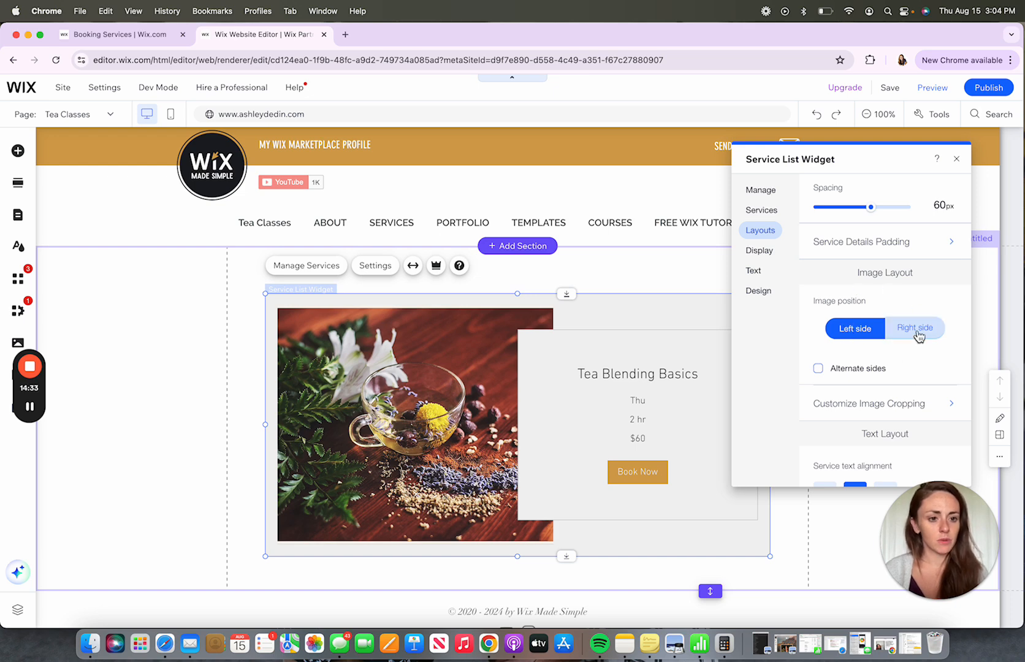
pyautogui.click(914, 328)
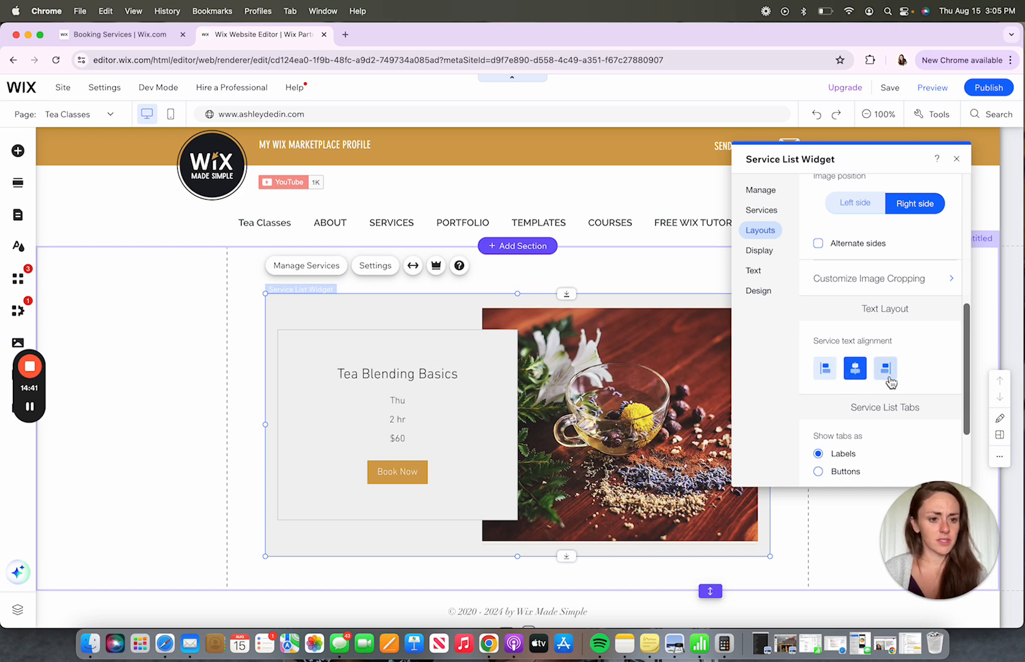
pyautogui.scroll(-3)
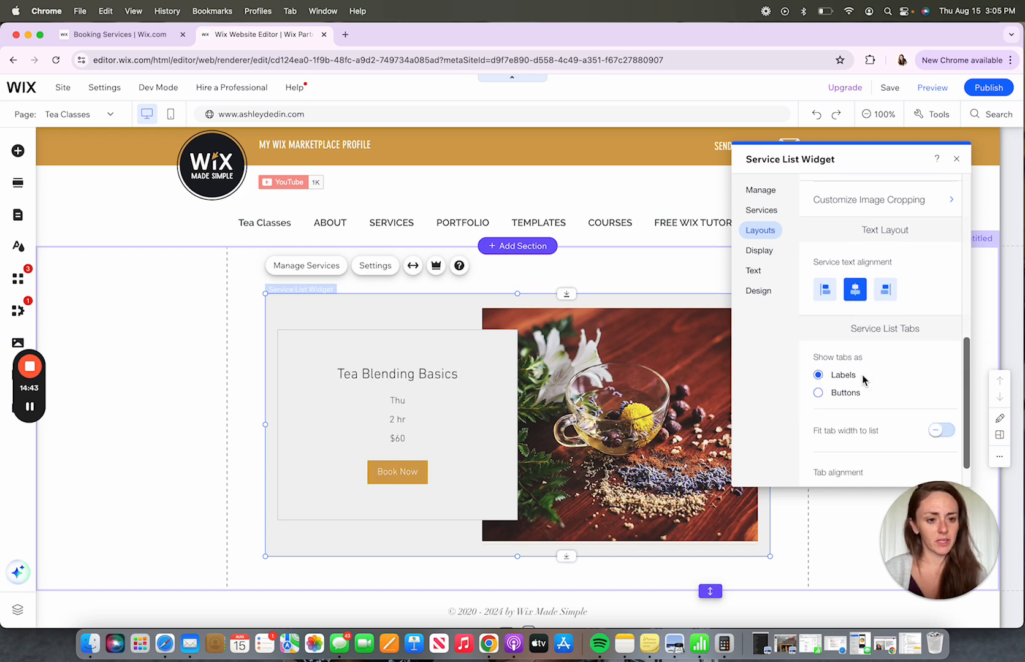
pyautogui.click(818, 393)
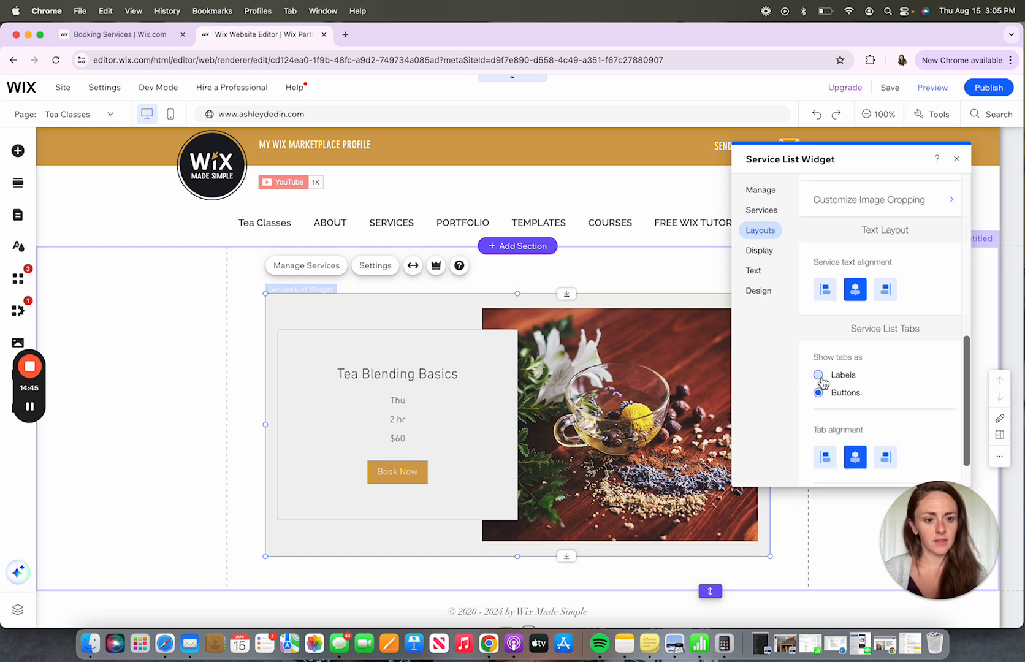
pyautogui.click(817, 374)
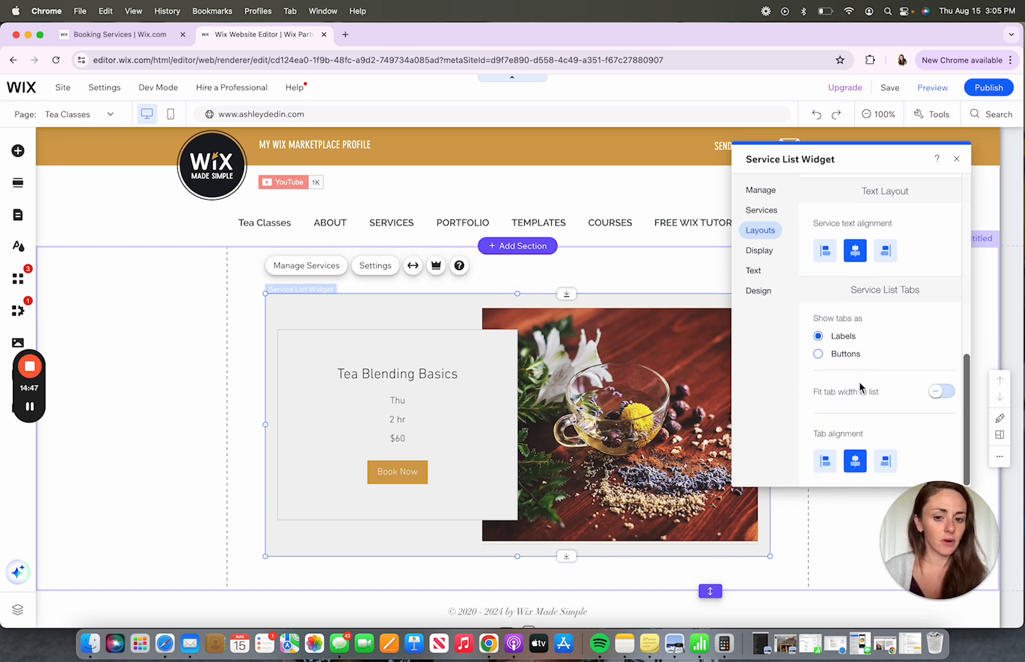
pyautogui.moveTo(781, 267)
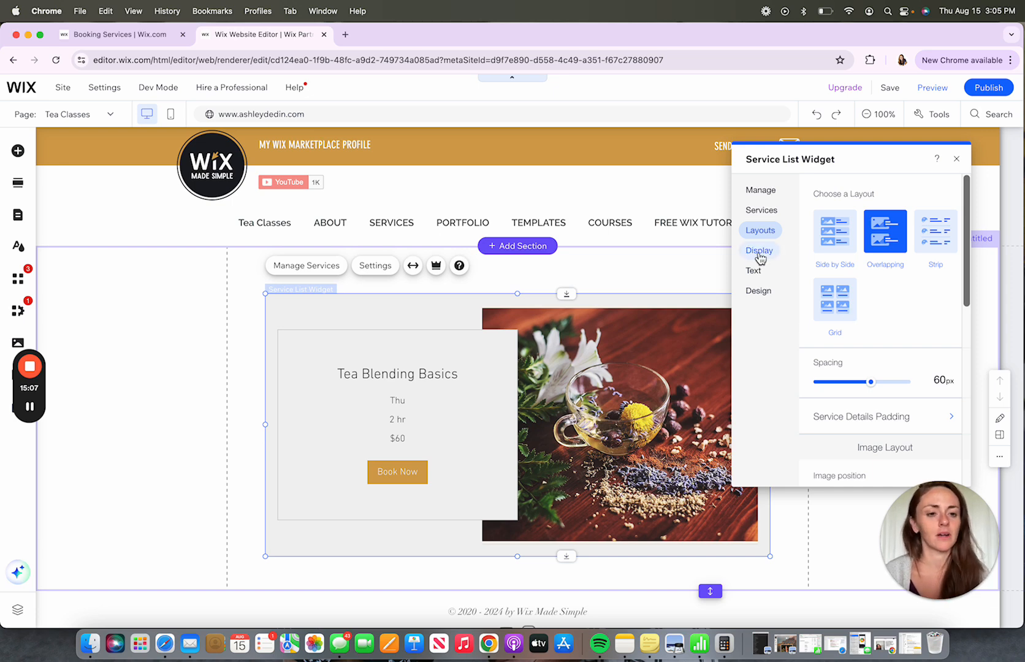
# Review the displayed details: image, price, duration, class days and book button
pyautogui.click(759, 250)
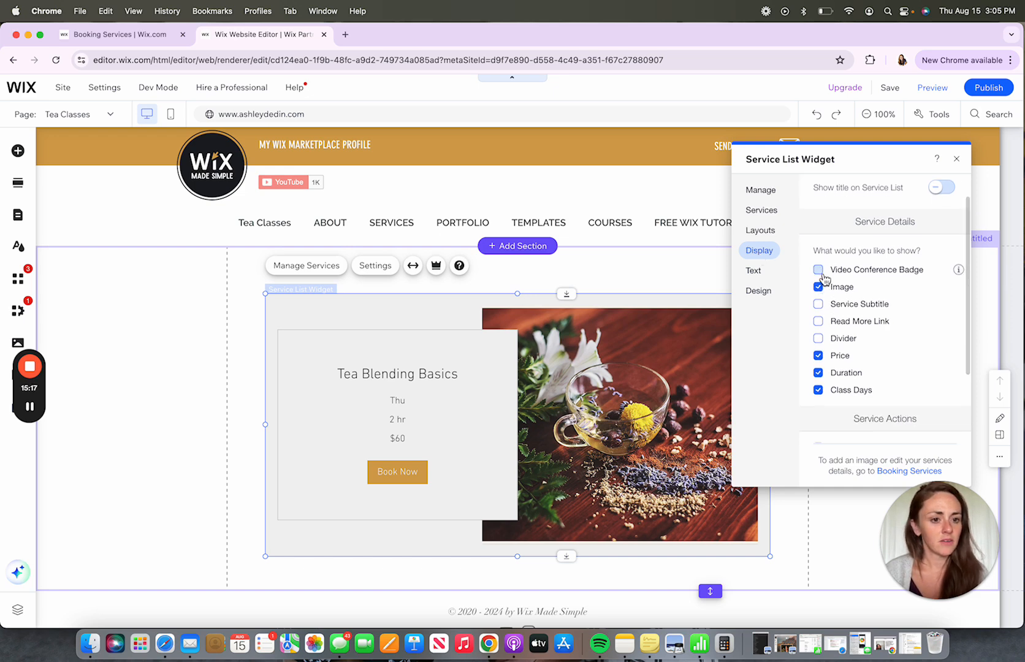
pyautogui.click(818, 269)
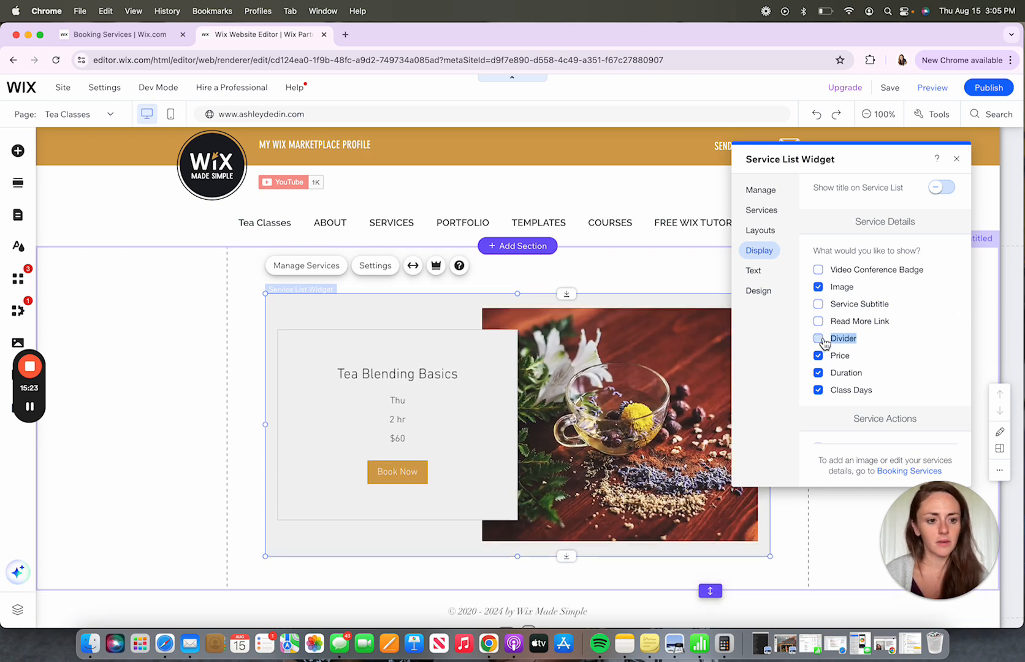
pyautogui.scroll(-3)
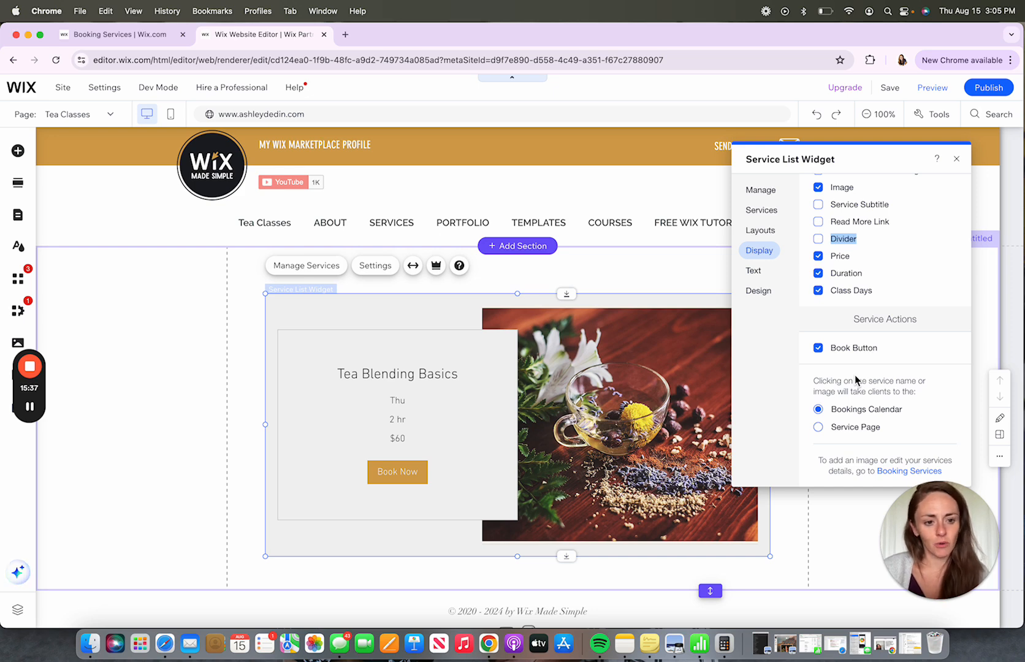
pyautogui.click(753, 270)
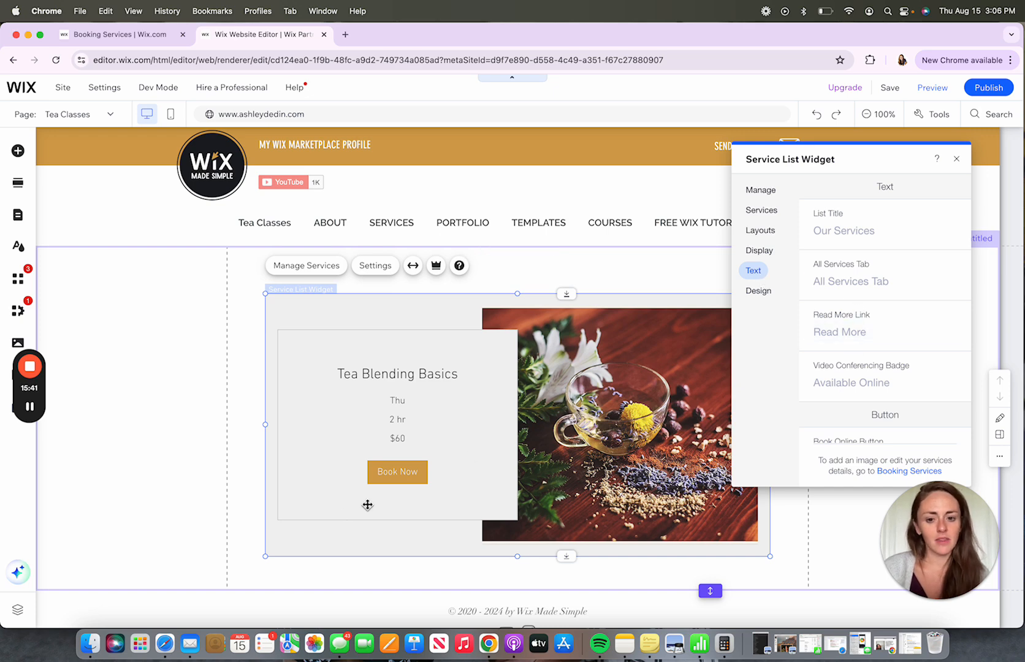
# Change the Book Online button text to 'Enroll Now'
pyautogui.scroll(-3)
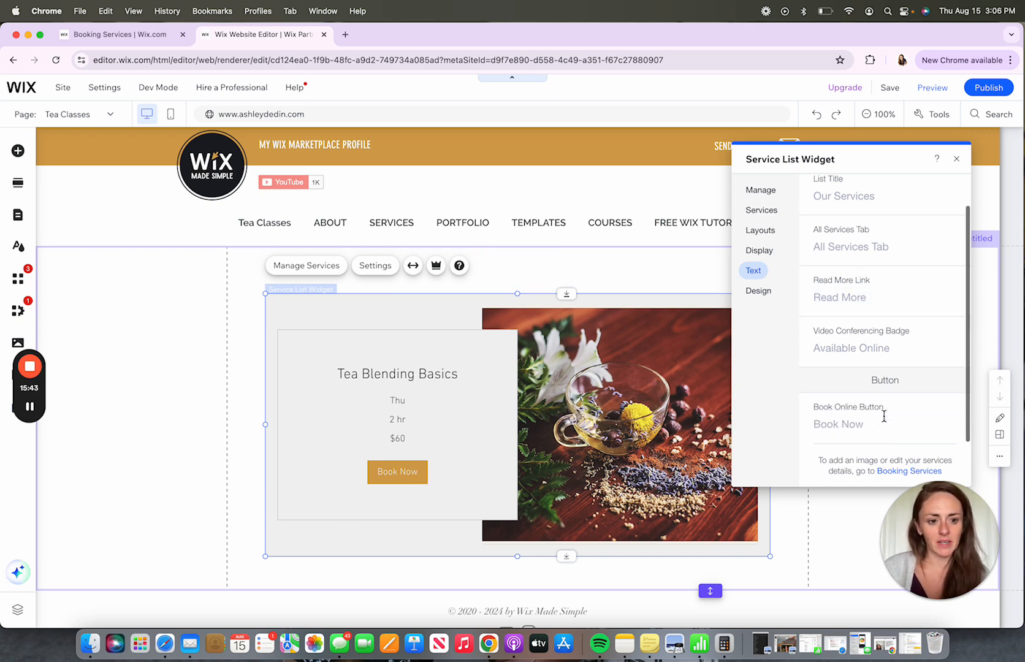
pyautogui.write('En')
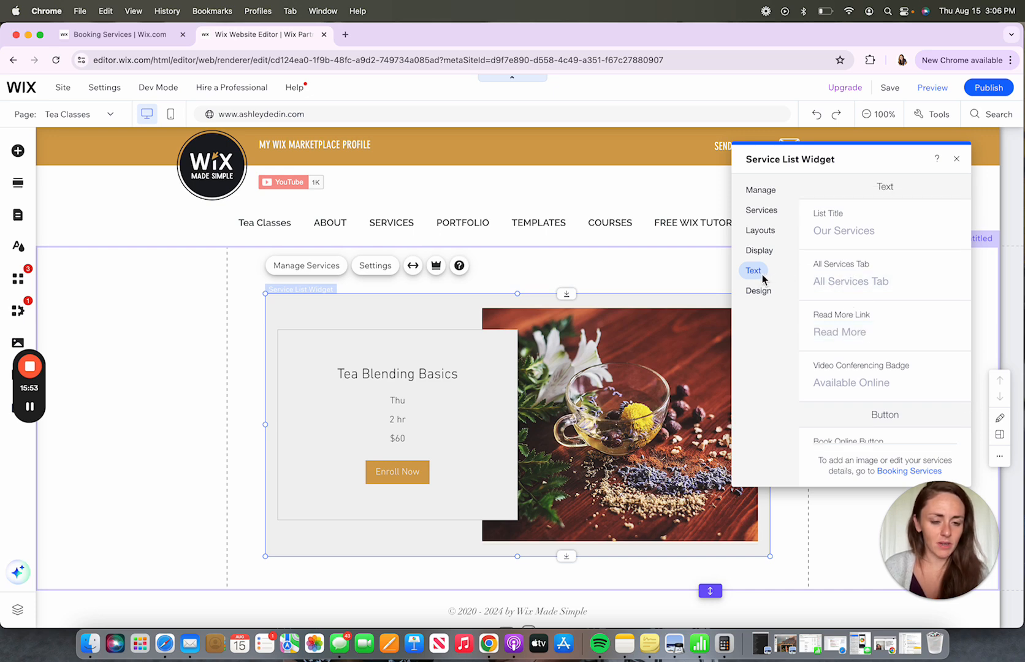
pyautogui.click(757, 290)
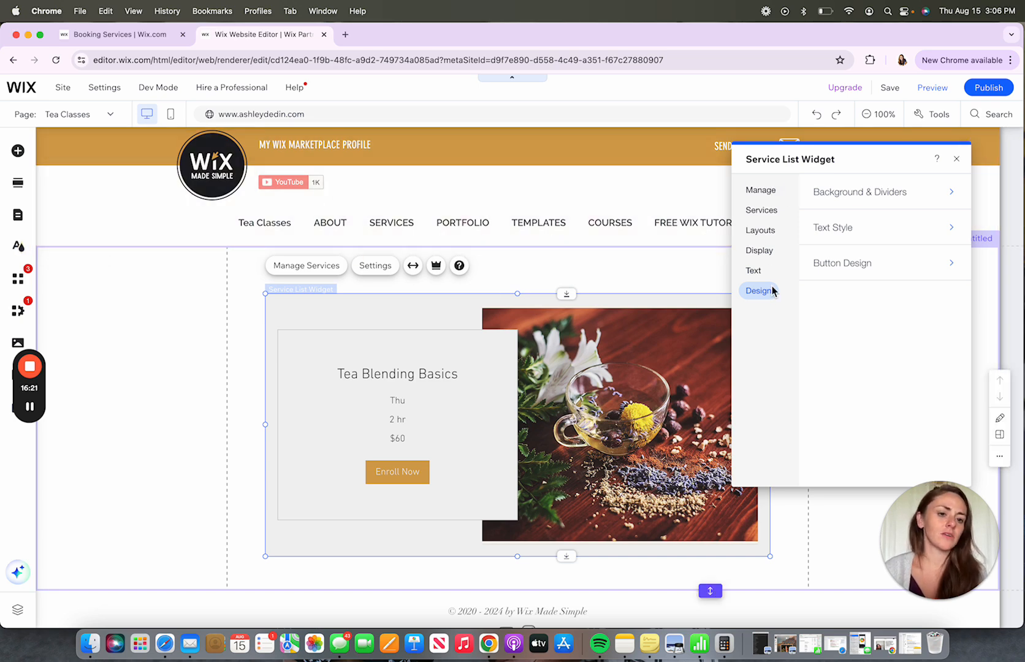
pyautogui.moveTo(766, 301)
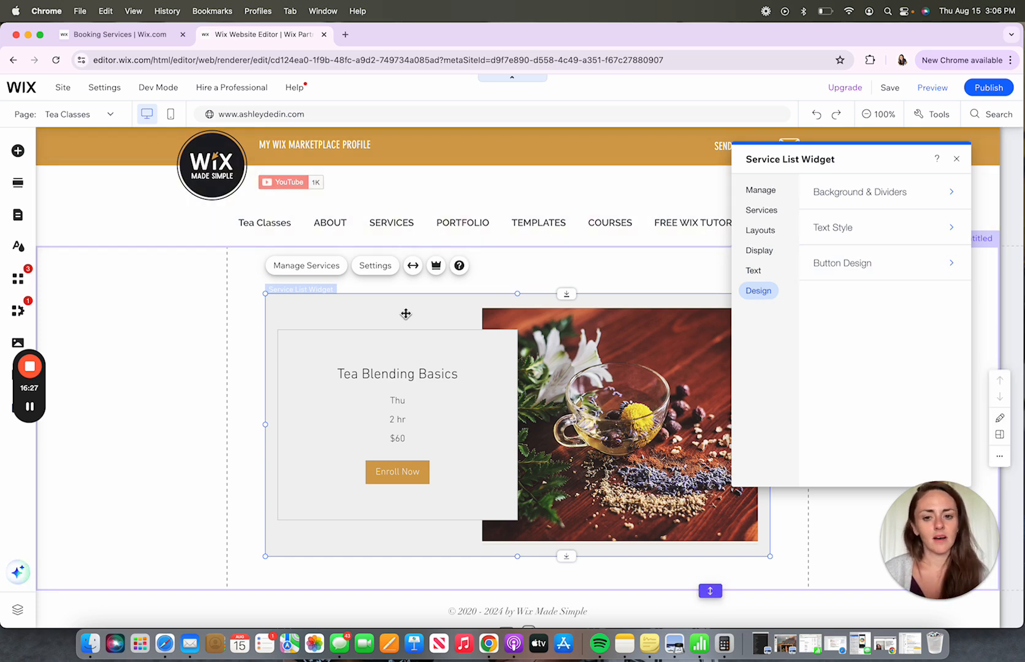
# Check Background & Dividers, then view the gold button's regular and hover styles
pyautogui.click(883, 191)
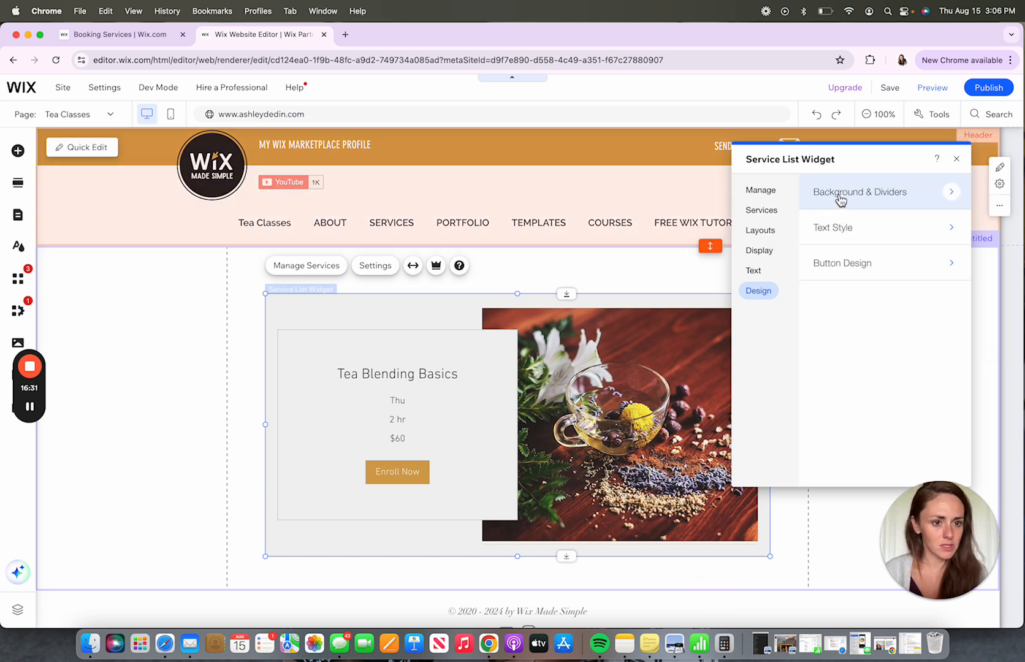
pyautogui.click(859, 192)
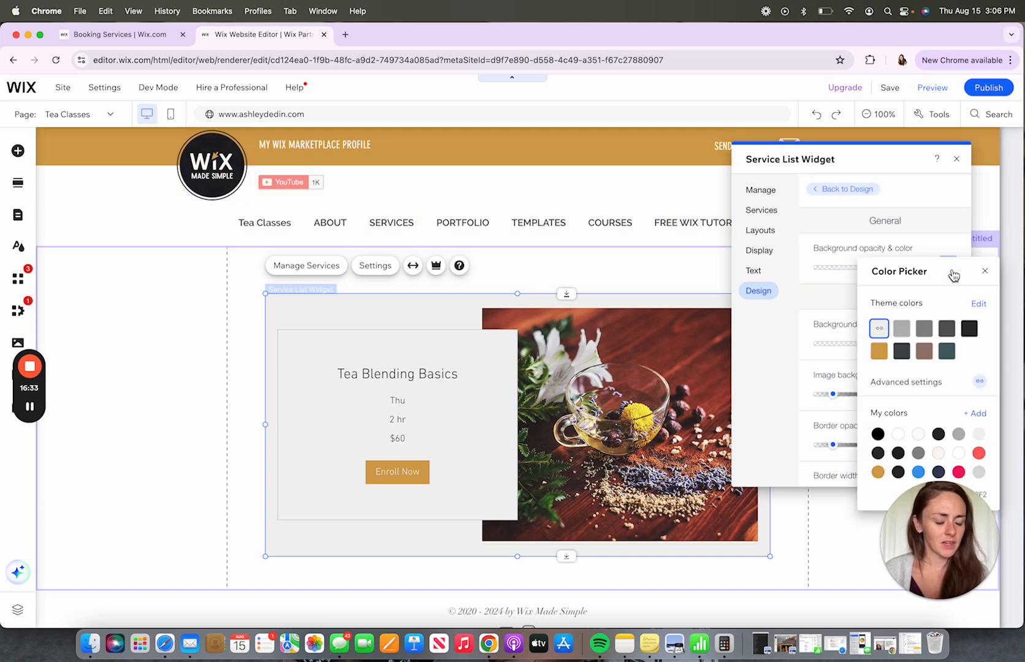
pyautogui.click(897, 434)
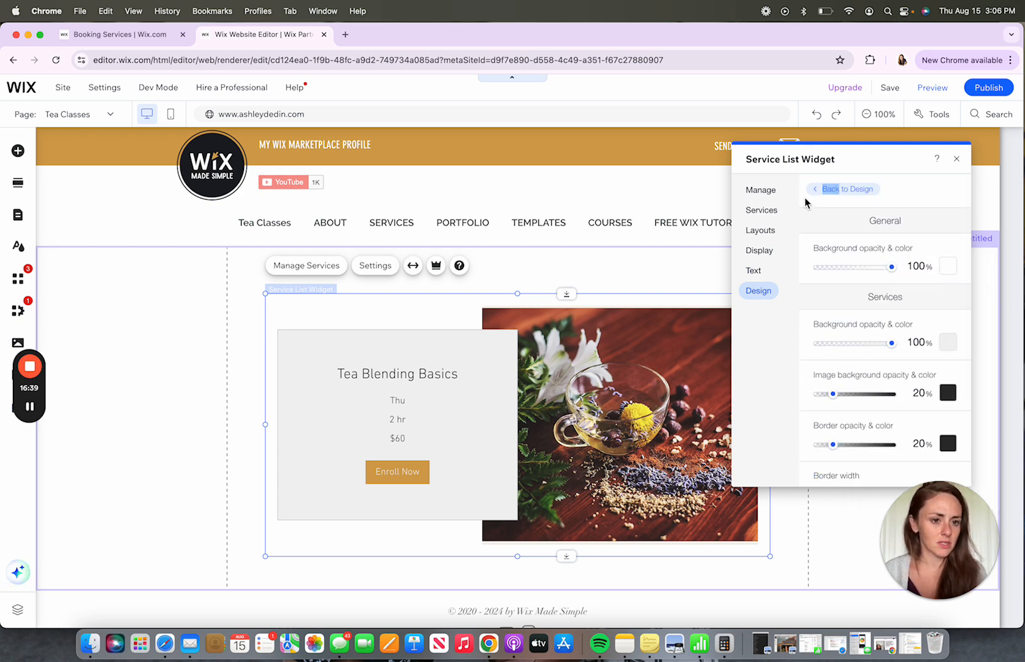
pyautogui.click(845, 189)
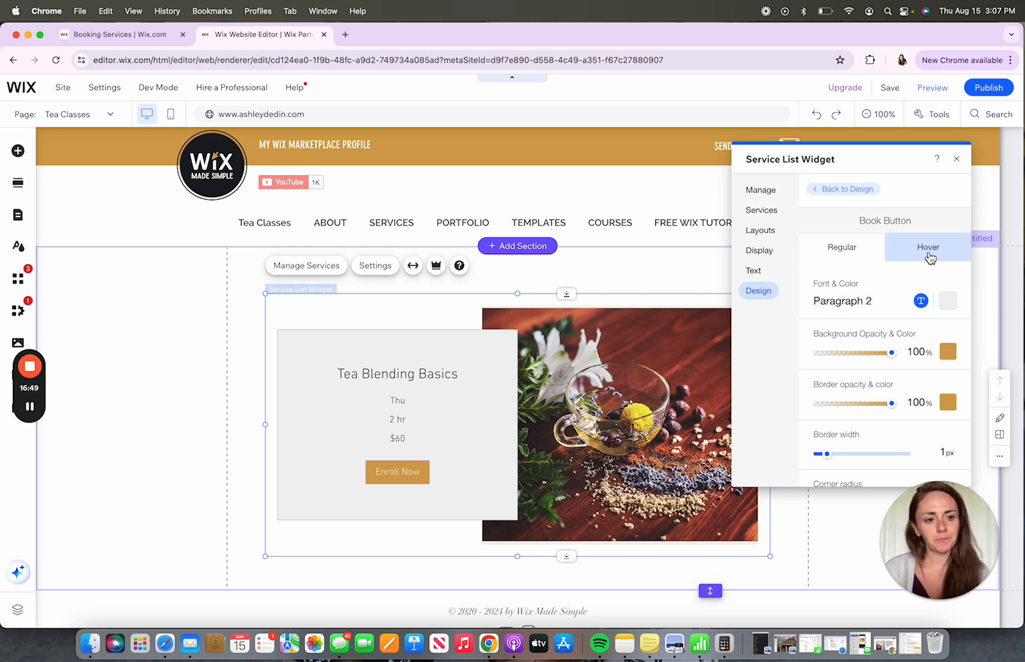
pyautogui.click(841, 247)
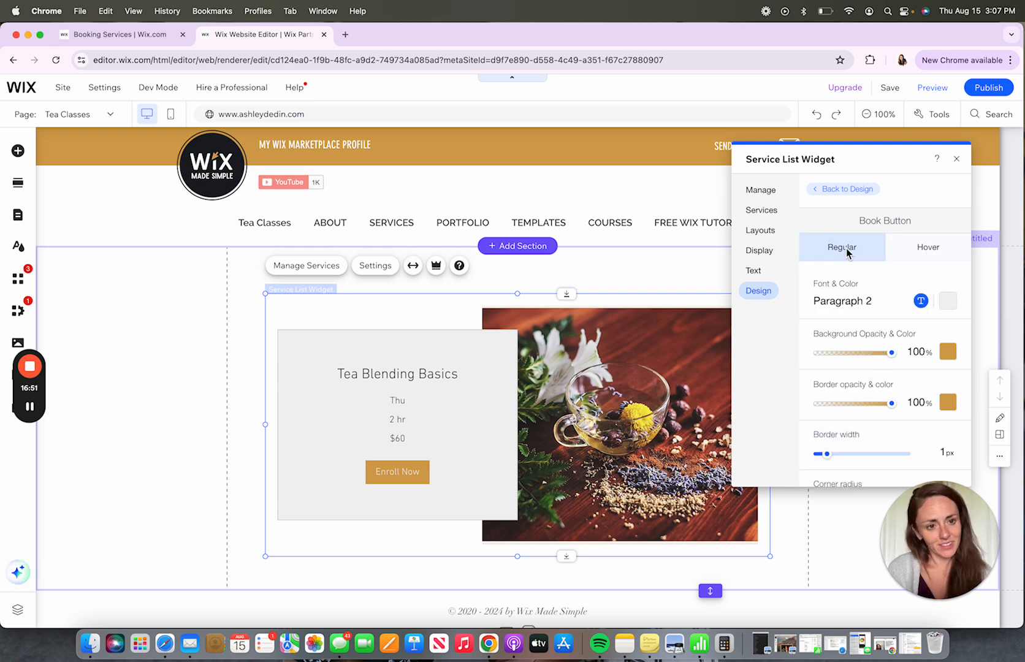